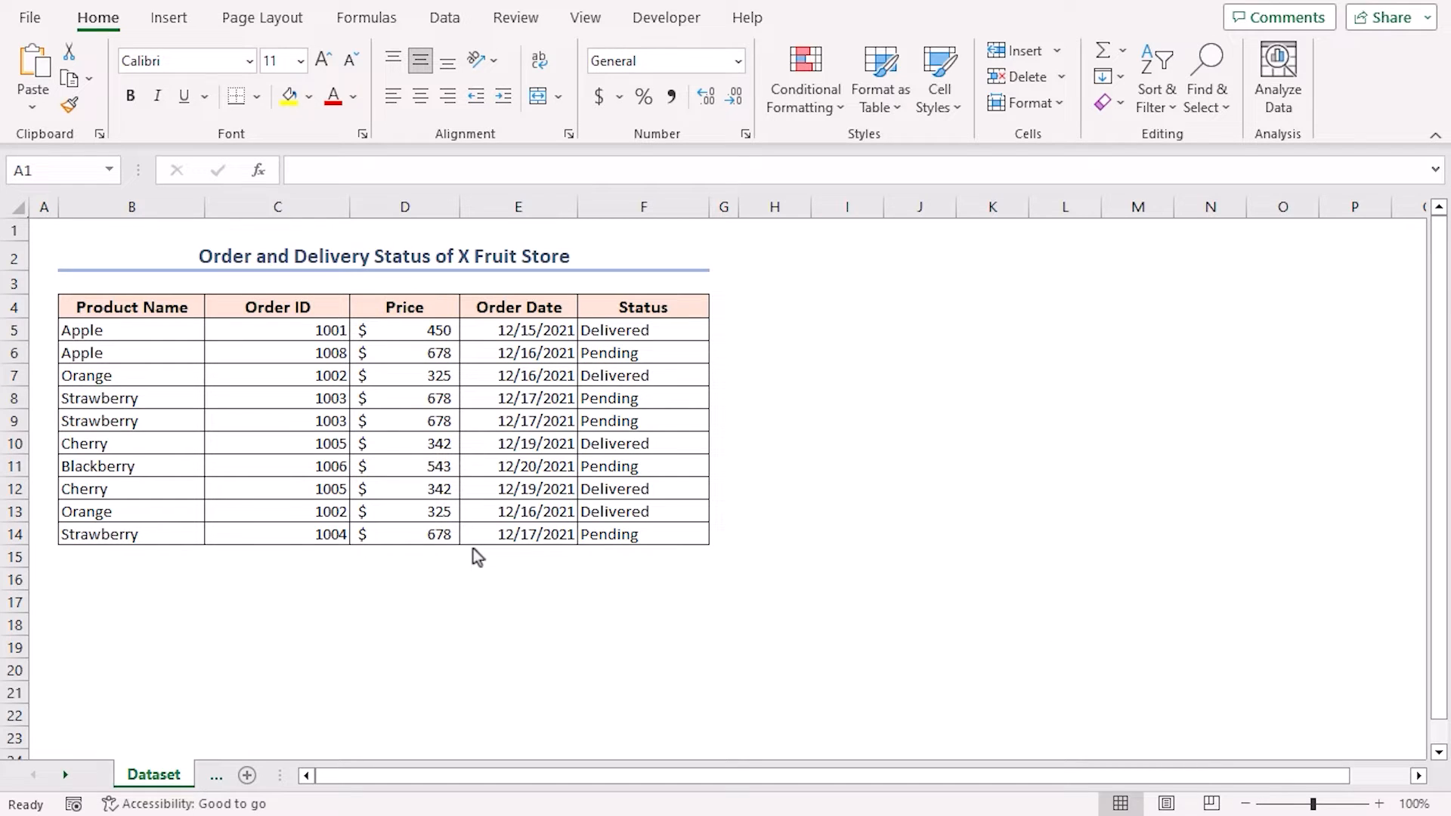
{"action": "mouse_move", "coordinate": [462, 549]}
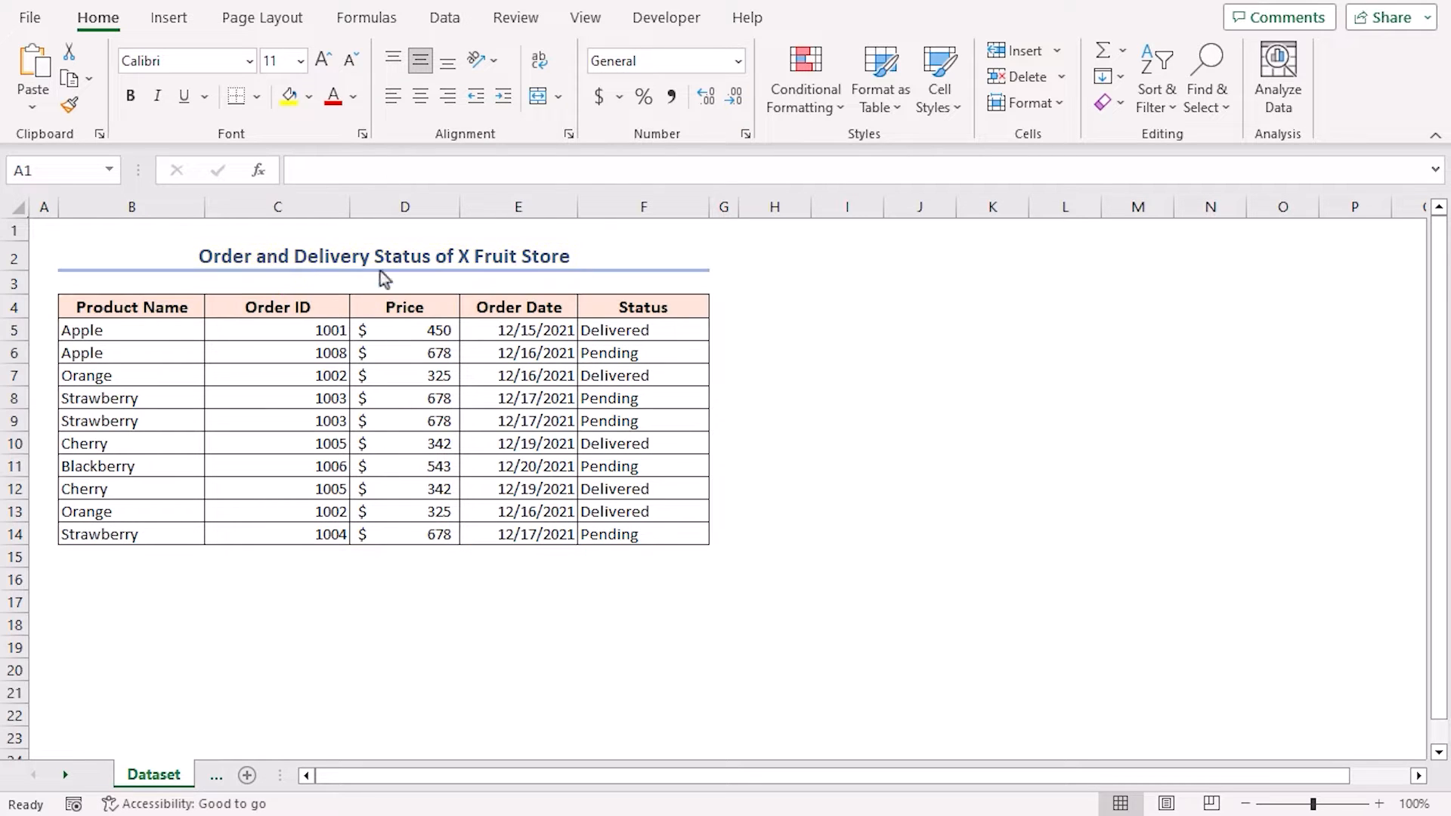
{"action": "mouse_move", "coordinate": [182, 256]}
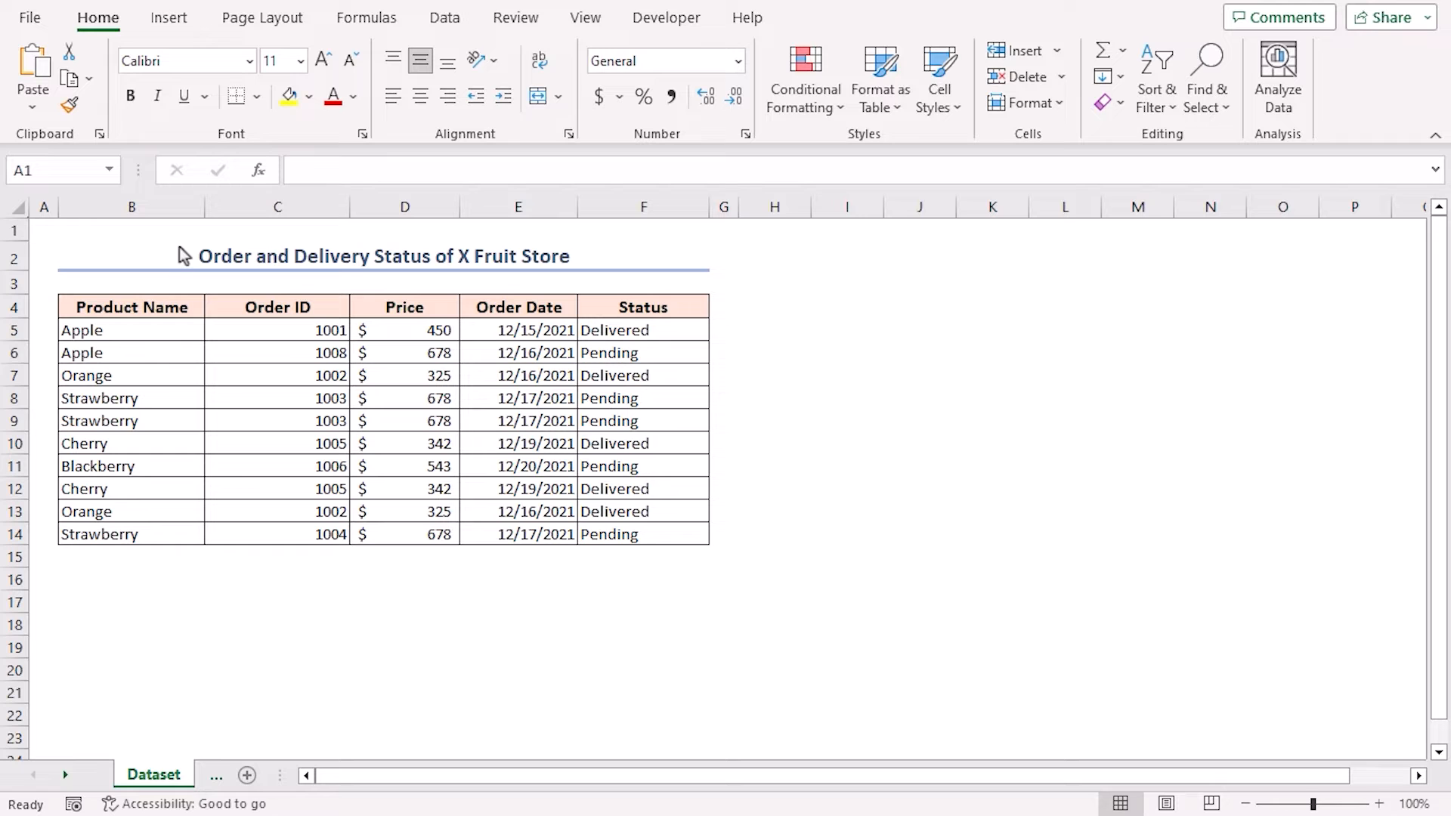
{"action": "mouse_move", "coordinate": [465, 435]}
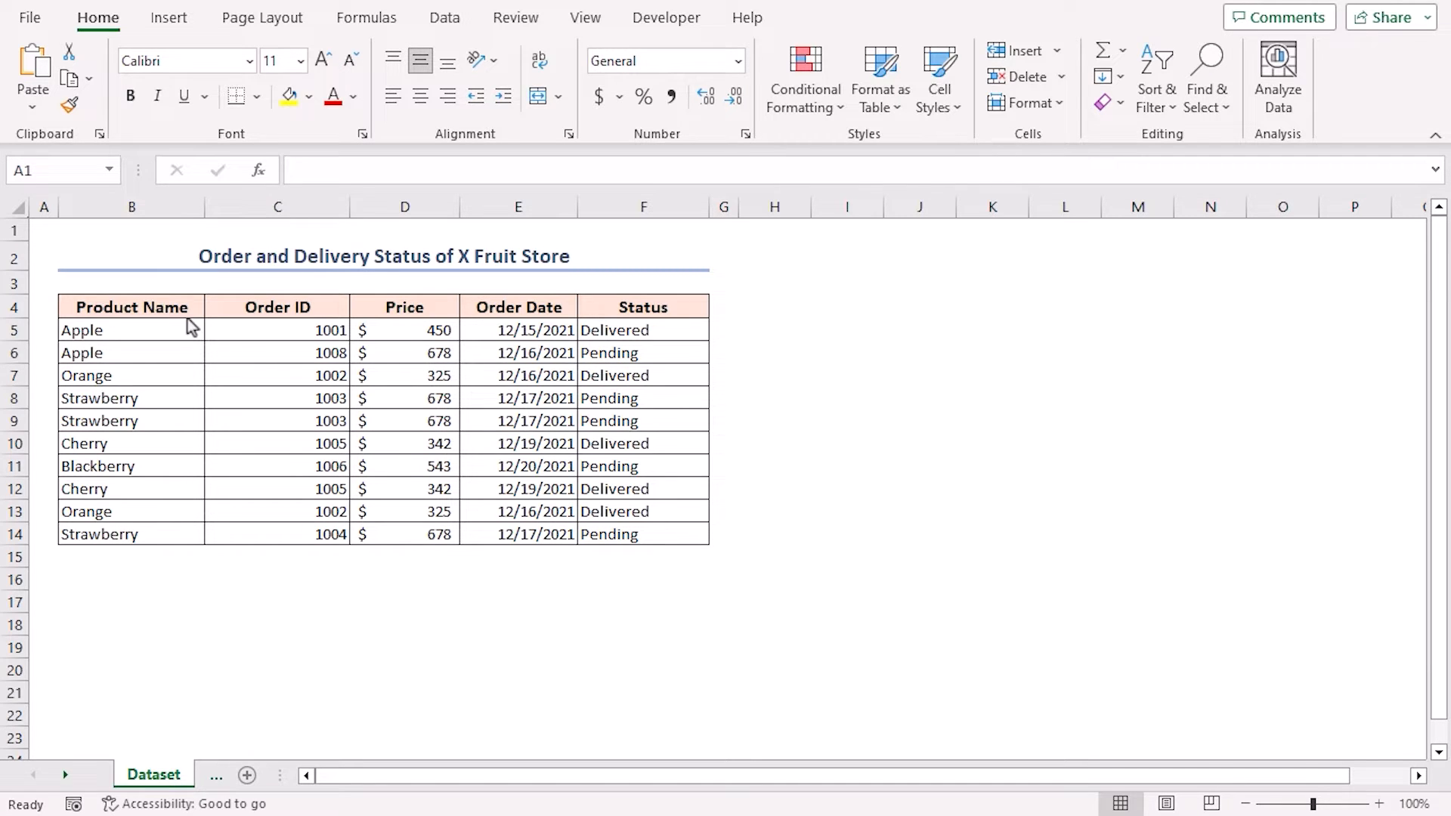
Select the Product Name, Order ID and Order Date headings of the order table
{"action": "left_click", "coordinate": [132, 305]}
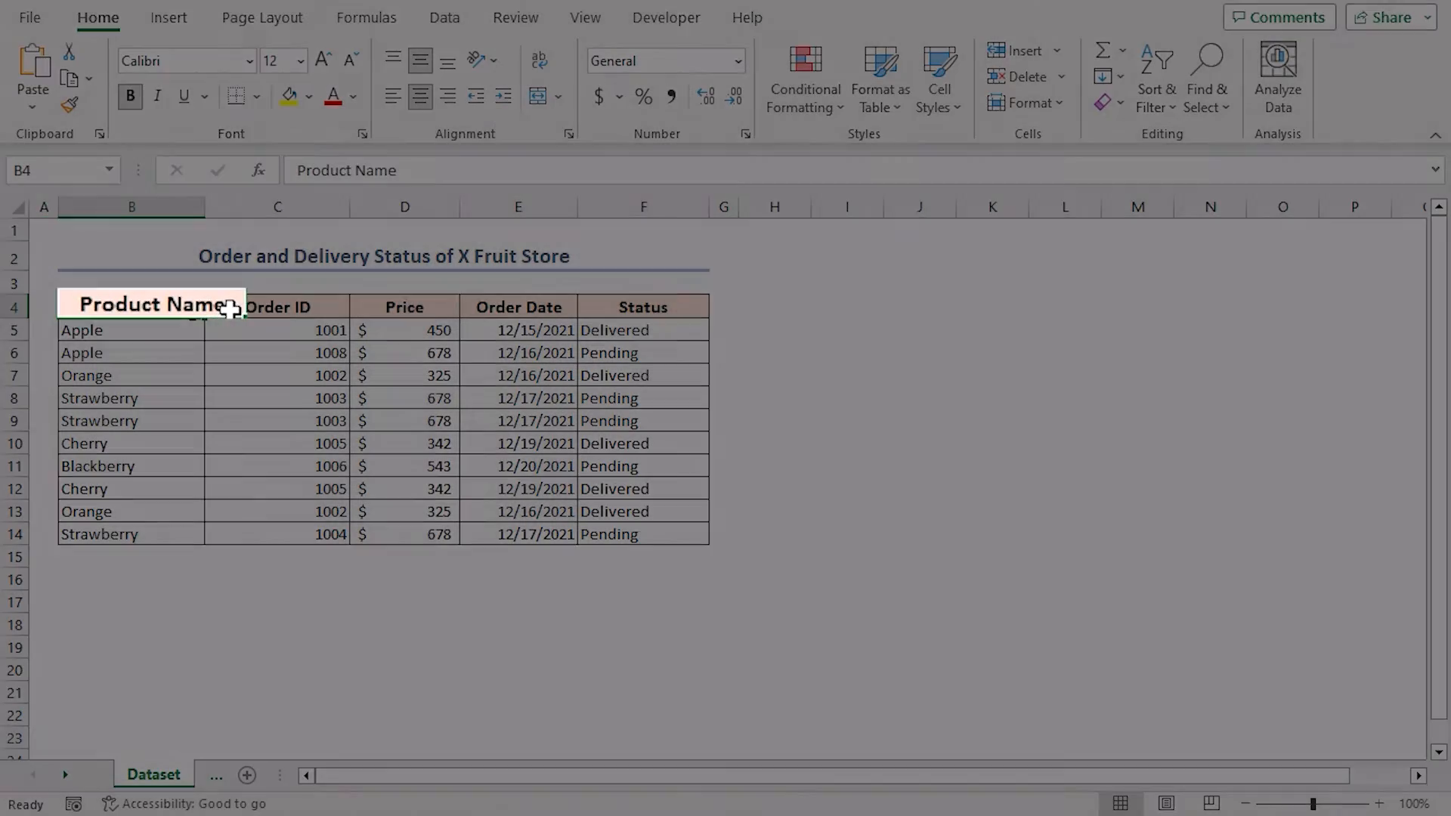
{"action": "left_click", "coordinate": [277, 306]}
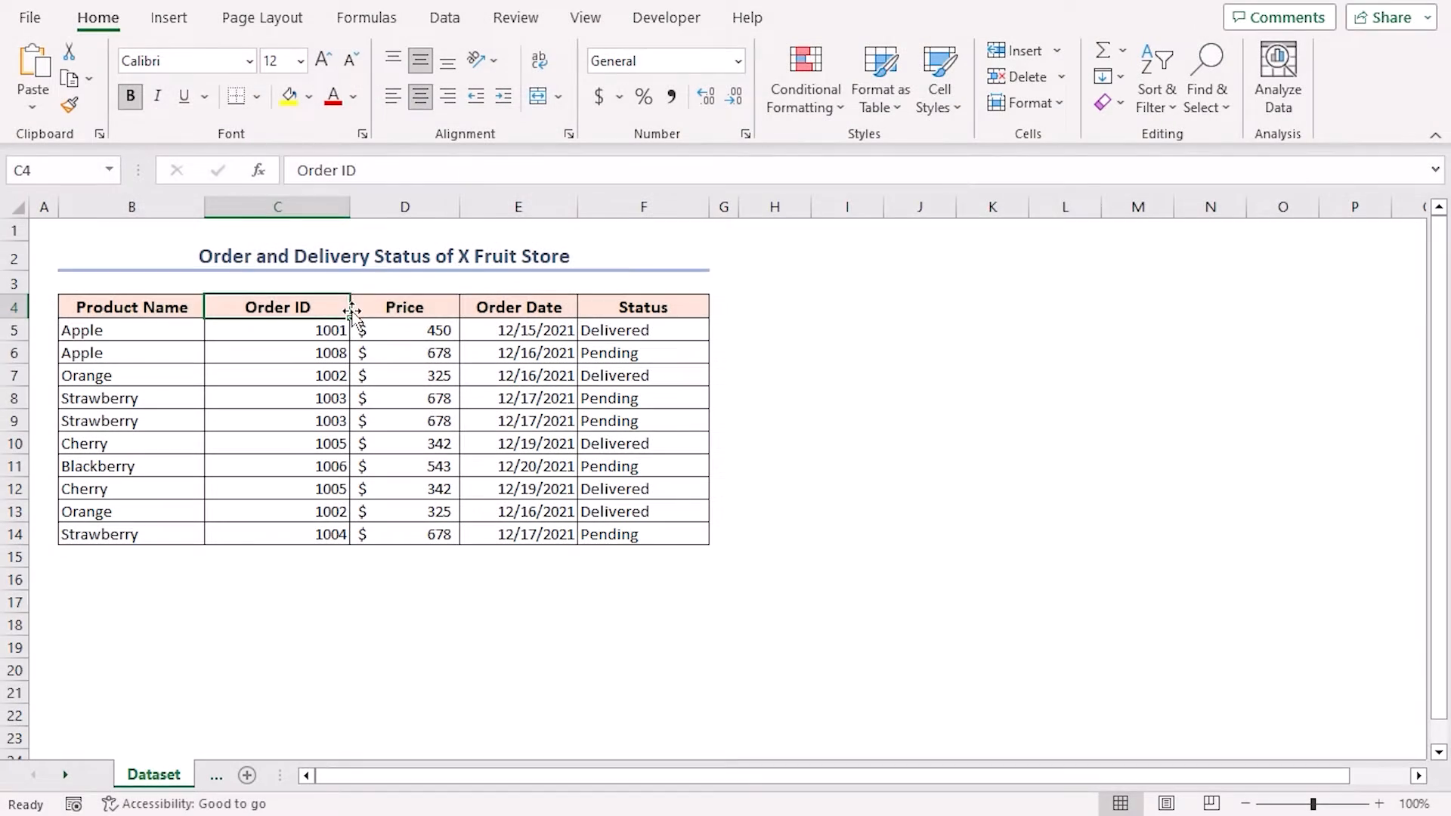
{"action": "left_click", "coordinate": [519, 306]}
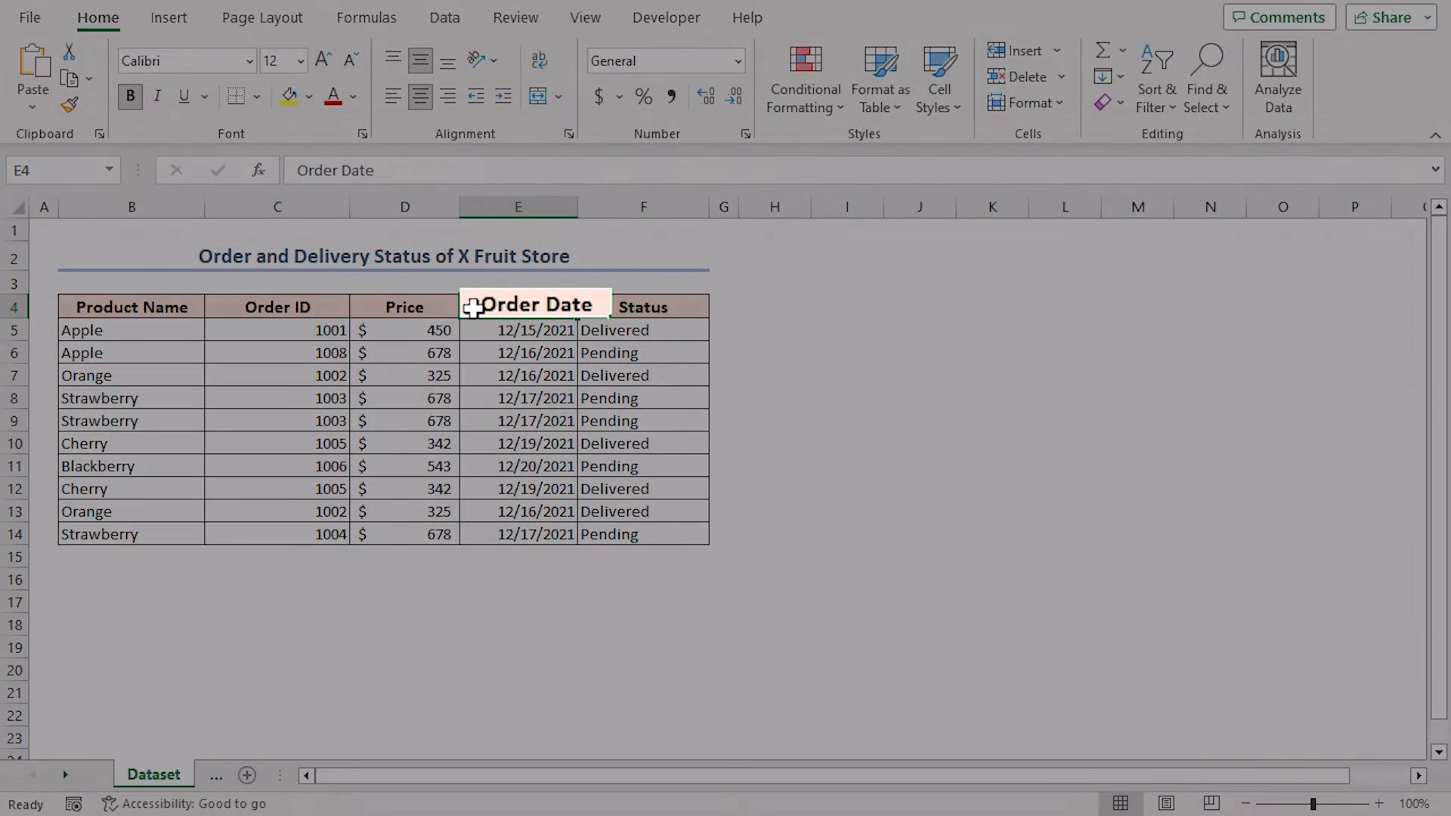
{"action": "left_click", "coordinate": [180, 775]}
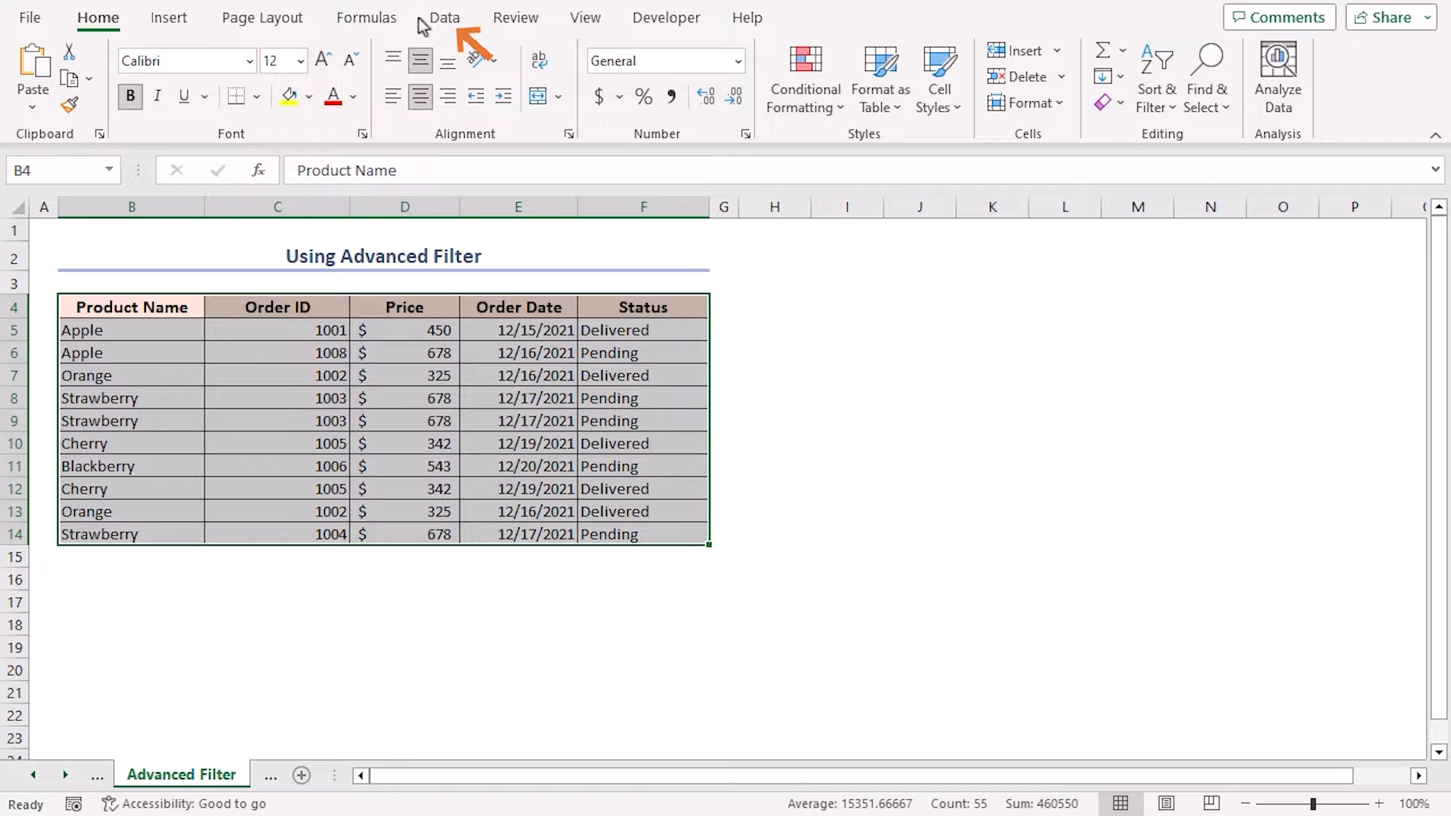
Run Advanced Filter in place with 'Unique records only' ticked
{"action": "left_click", "coordinate": [444, 16]}
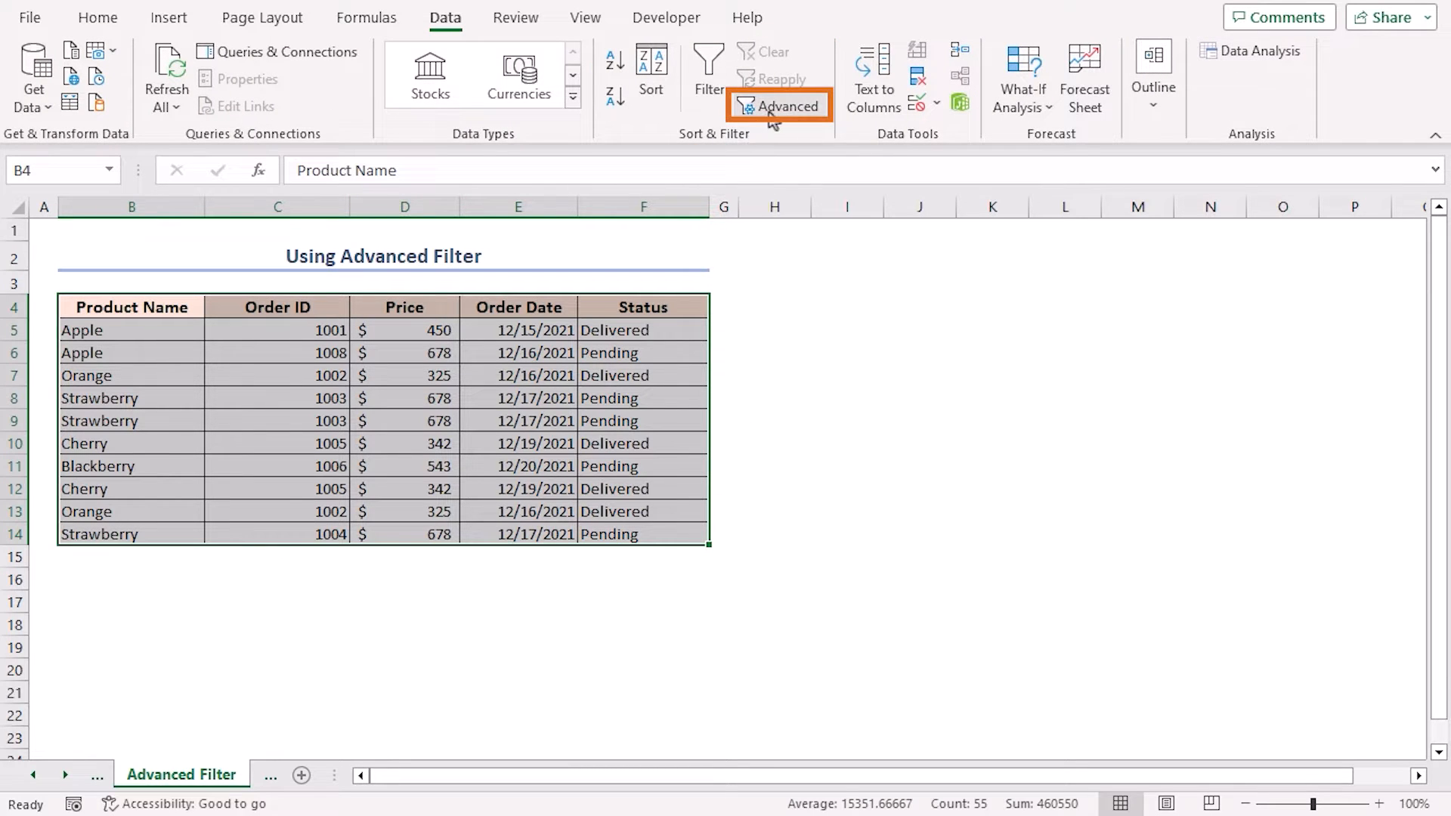
{"action": "left_click", "coordinate": [786, 106]}
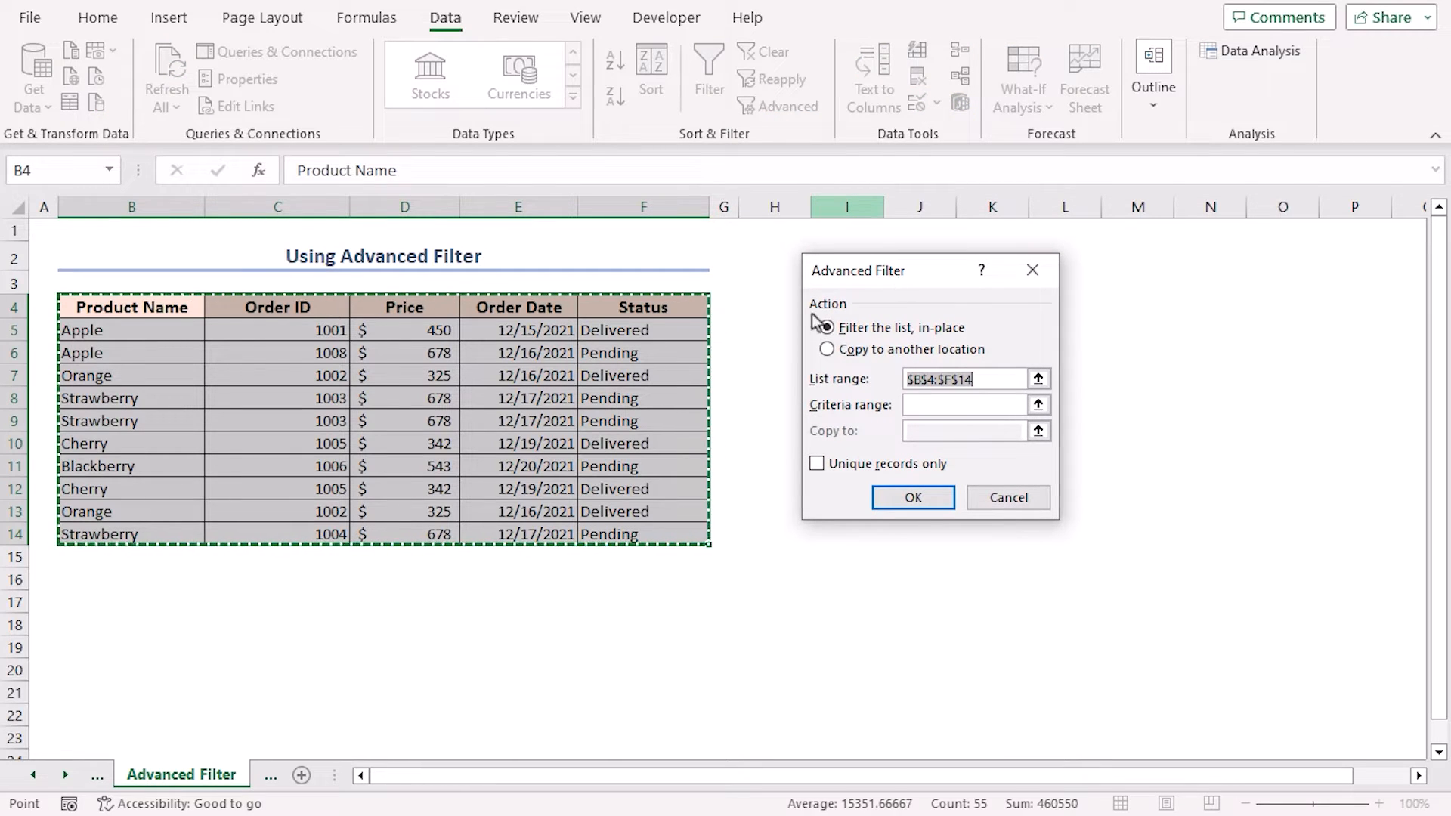
{"action": "left_click", "coordinate": [825, 327]}
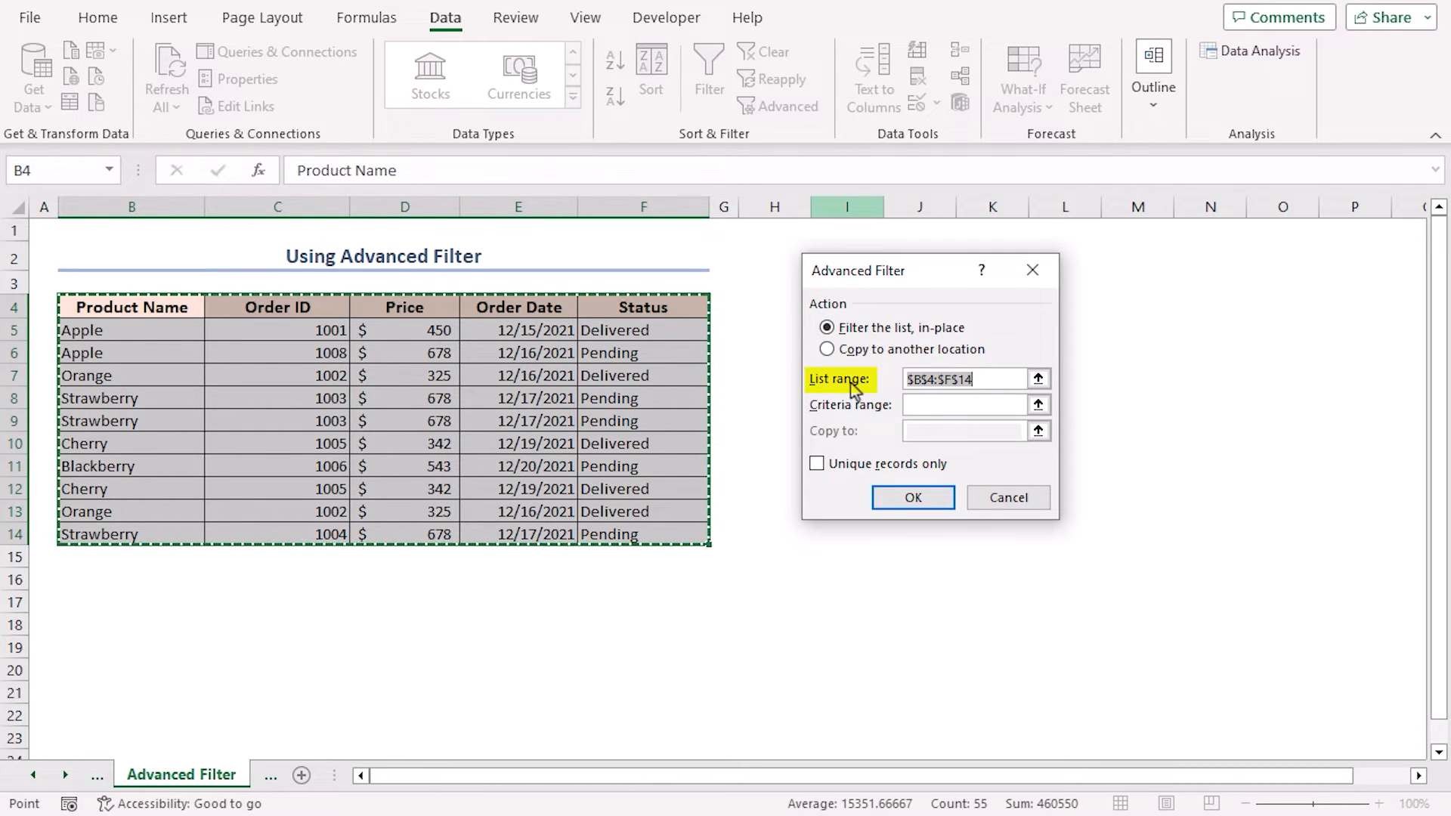
{"action": "left_click", "coordinate": [962, 379]}
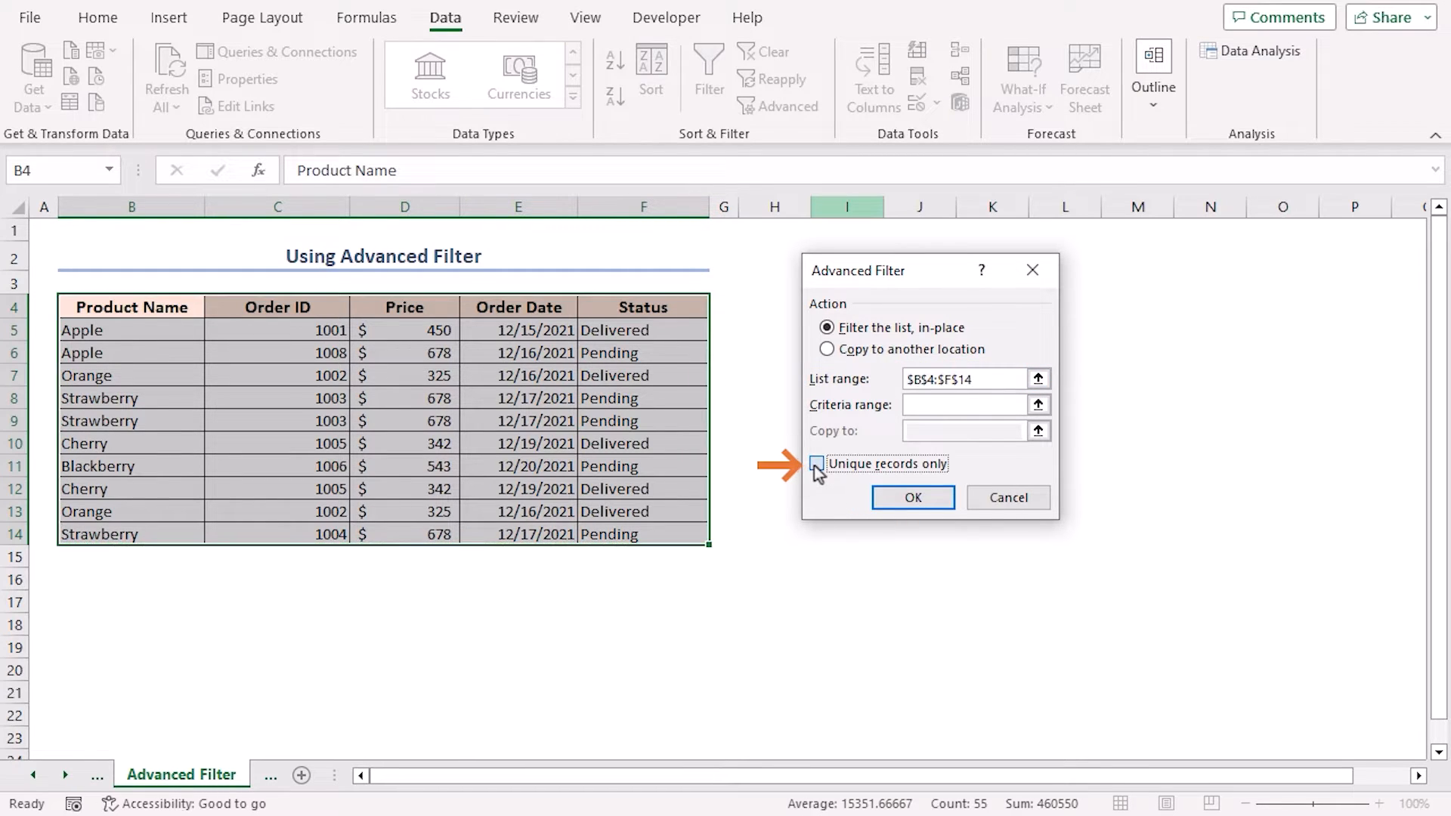
{"action": "left_click", "coordinate": [911, 497]}
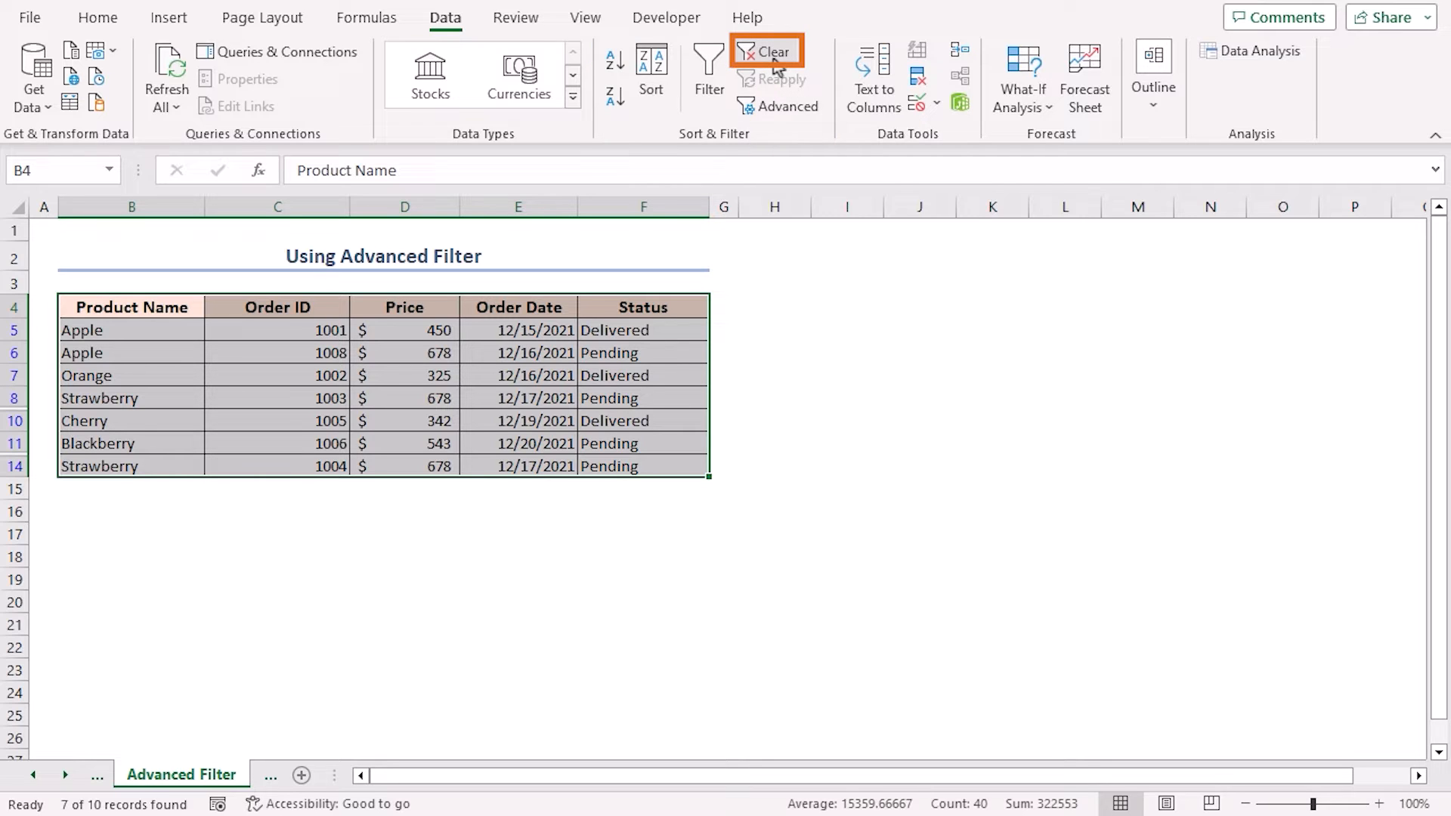
Clear the filter to restore all ten orders, then move to the COUNTIF sheet
{"action": "left_click", "coordinate": [767, 51]}
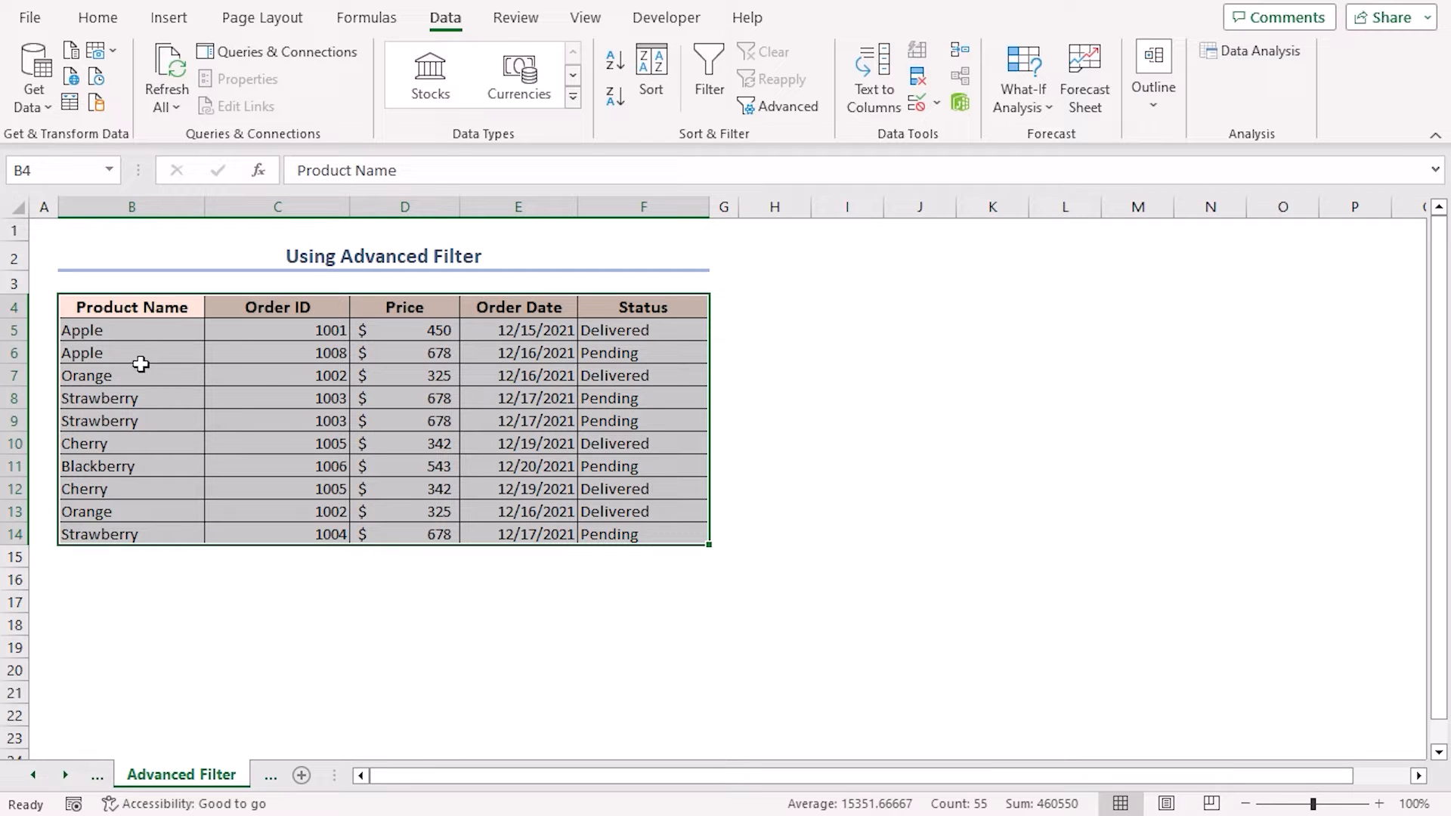
{"action": "left_click", "coordinate": [158, 775]}
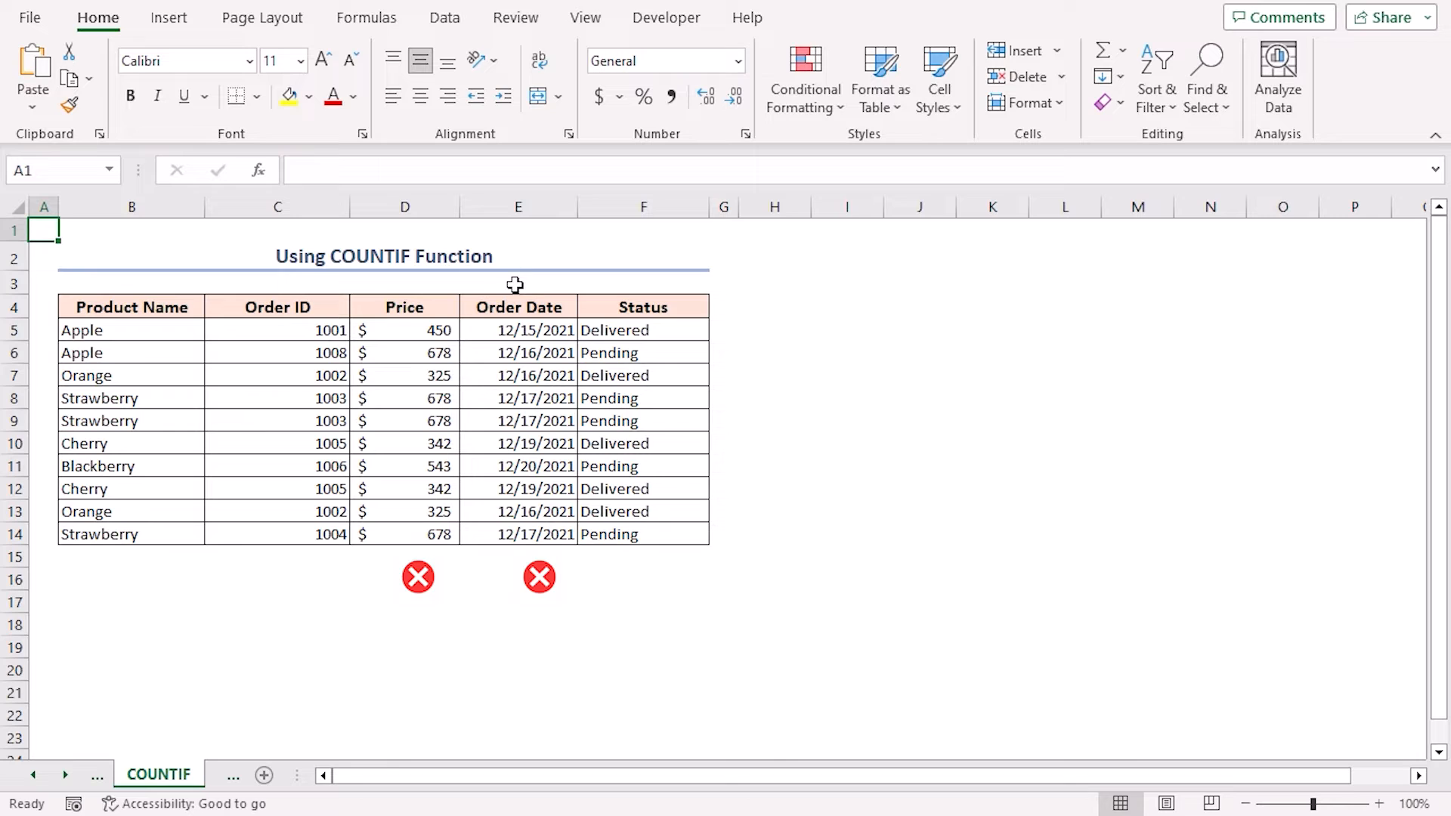
Delete the Price and Order Date columns, keeping Product Name, Order ID and Status
{"action": "left_click", "coordinate": [404, 206]}
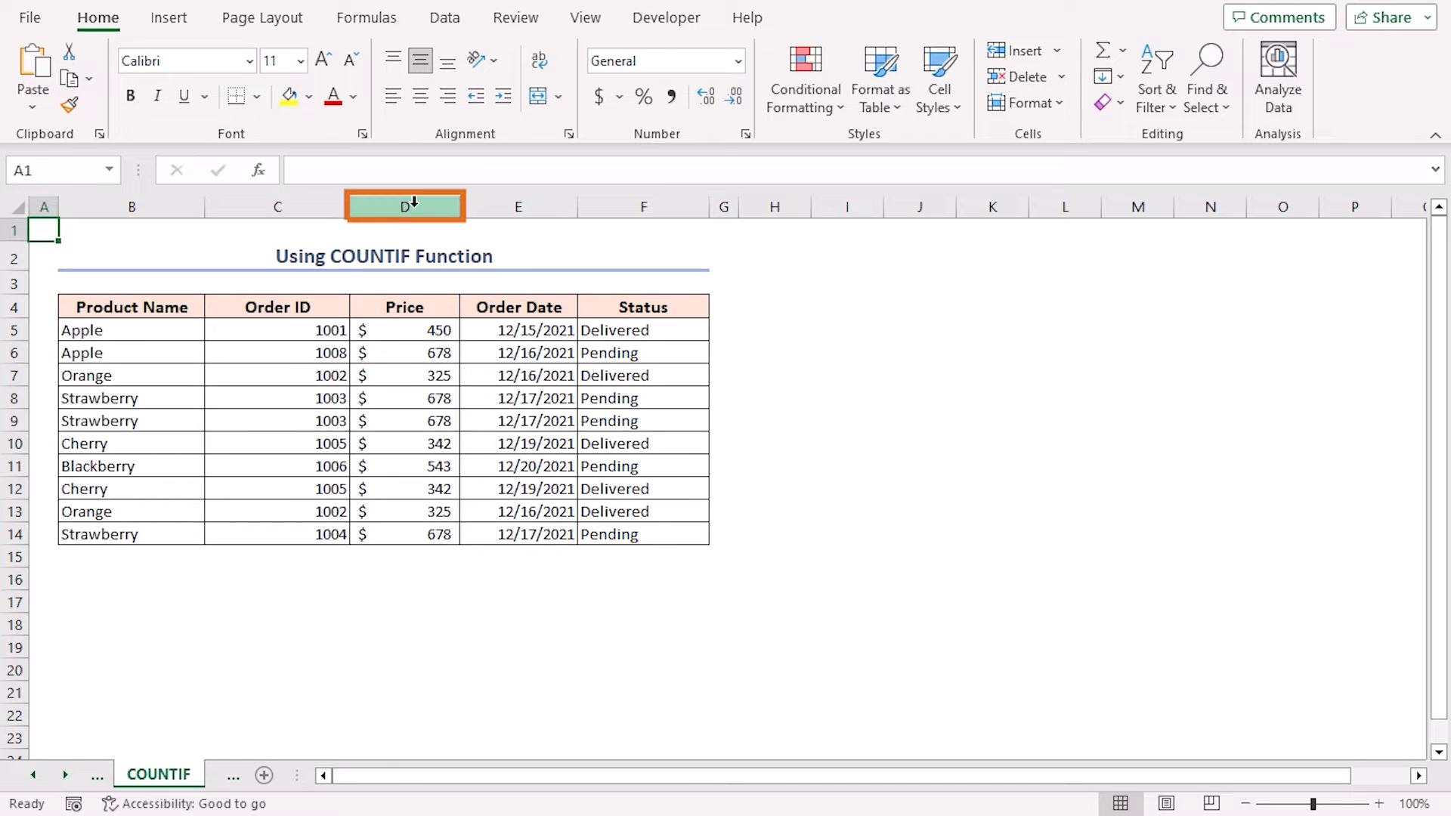
{"action": "left_click", "coordinate": [405, 206]}
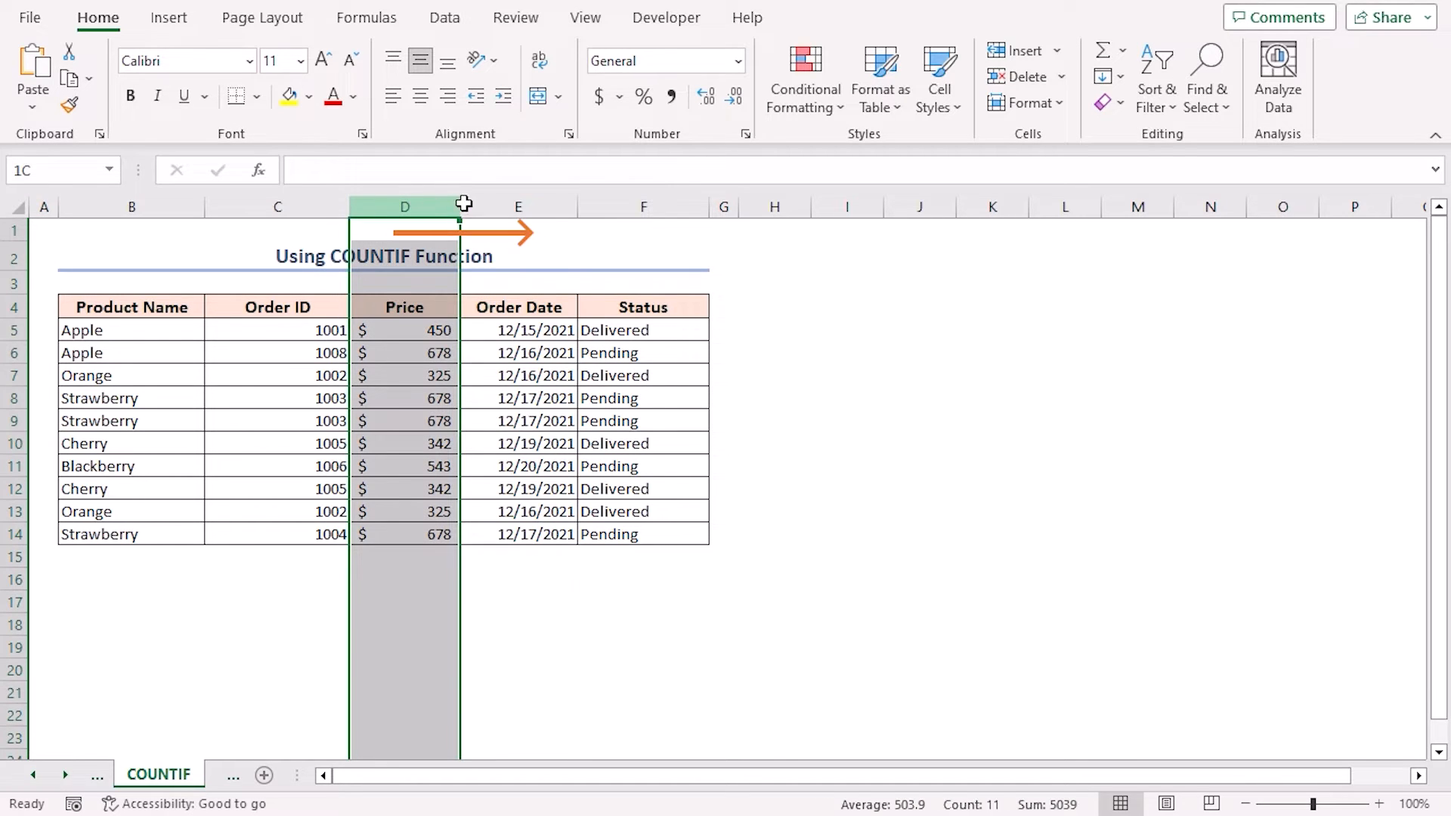
{"action": "left_click", "coordinate": [517, 206]}
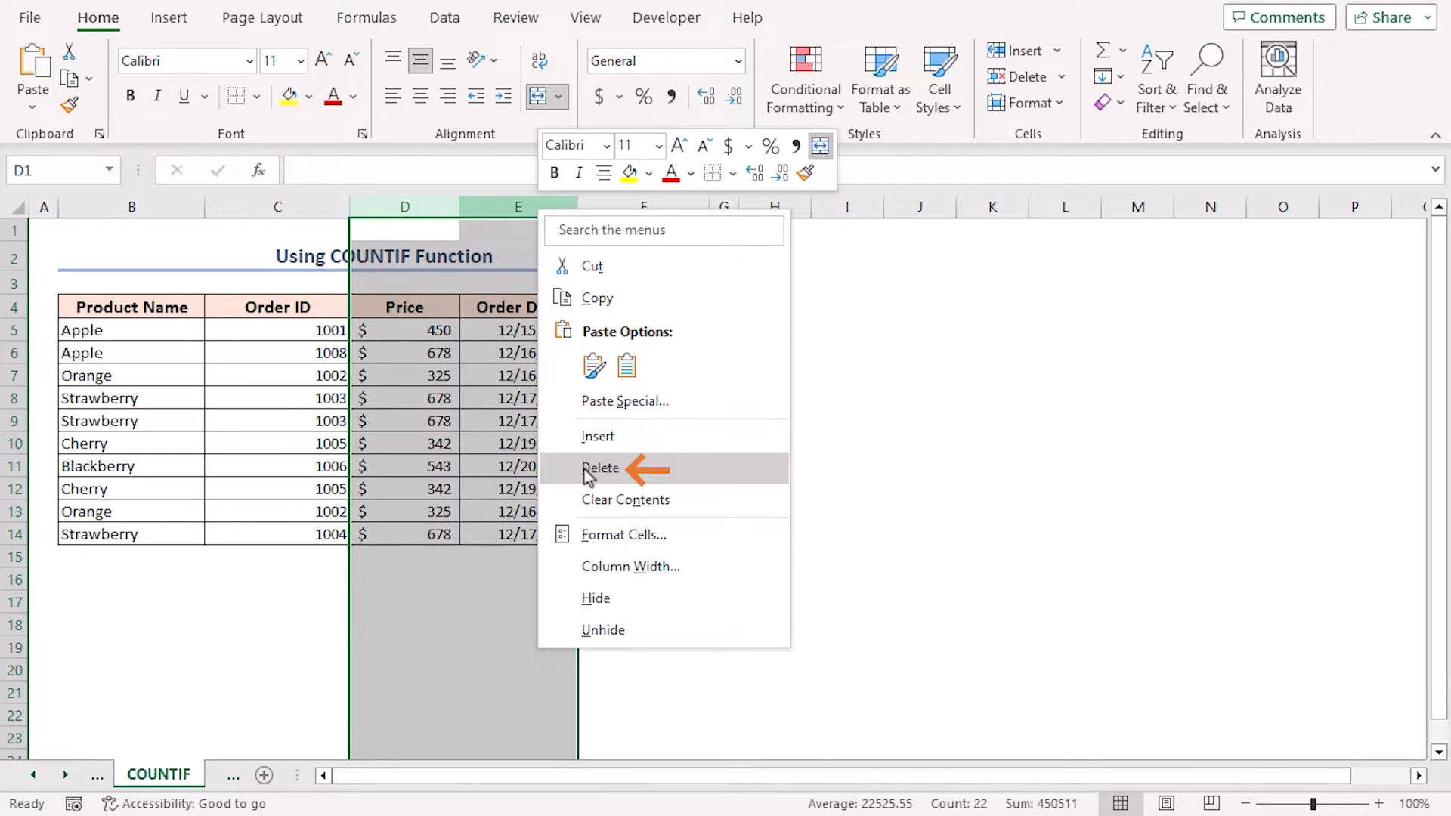
{"action": "left_click", "coordinate": [601, 467]}
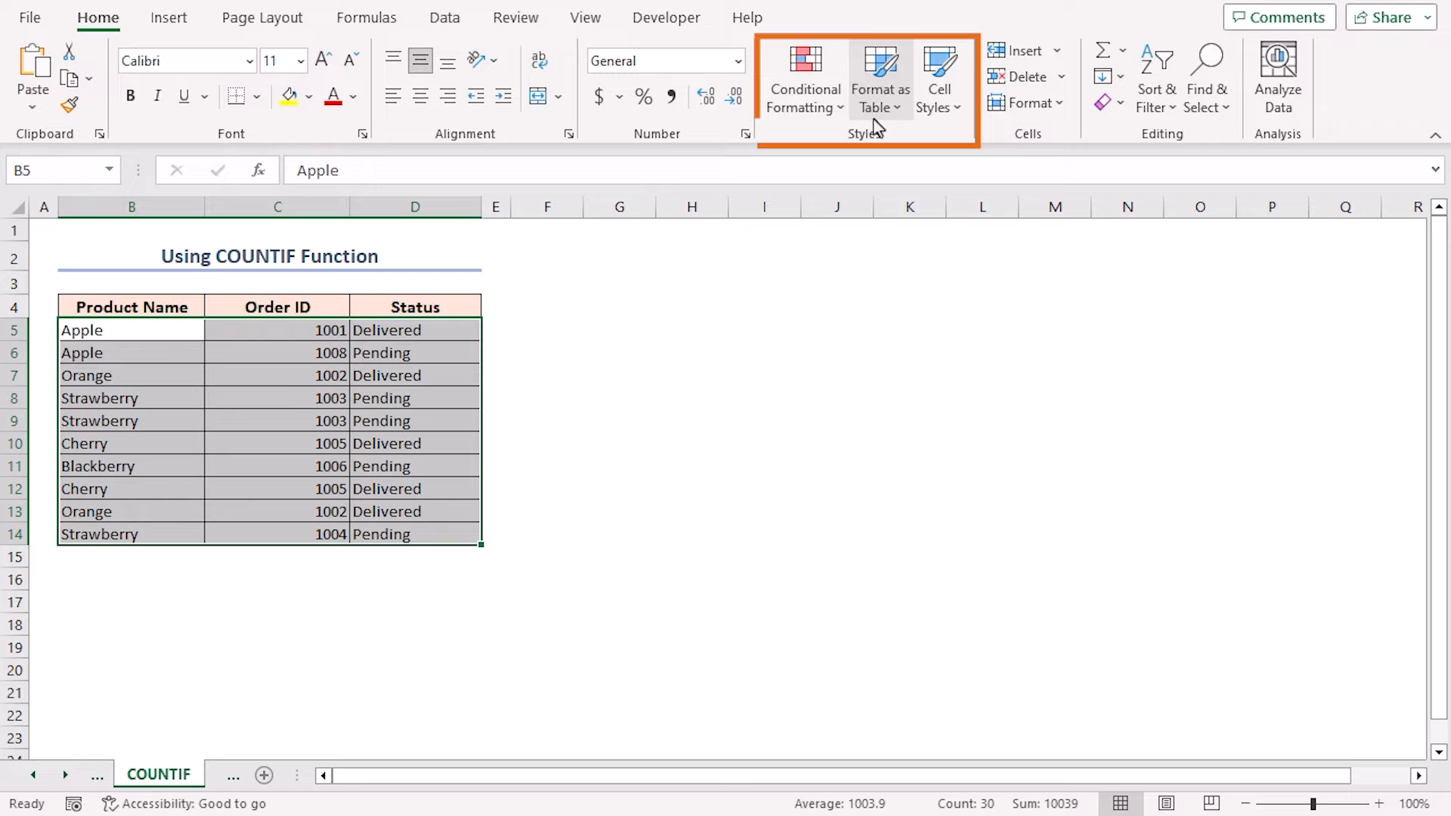
{"action": "mouse_move", "coordinate": [803, 79]}
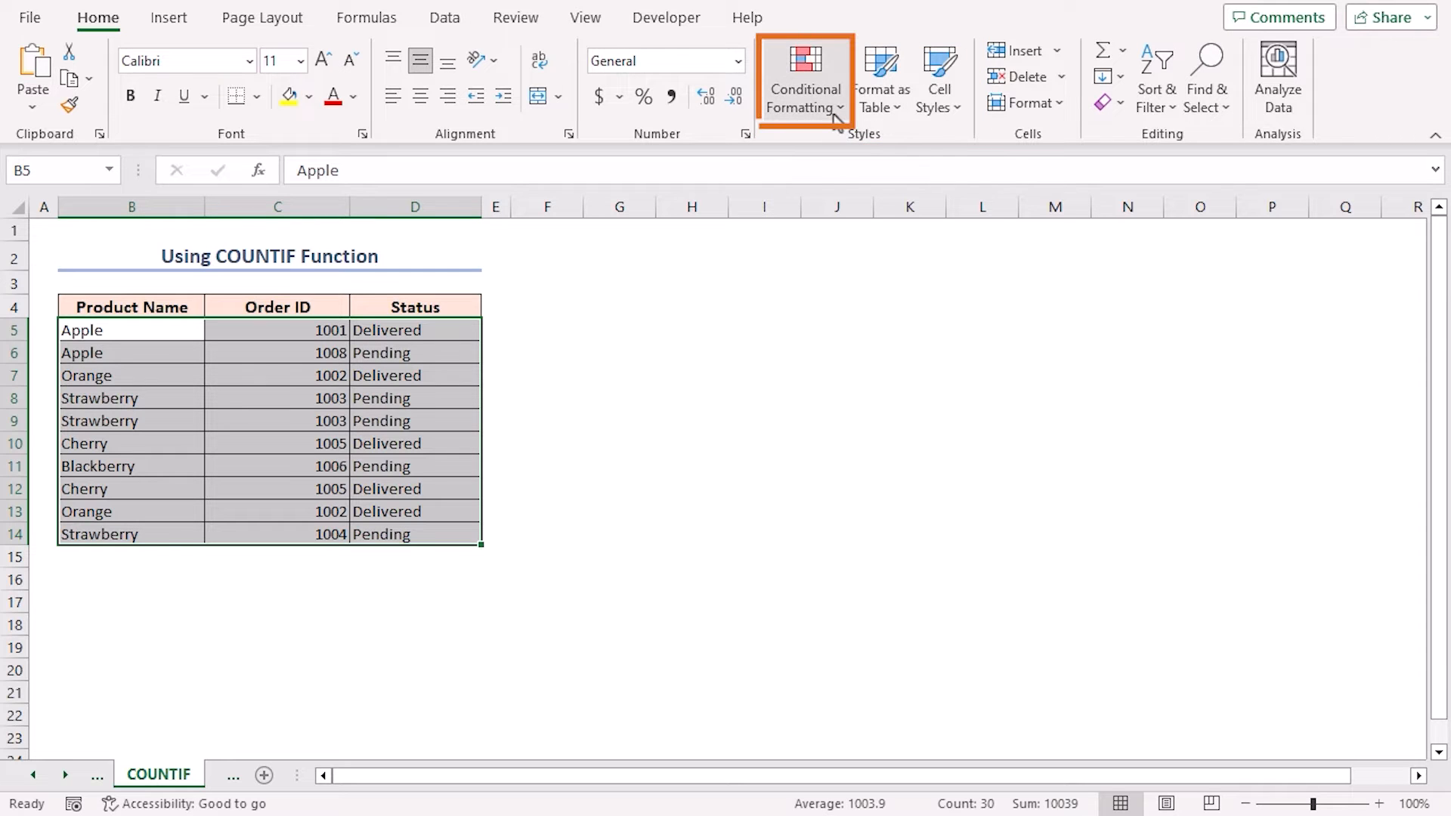
{"action": "mouse_move", "coordinate": [804, 79]}
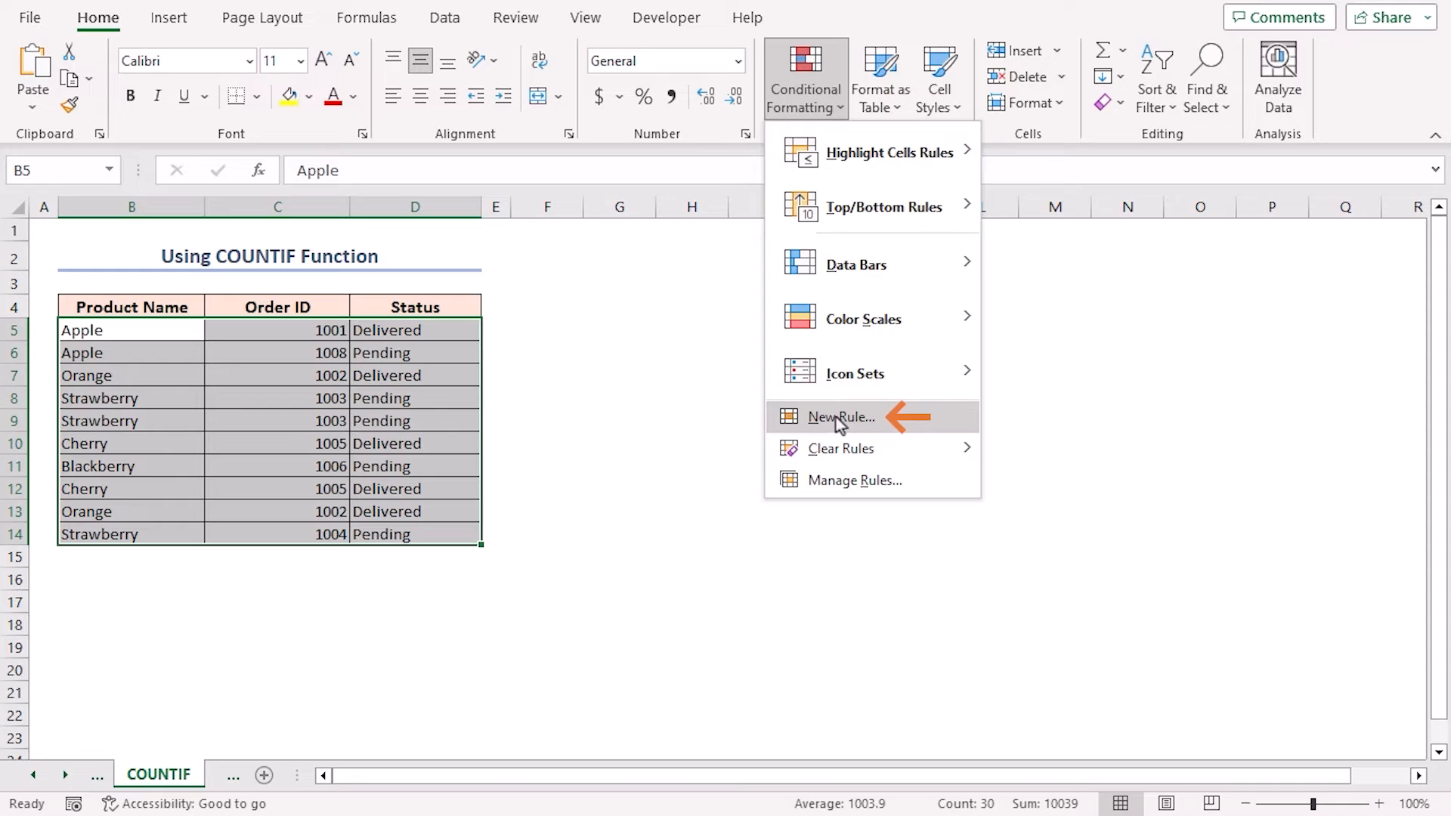
Create a new conditional formatting rule of type 'Use a formula to determine which cells to format'
{"action": "left_click", "coordinate": [840, 416]}
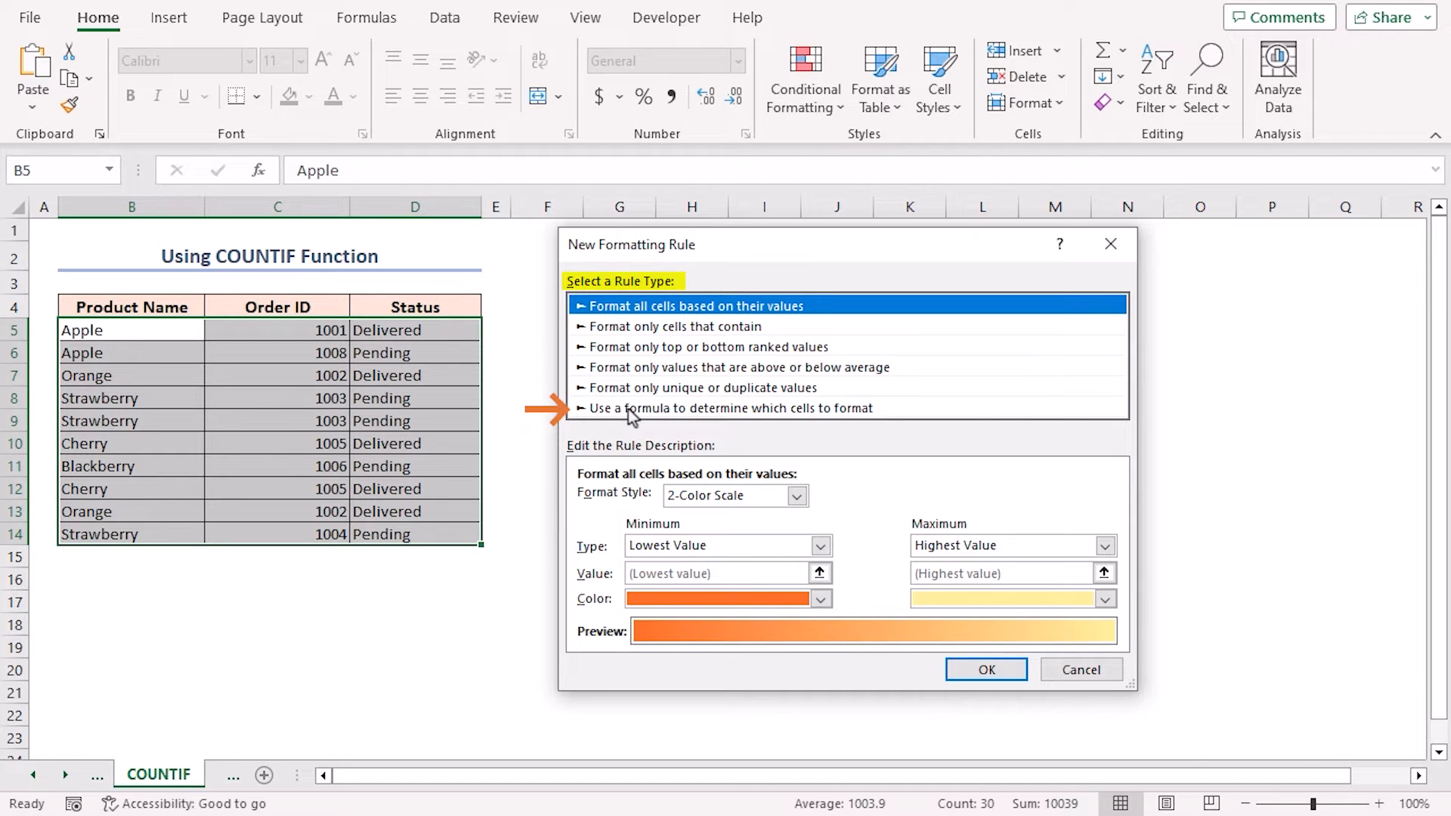
{"action": "mouse_move", "coordinate": [846, 423]}
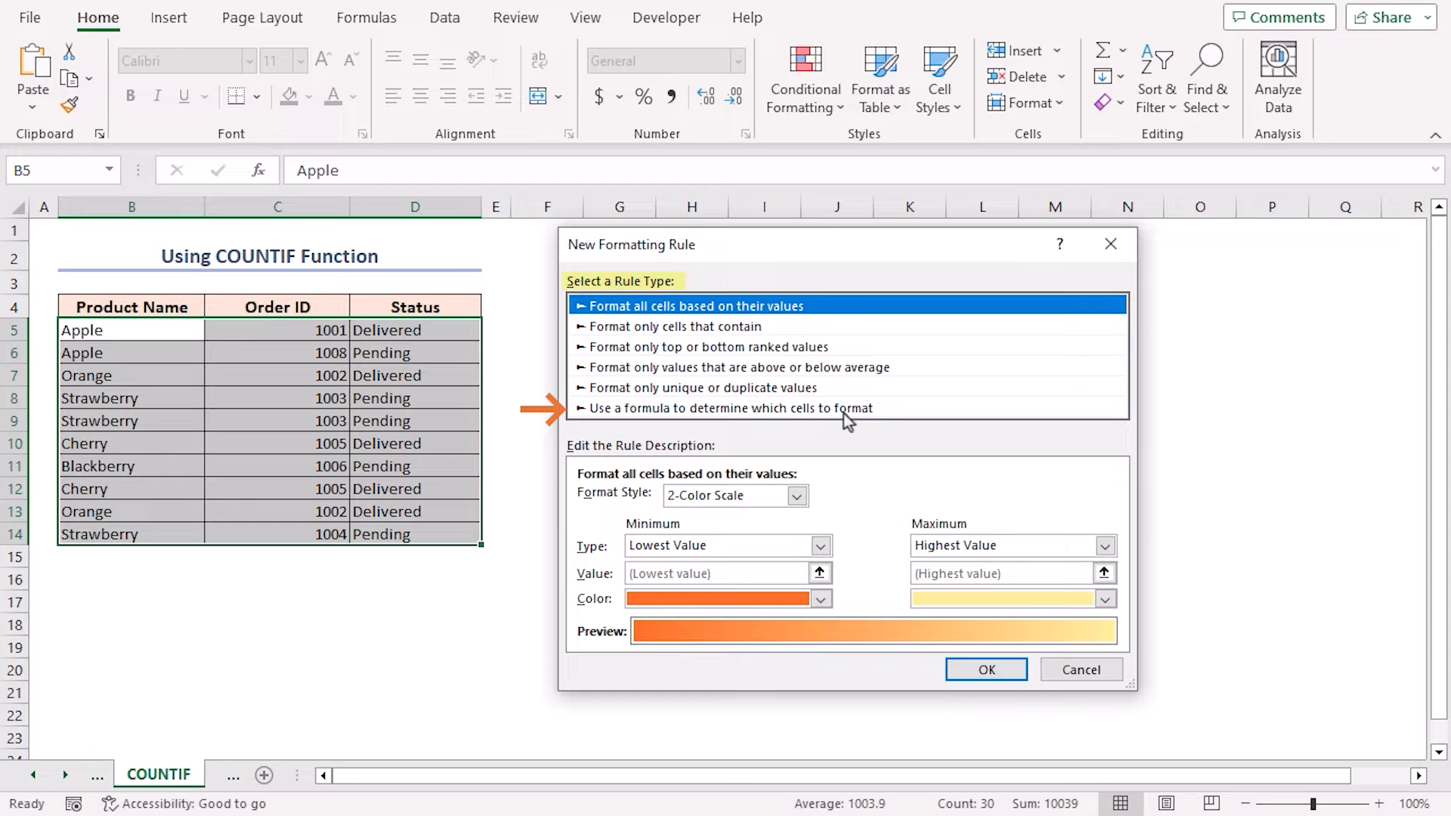
{"action": "left_click", "coordinate": [728, 408]}
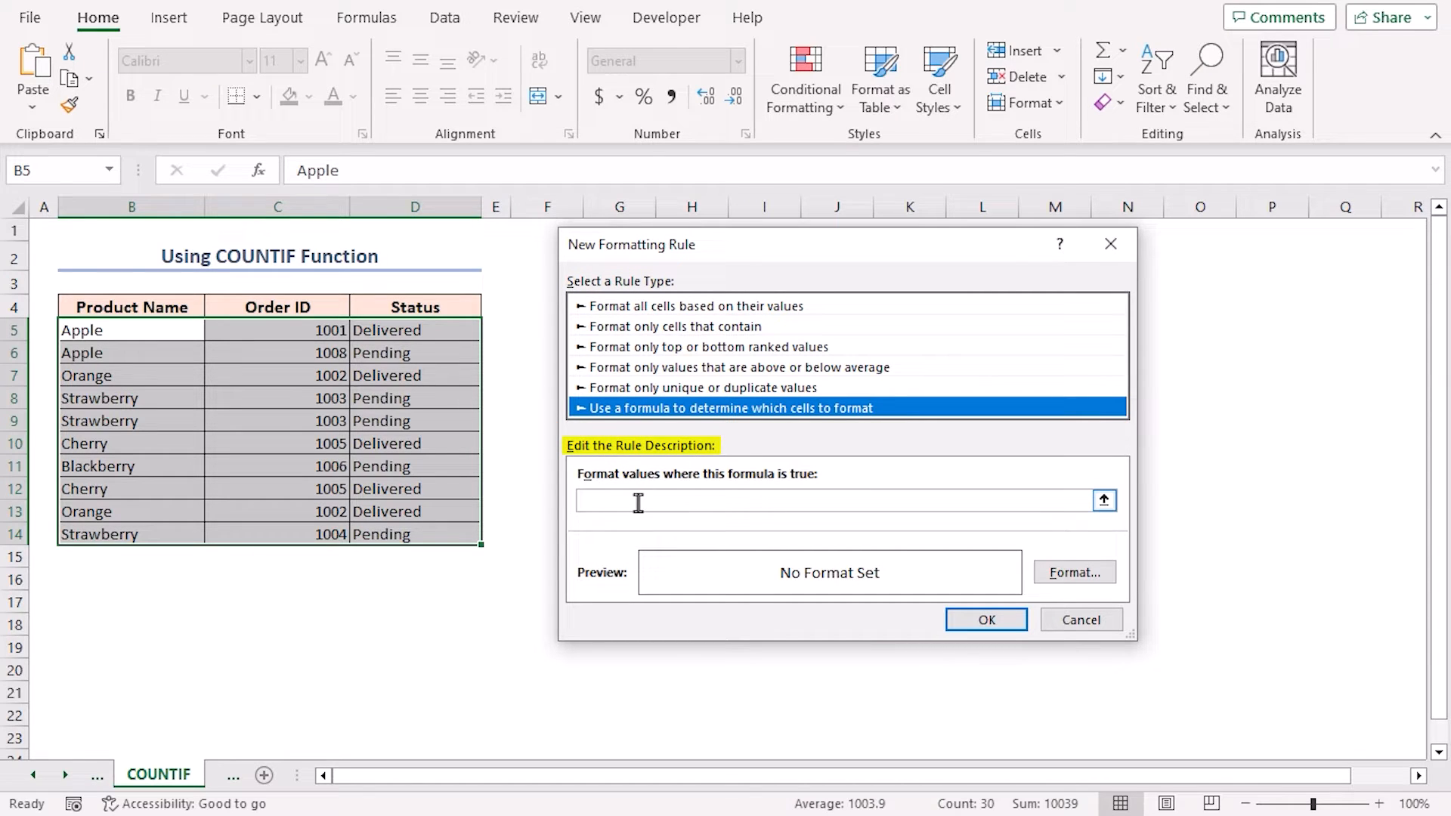
Enter the rule formula =COUNTIF($C$5:$C$14,$C5)>1
{"action": "type", "text": "="}
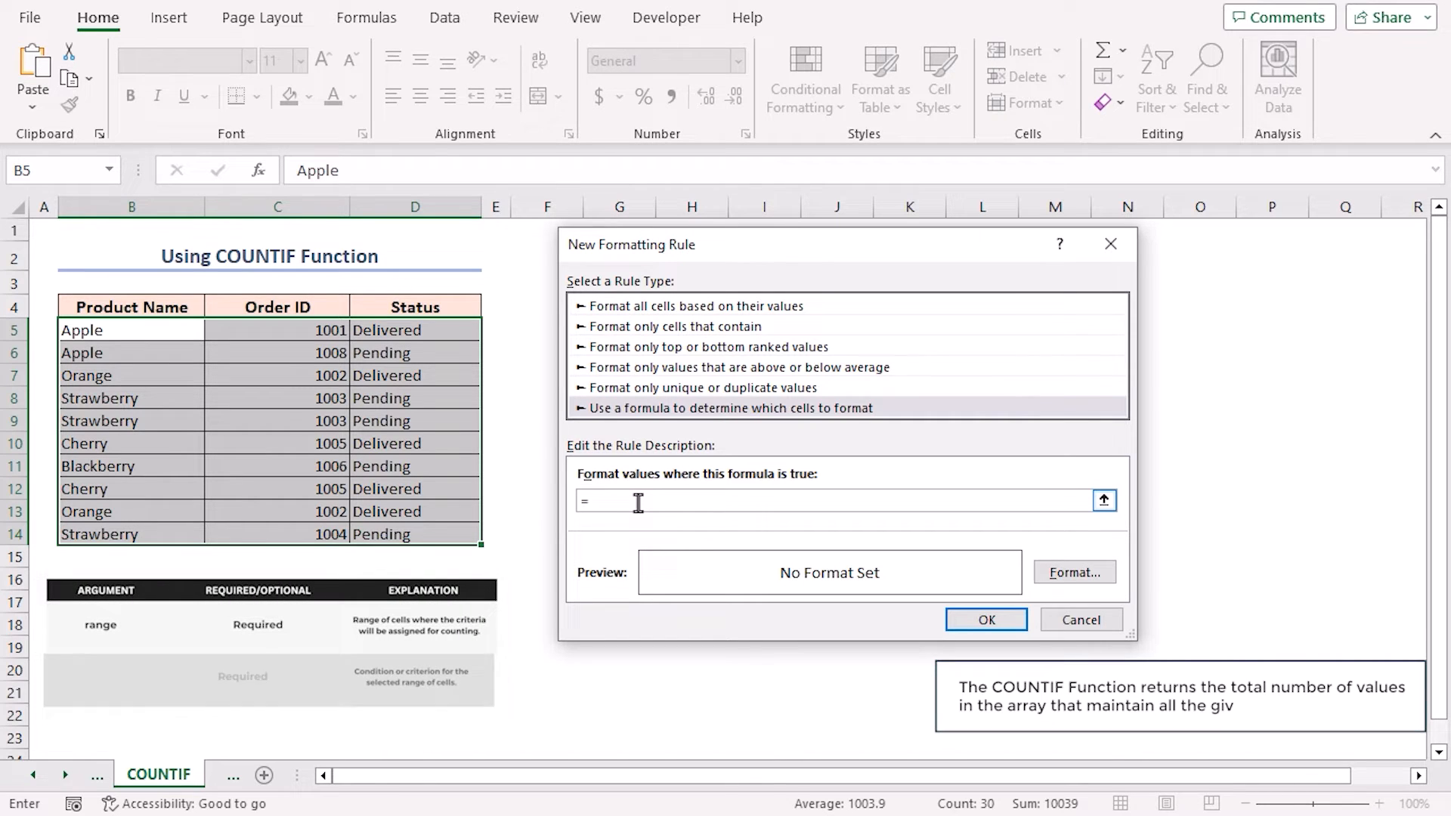
{"action": "type", "text": "COUNTIF("}
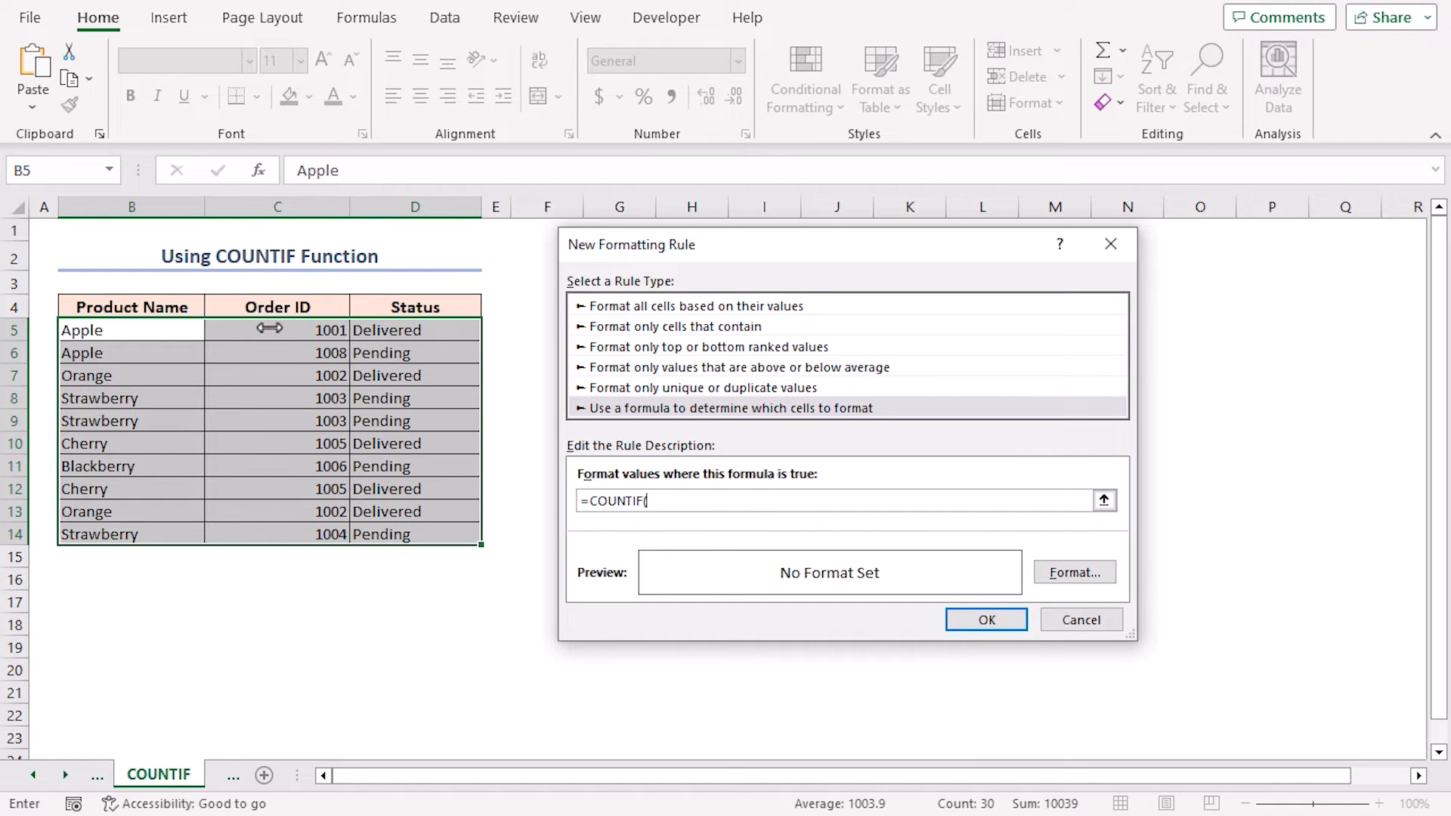
{"action": "left_click_drag", "start_coordinate": [277, 329], "coordinate": [277, 534]}
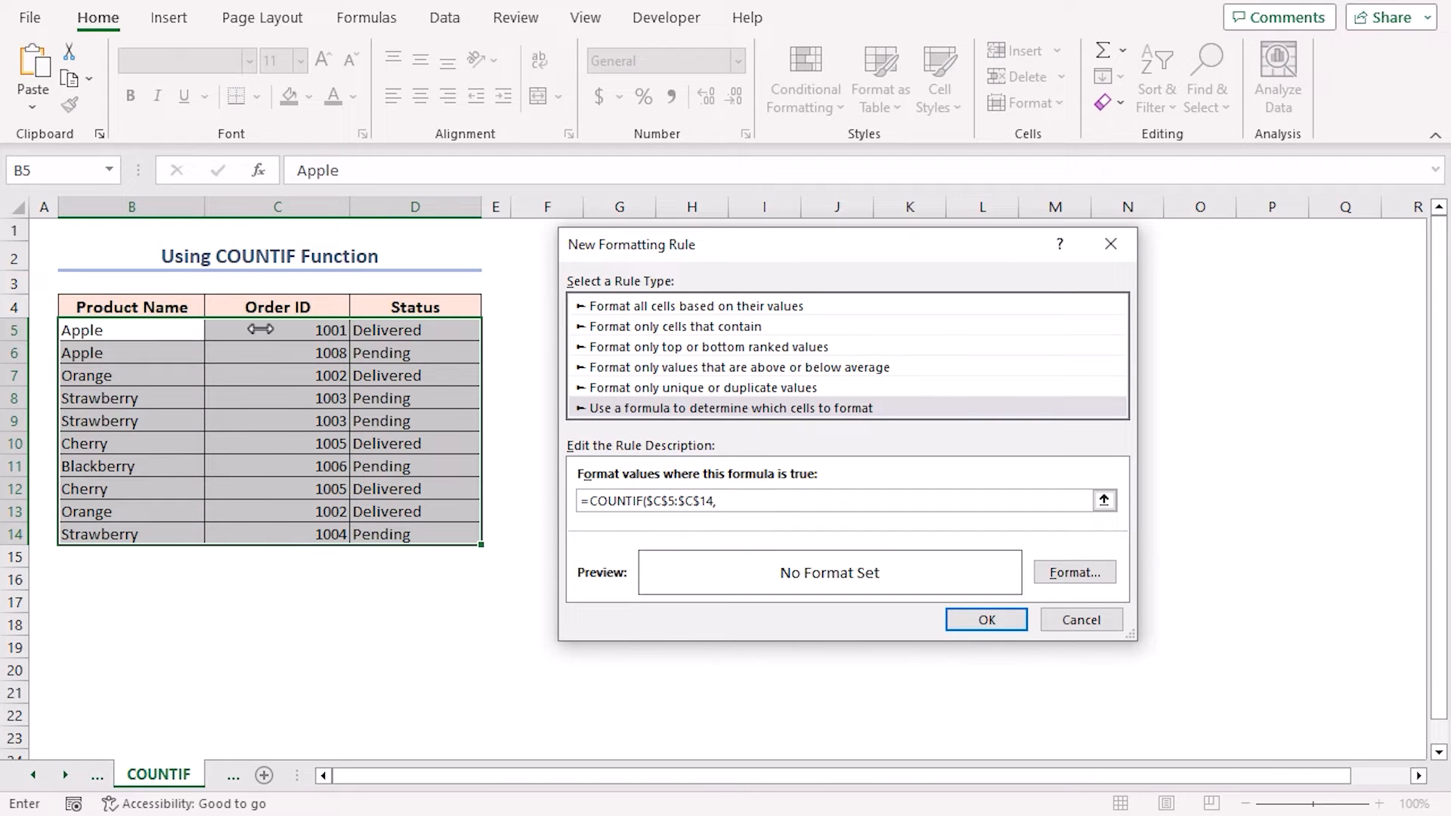
{"action": "type", "text": "$C5"}
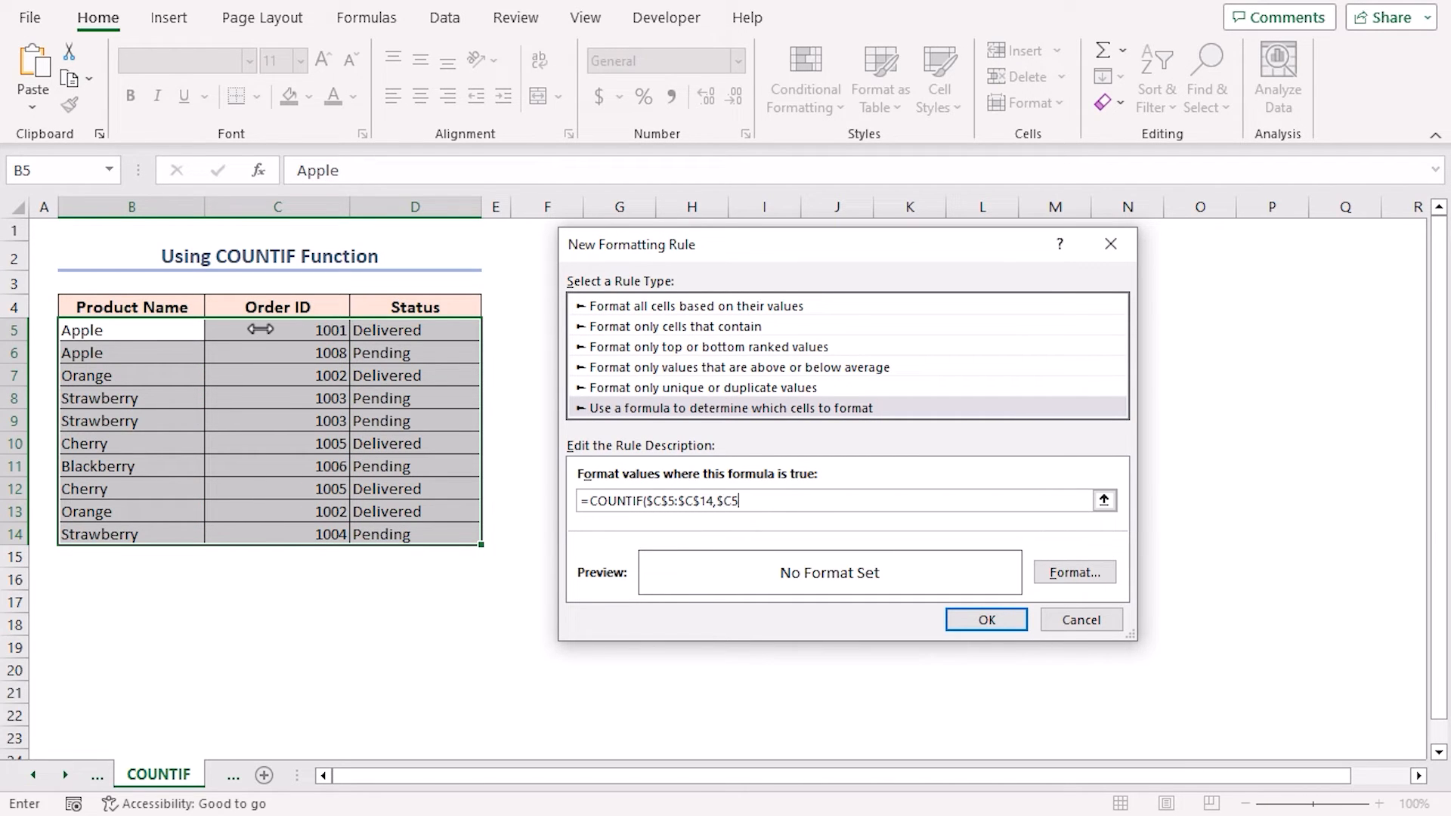
{"action": "type", "text": ">"}
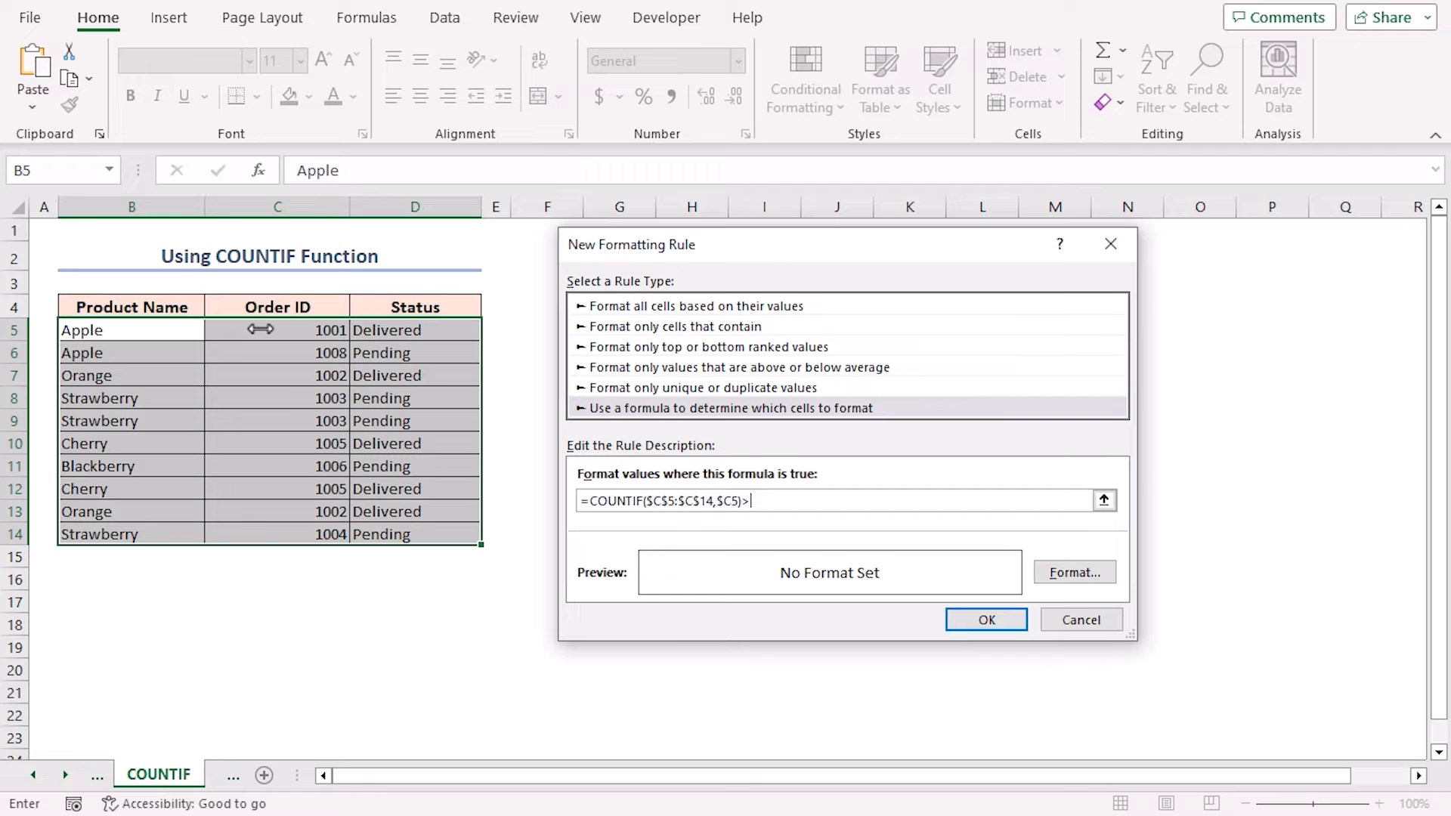
{"action": "type", "text": "1"}
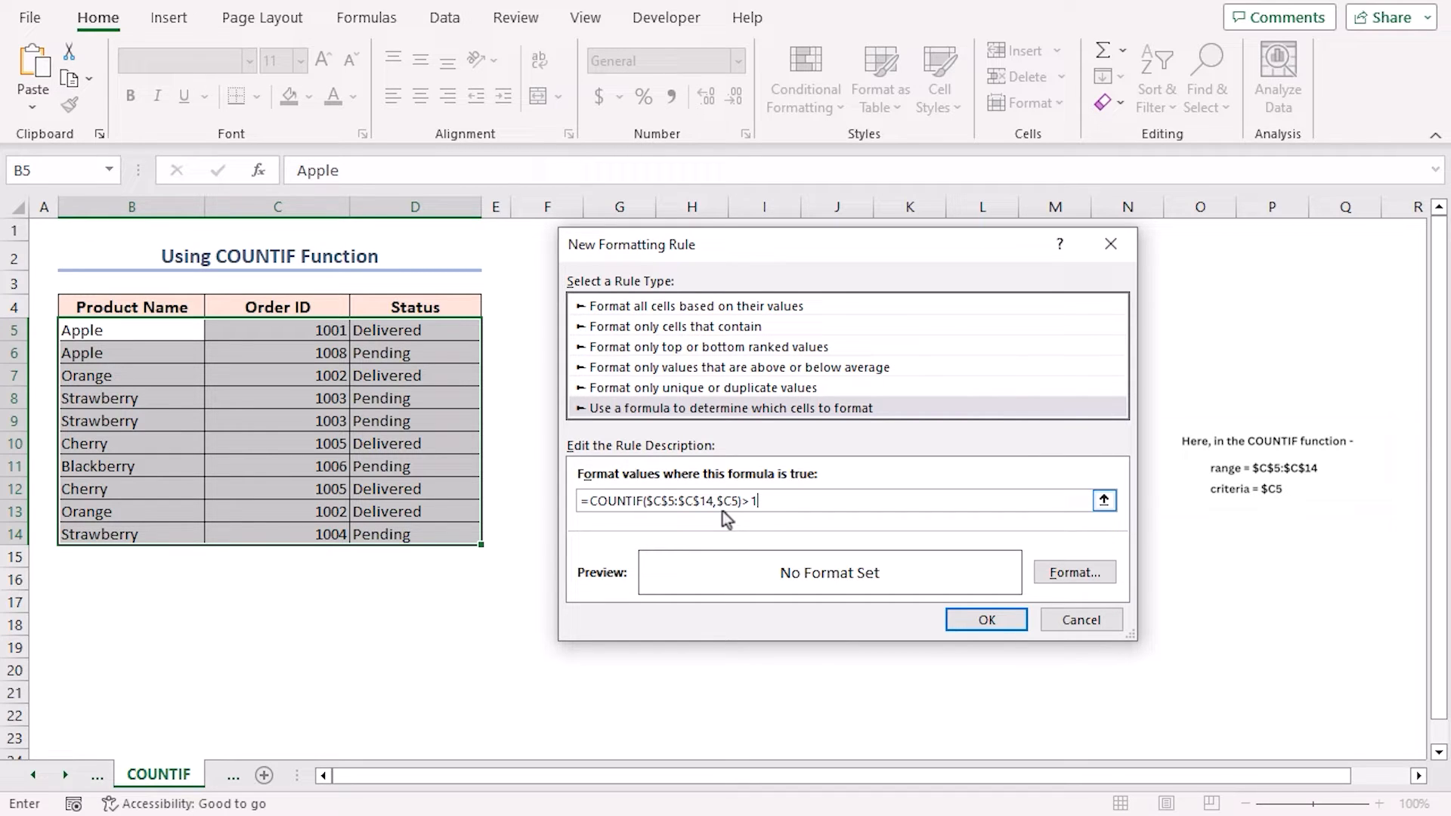
{"action": "mouse_move", "coordinate": [740, 521]}
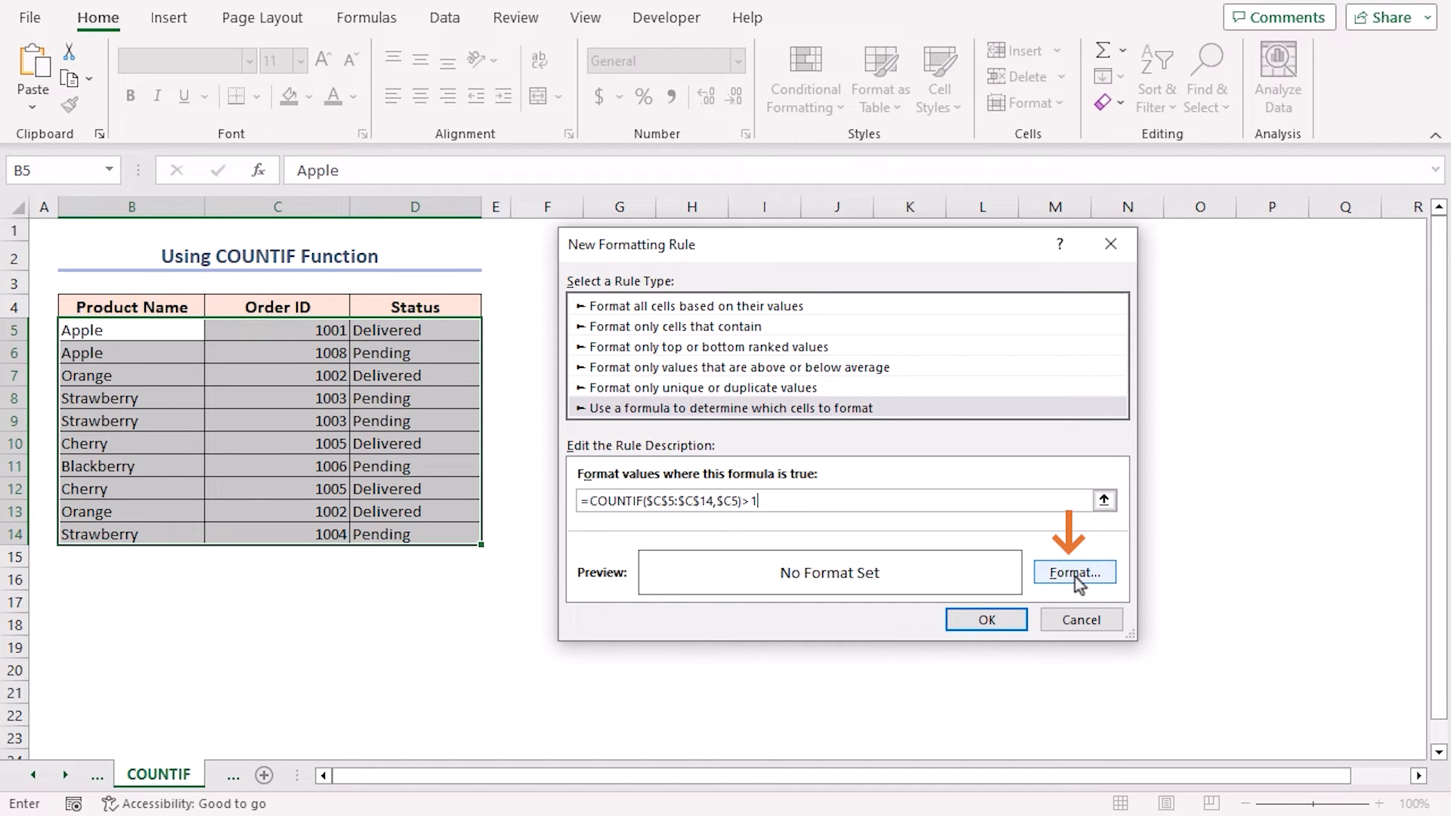
Give the duplicate-ID rule a red font colour and apply it
{"action": "left_click", "coordinate": [1072, 572]}
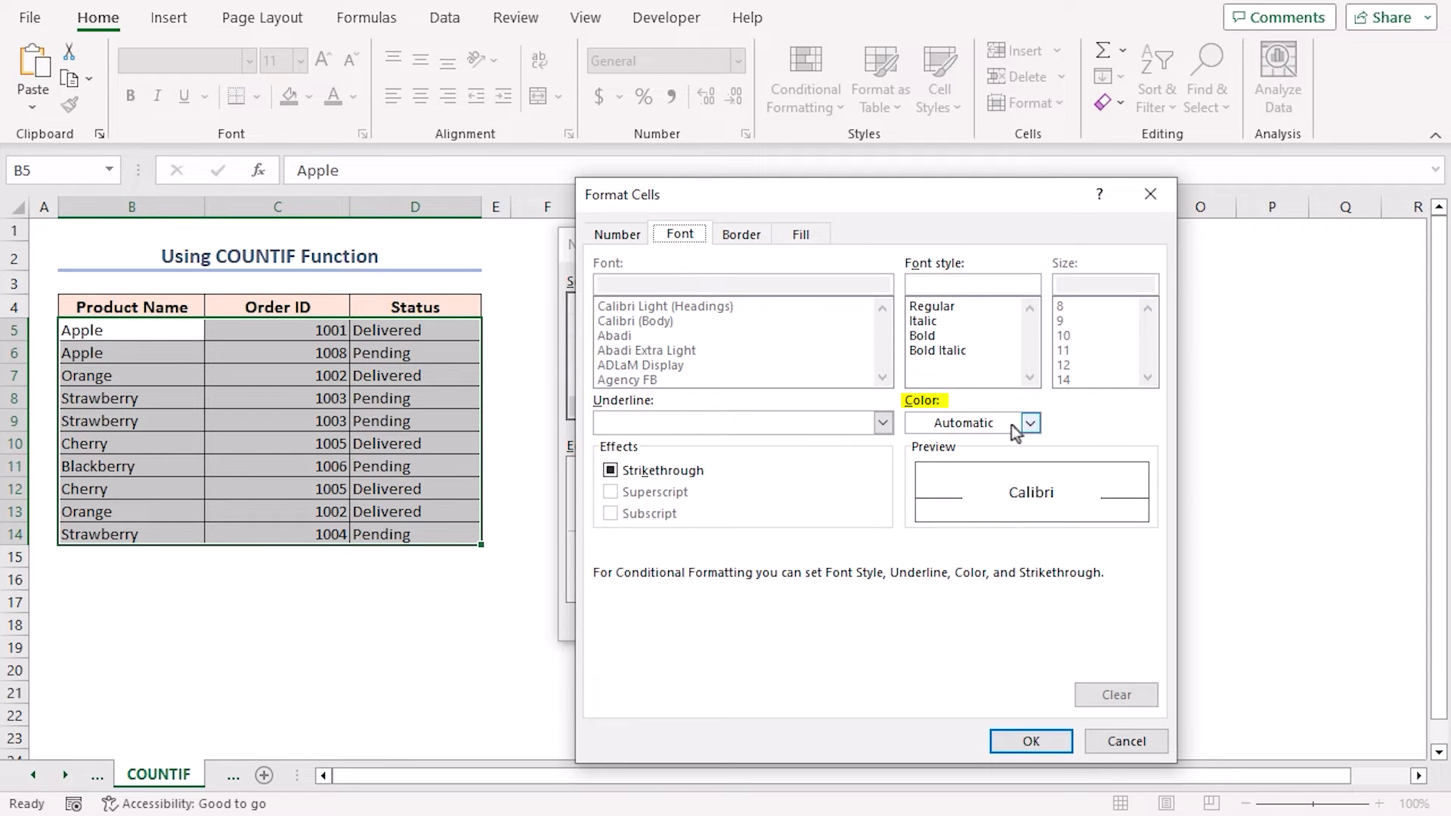
{"action": "left_click", "coordinate": [1027, 423]}
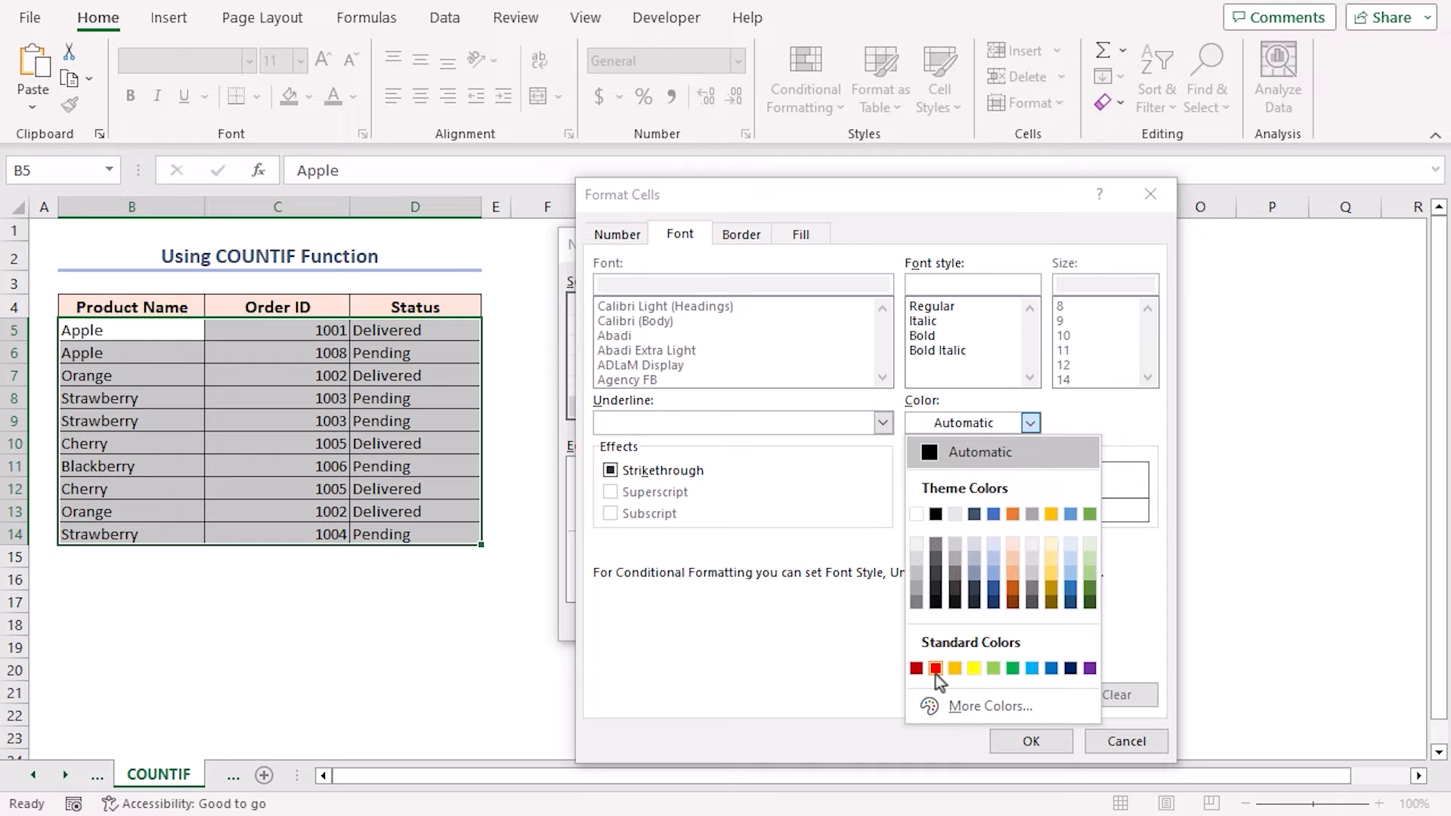
{"action": "left_click", "coordinate": [935, 668]}
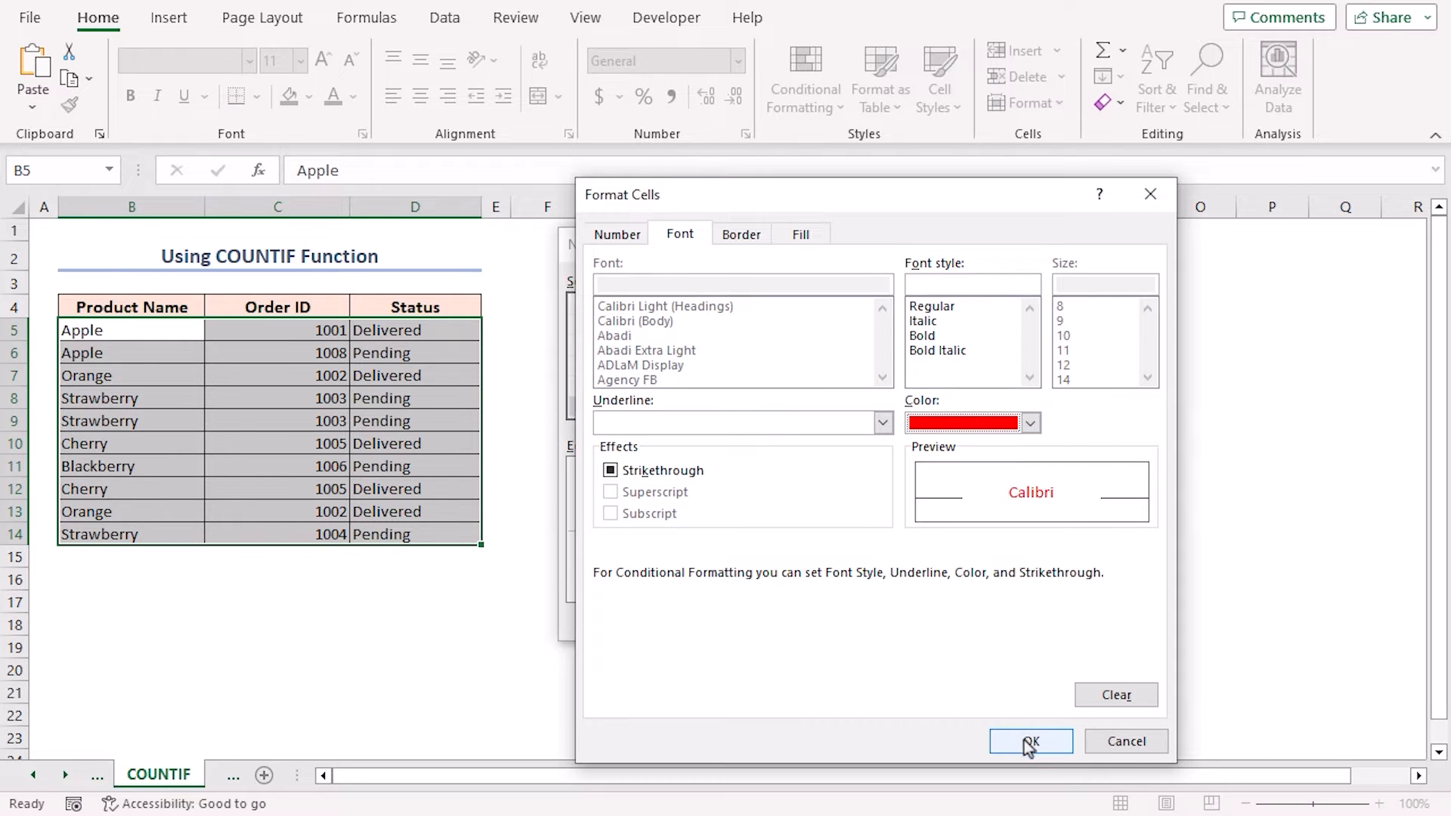
{"action": "left_click", "coordinate": [1029, 741]}
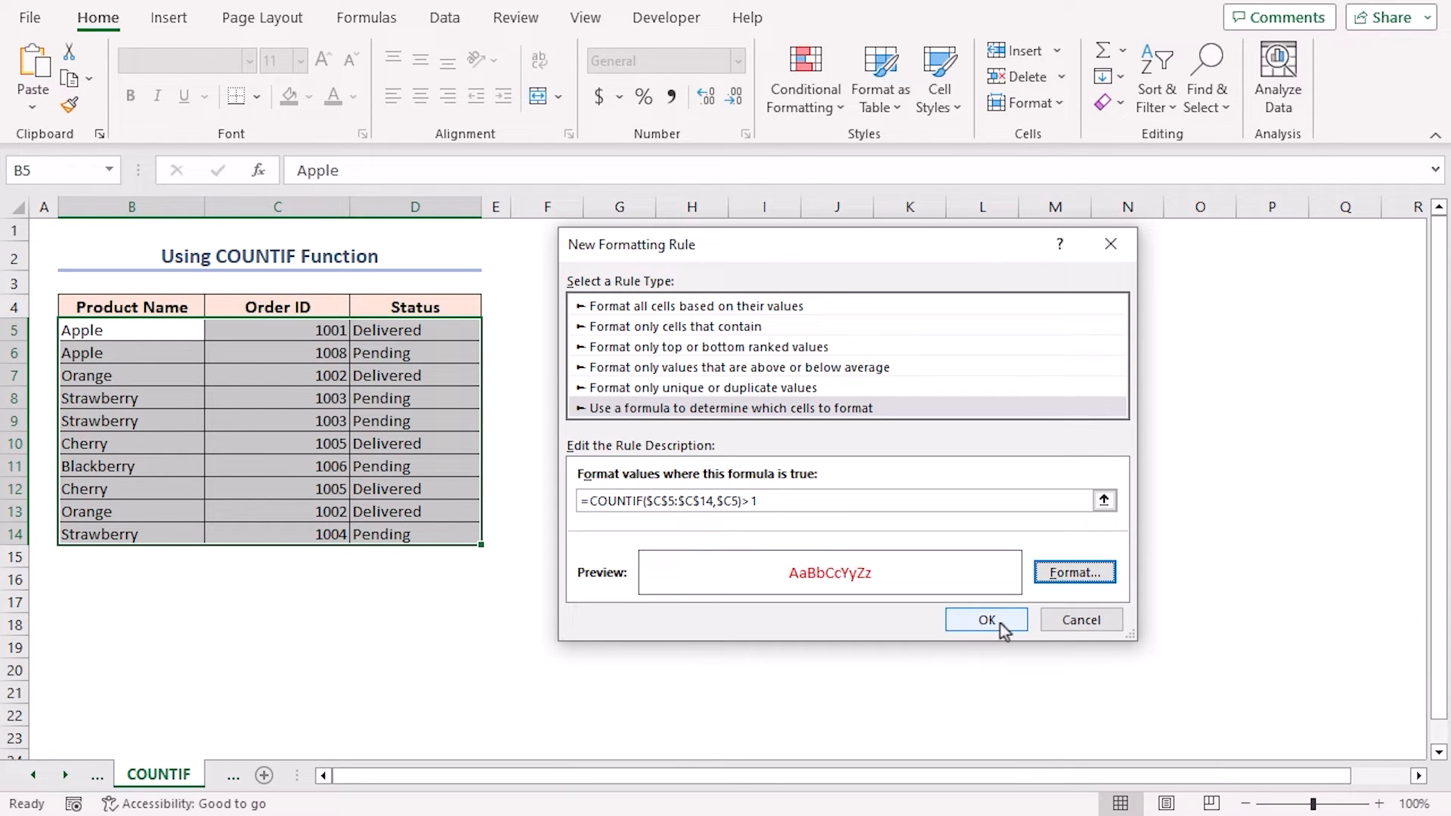
{"action": "left_click", "coordinate": [986, 618]}
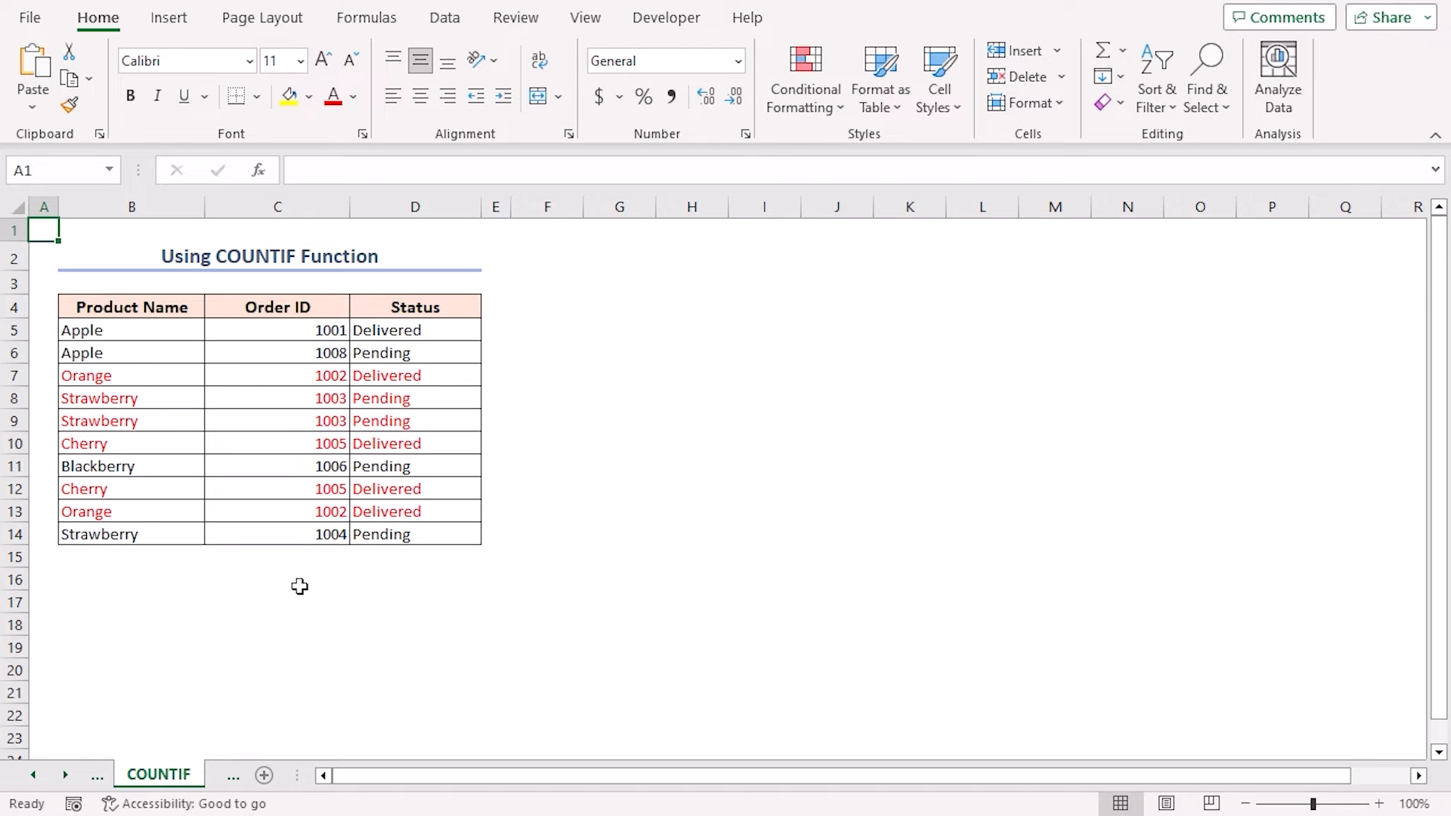
{"action": "mouse_move", "coordinate": [293, 595]}
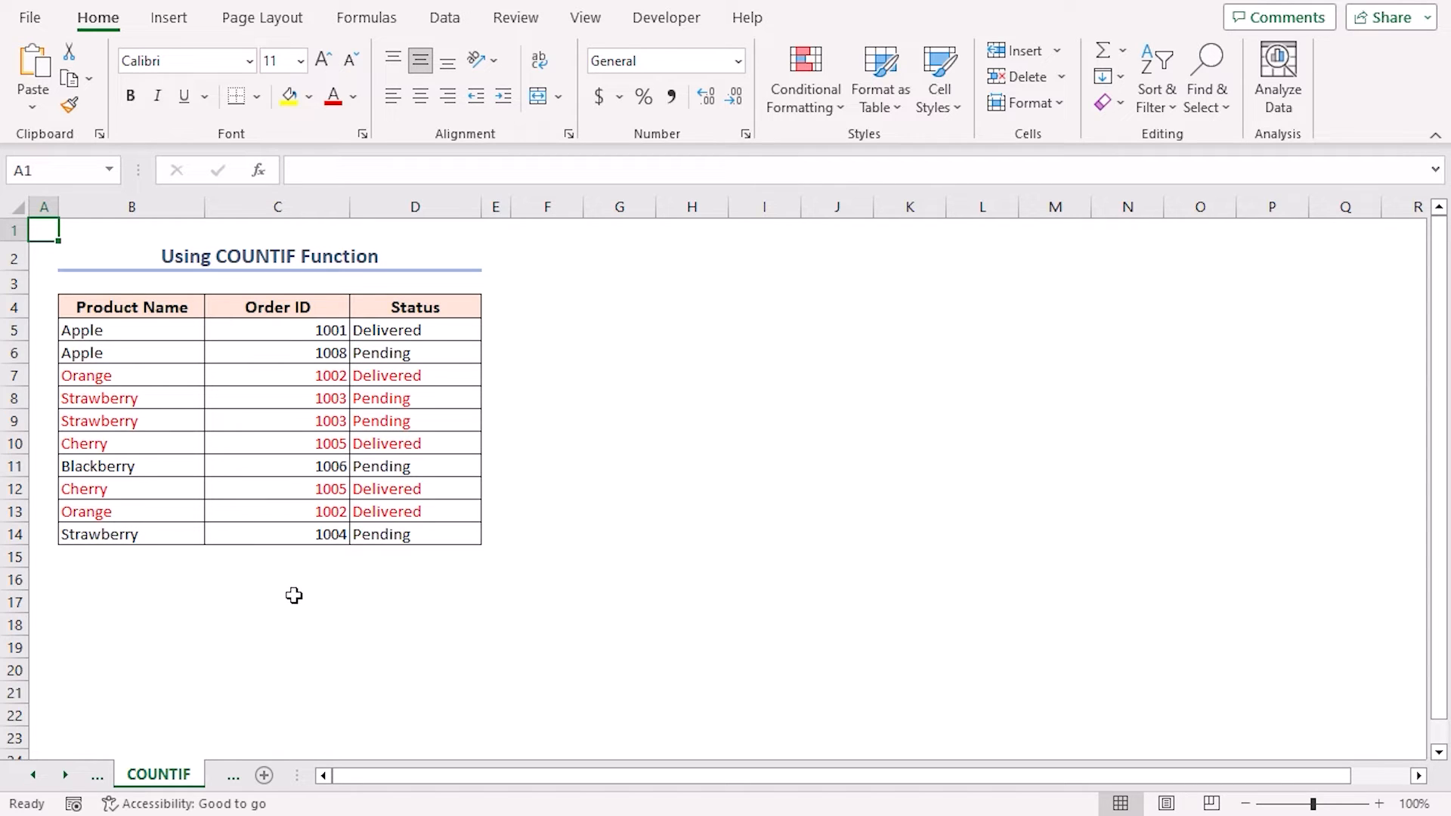
{"action": "mouse_move", "coordinate": [272, 590]}
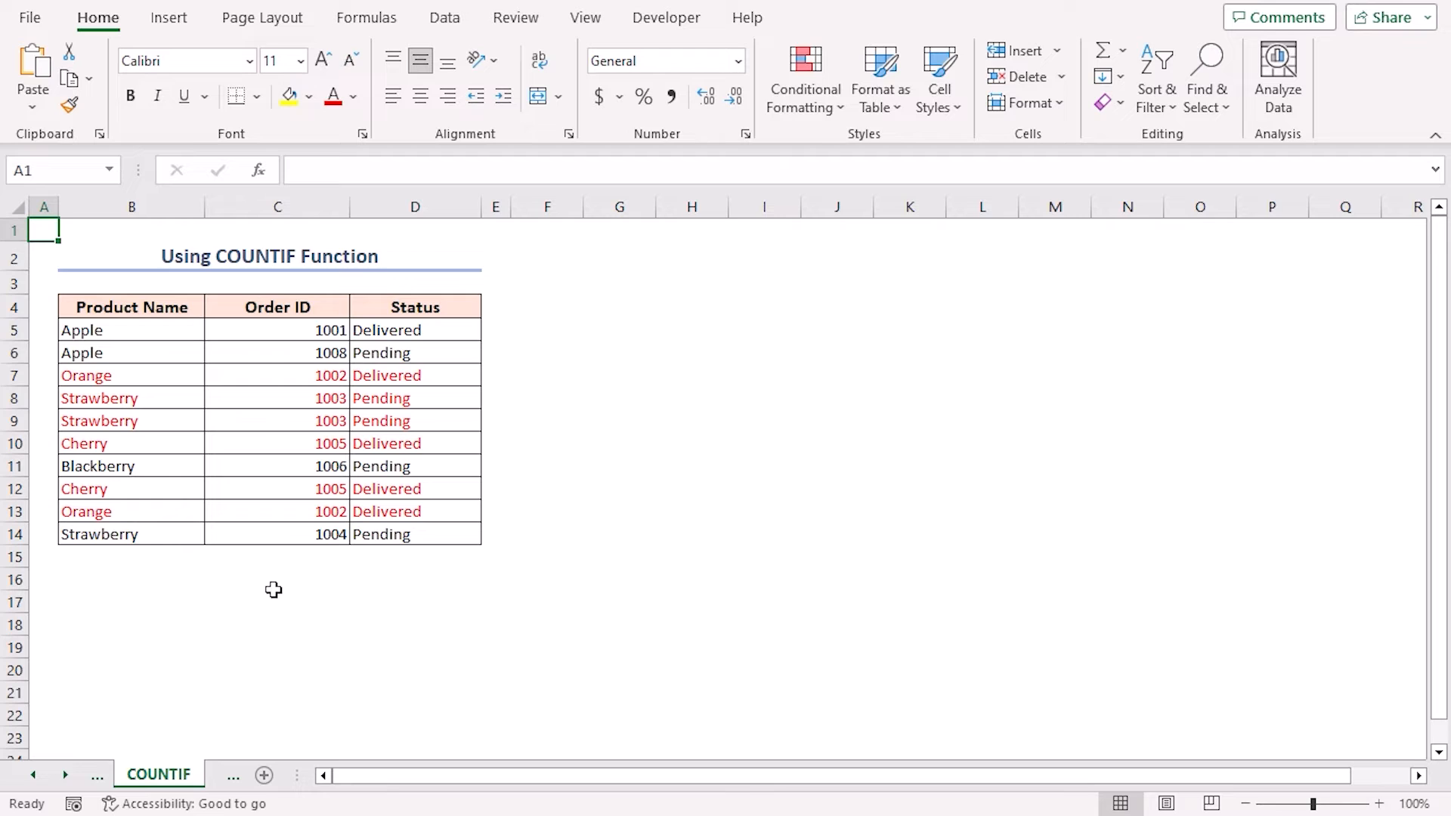
Hide the six red duplicate rows (7–10, 12, 13), then switch to the All Duplicates sheet
{"action": "left_click", "coordinate": [44, 375]}
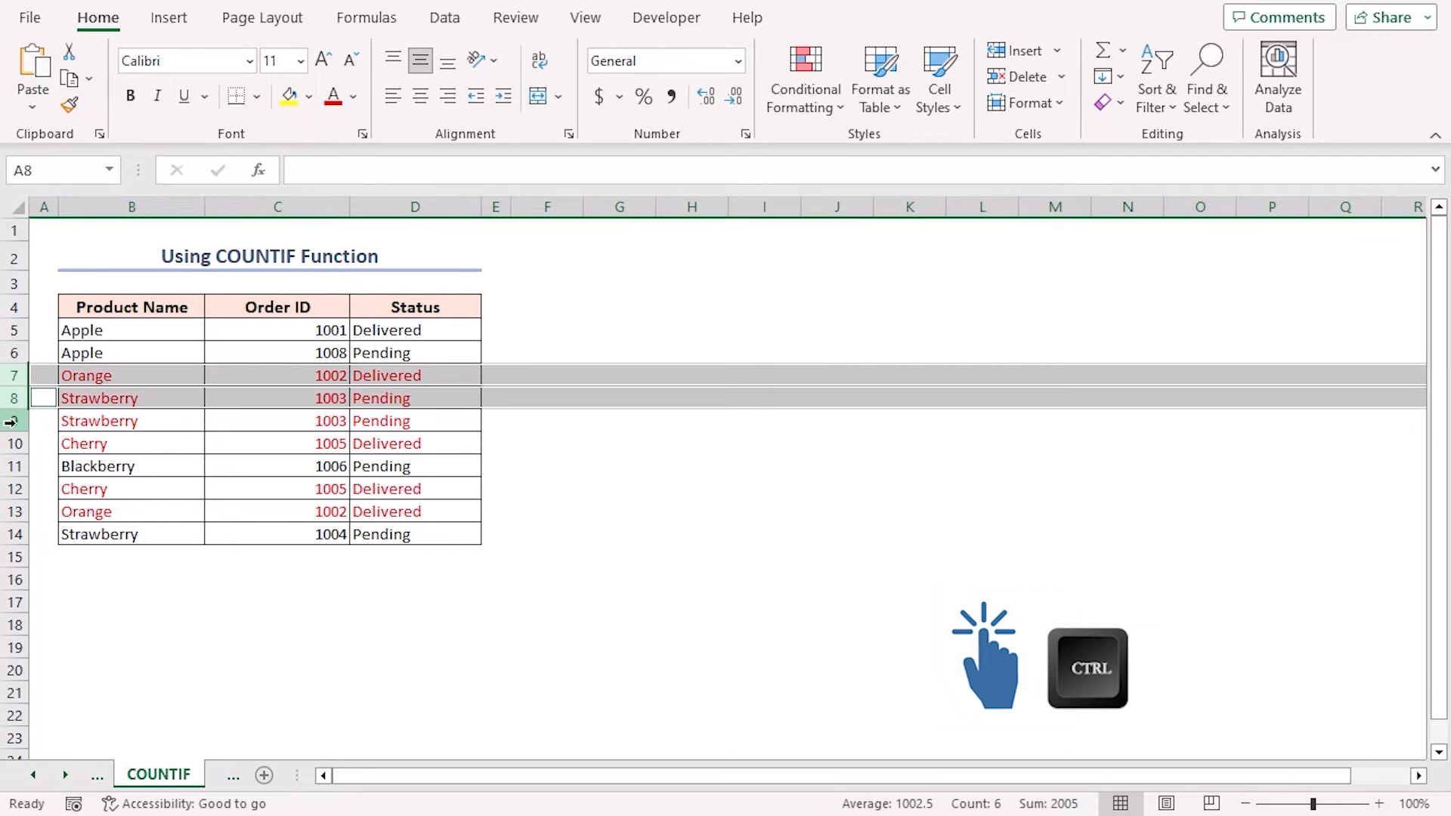
{"action": "left_click", "coordinate": [13, 511]}
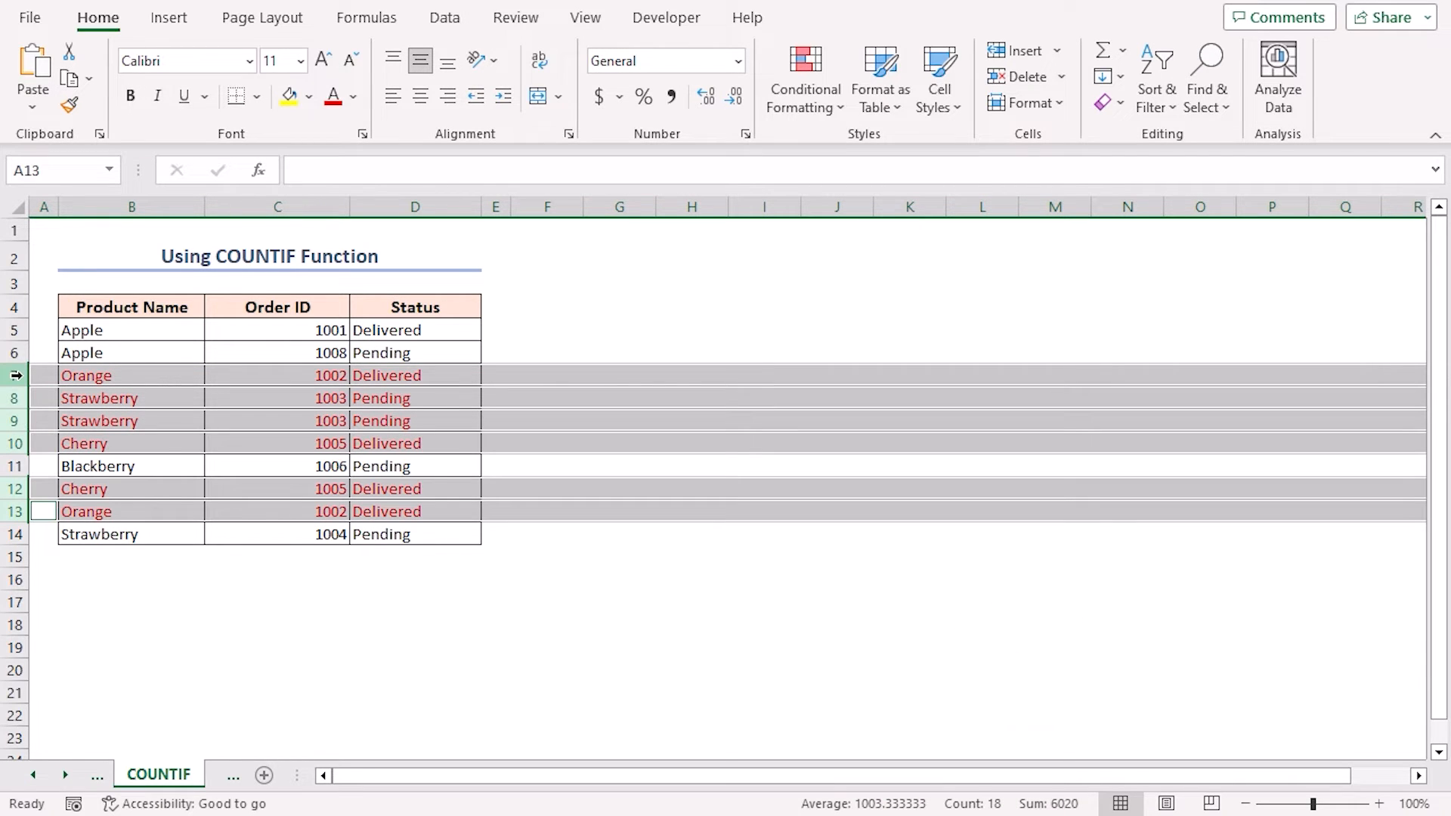
{"action": "right_click", "coordinate": [44, 375]}
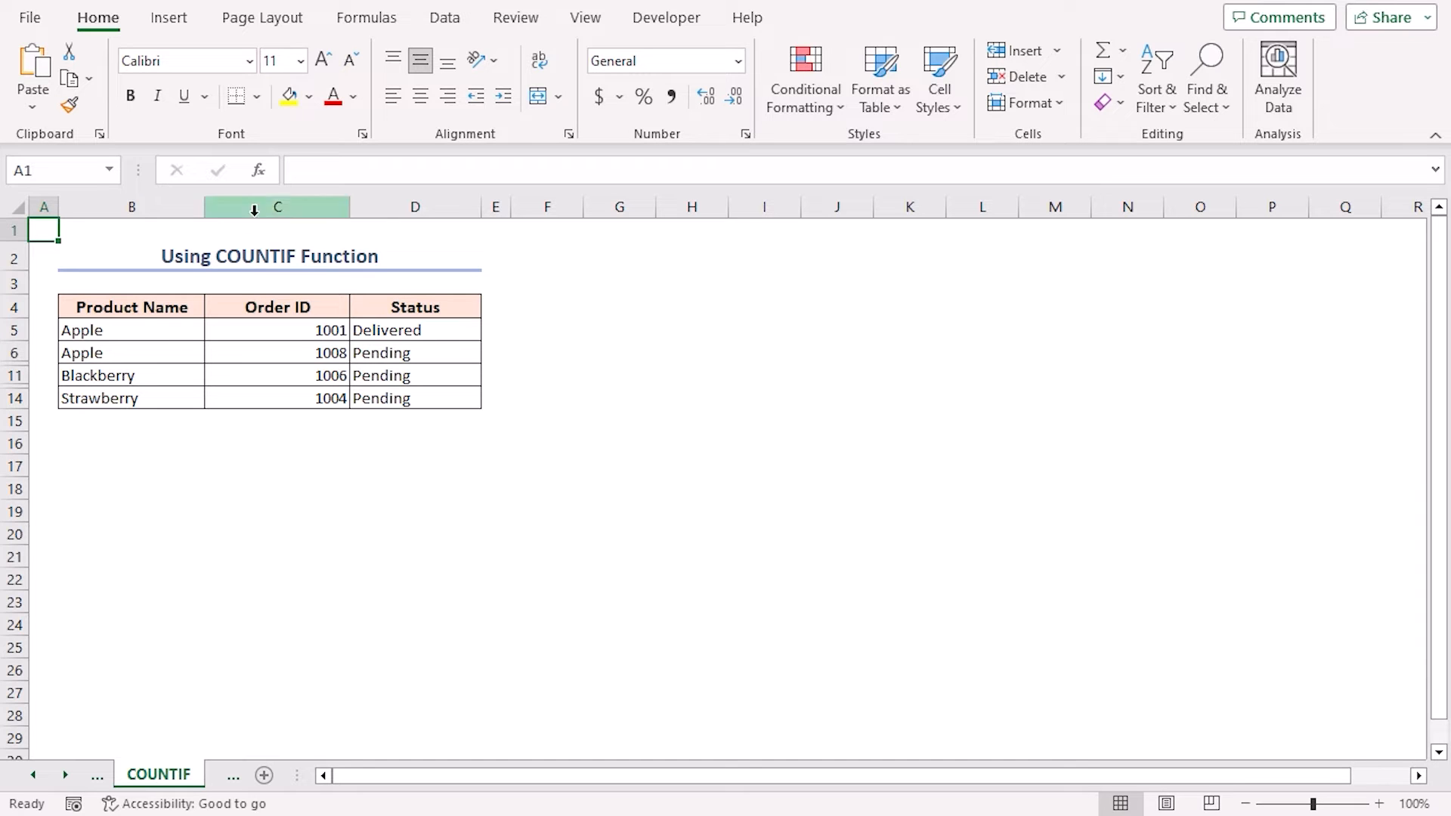
{"action": "left_click", "coordinate": [175, 775]}
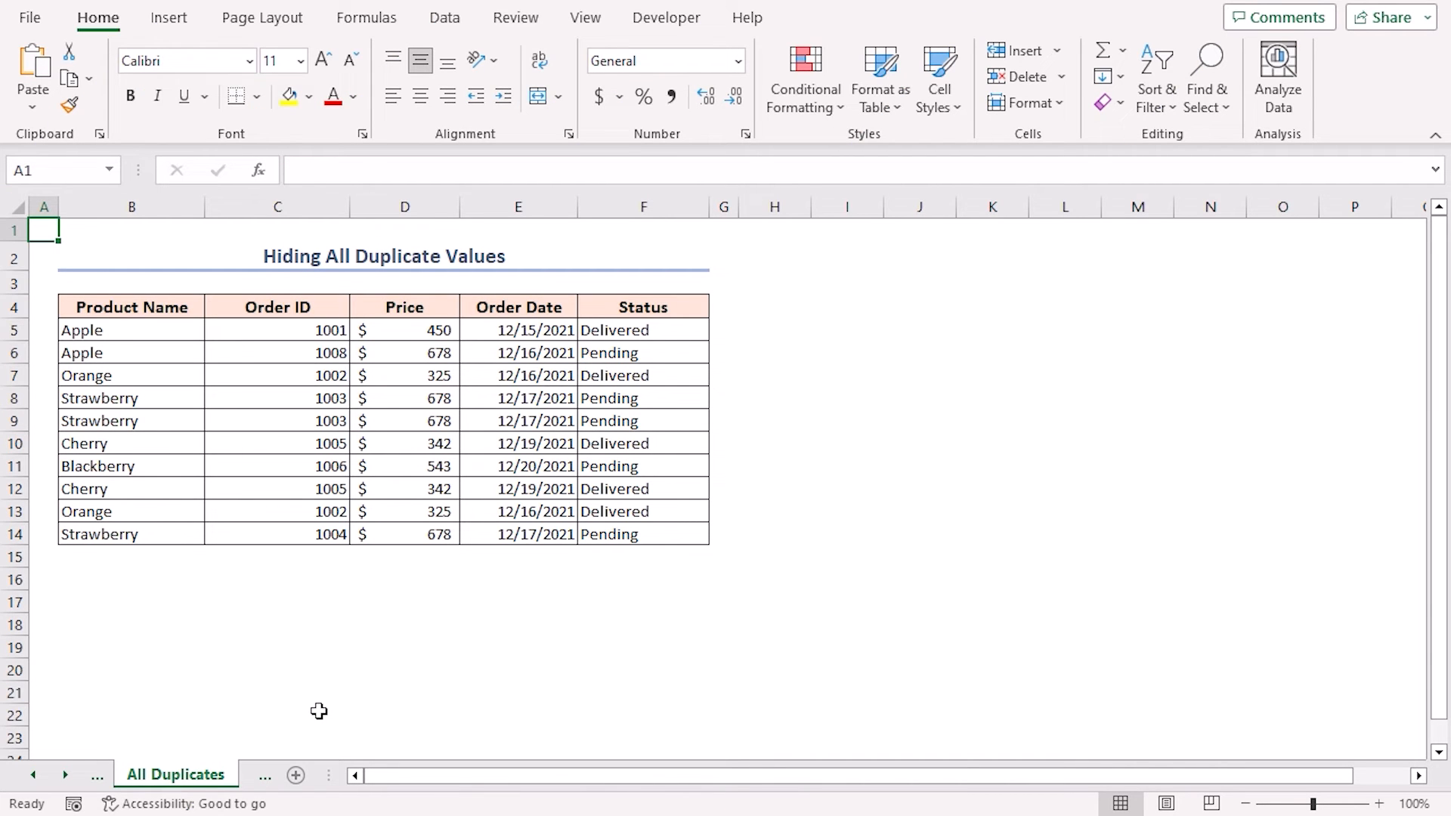
{"action": "mouse_move", "coordinate": [338, 684]}
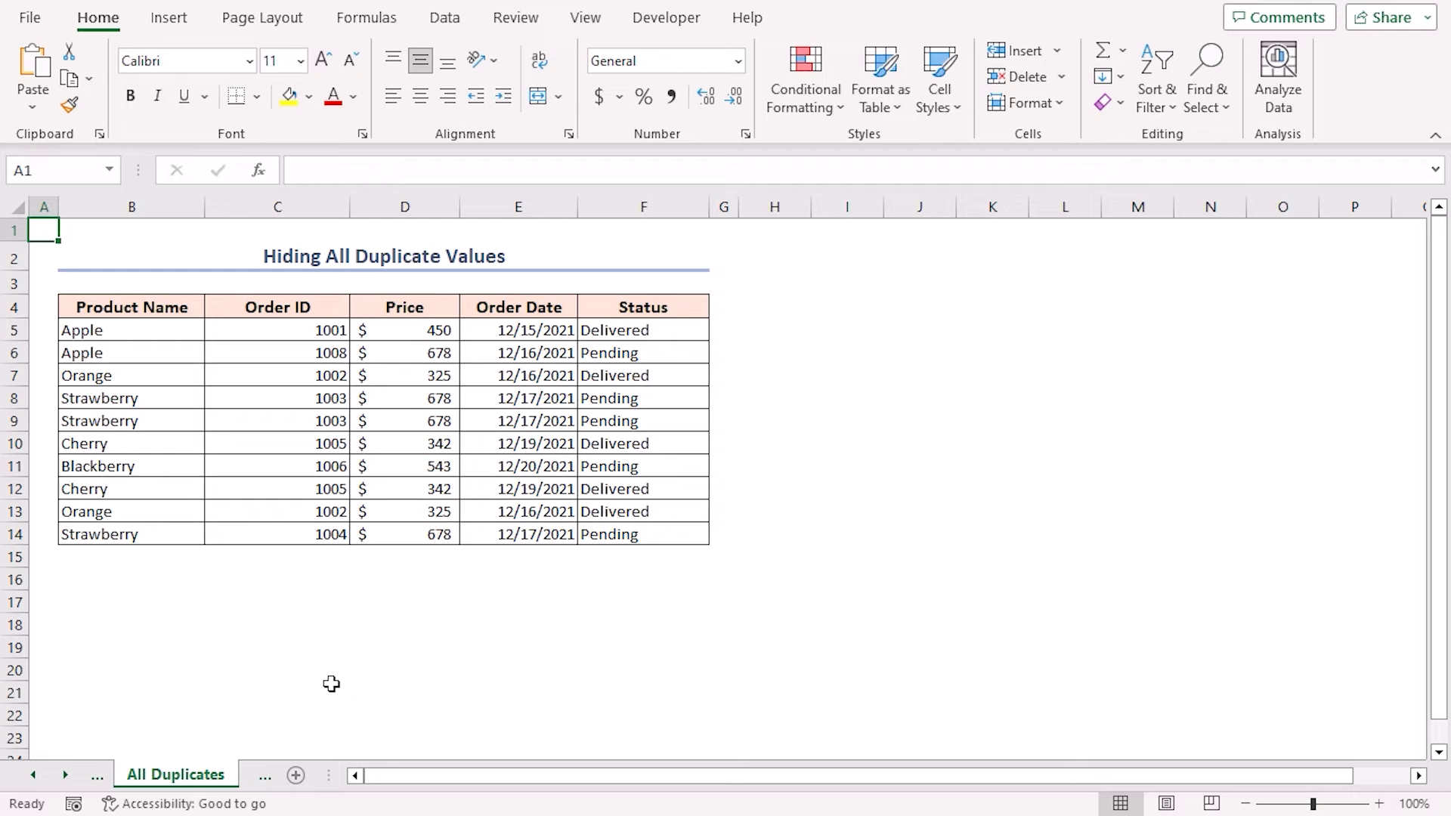
{"action": "mouse_move", "coordinate": [338, 700]}
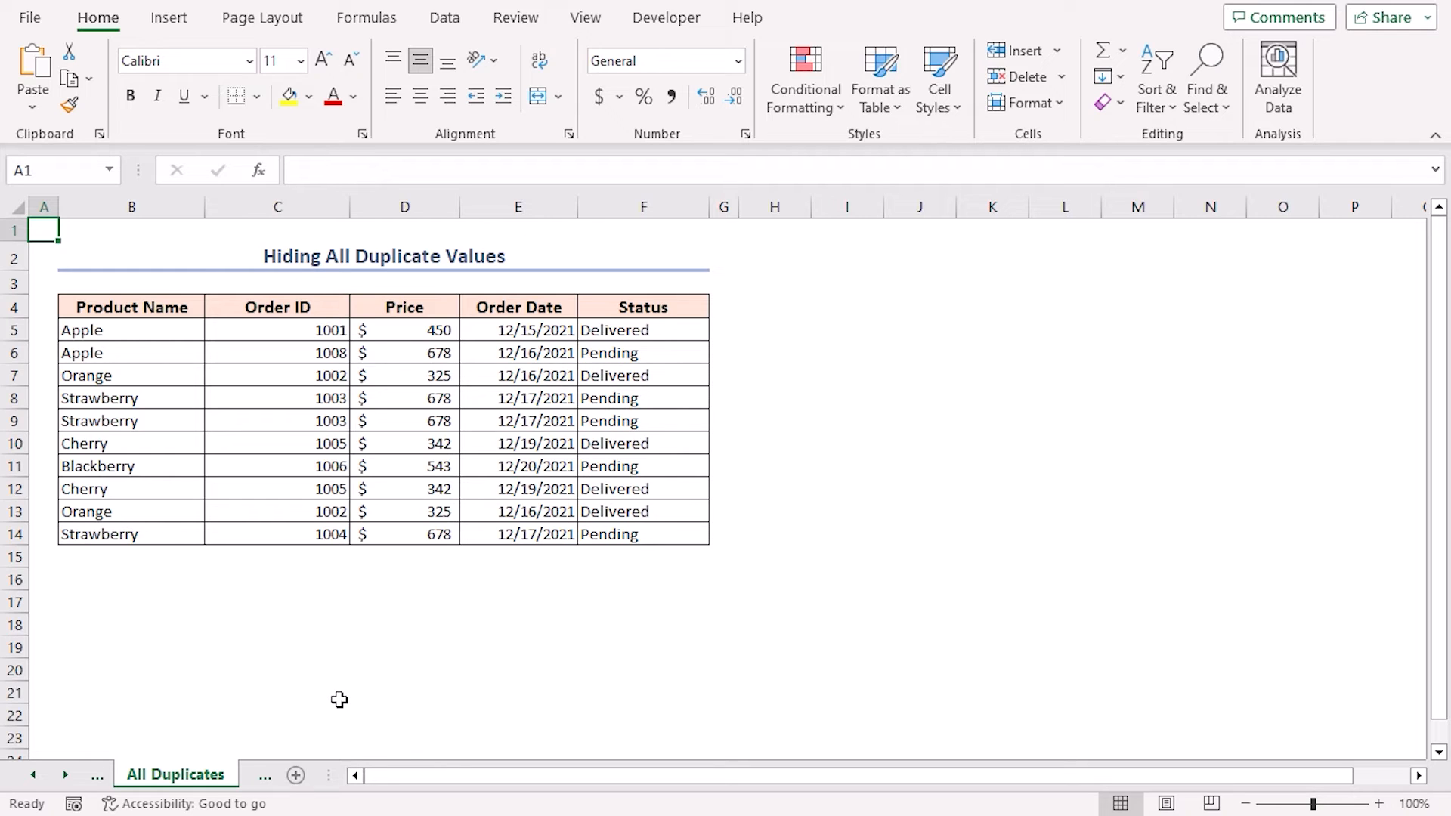
{"action": "mouse_move", "coordinate": [335, 700]}
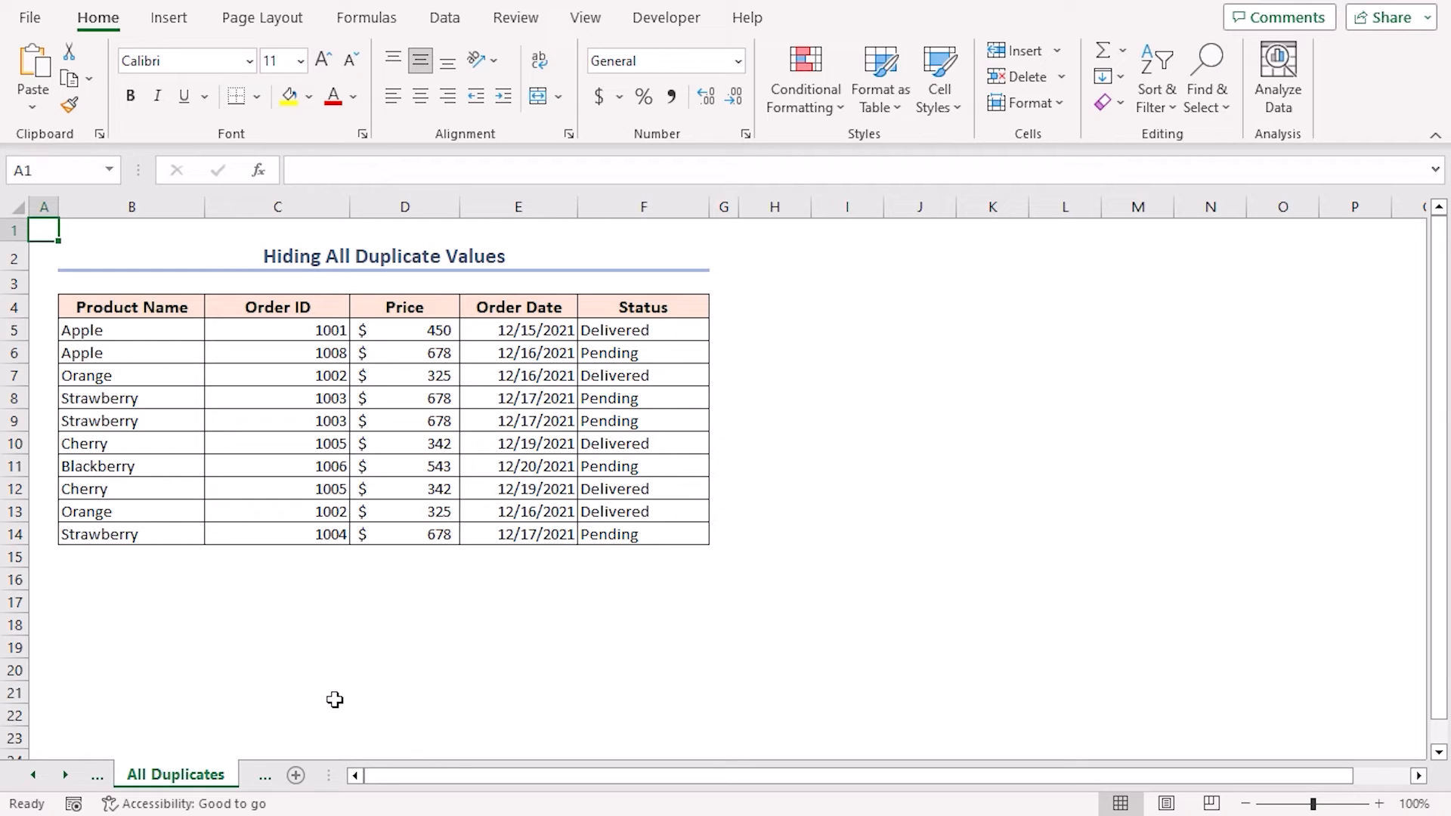
{"action": "mouse_move", "coordinate": [331, 697]}
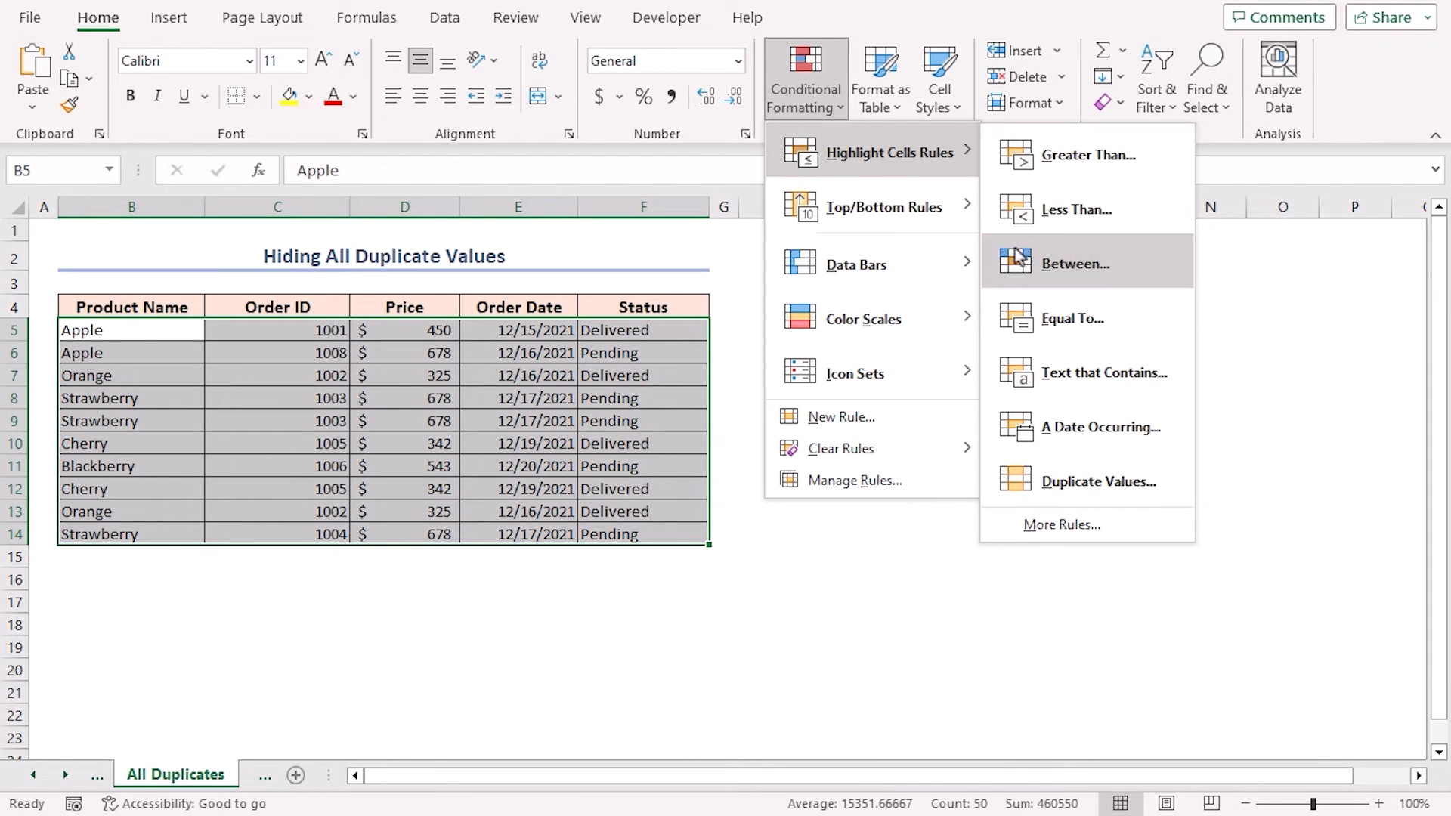
Apply a Duplicate Values rule with a custom white font to the table
{"action": "left_click", "coordinate": [1026, 491]}
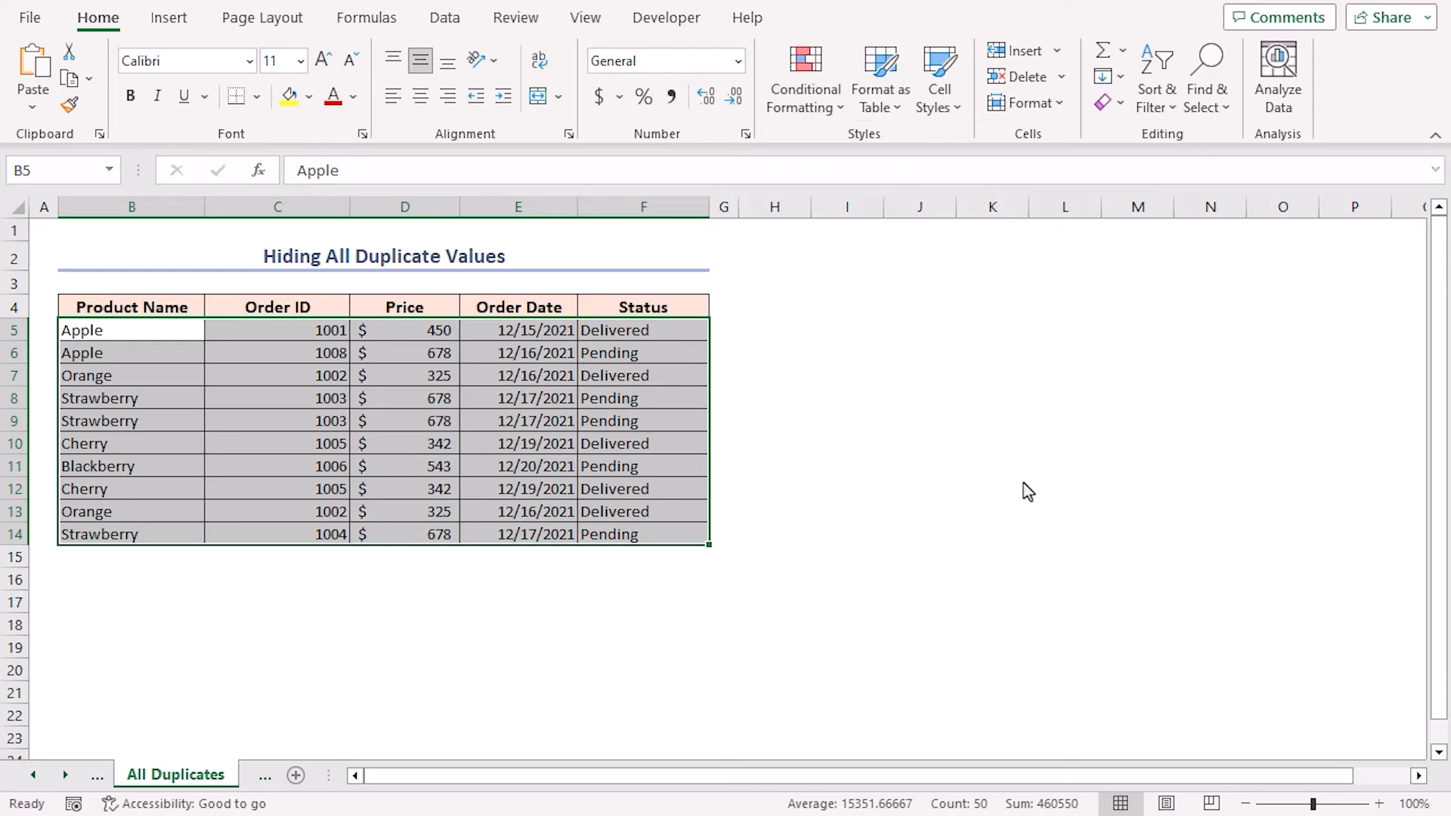
{"action": "left_click", "coordinate": [803, 79]}
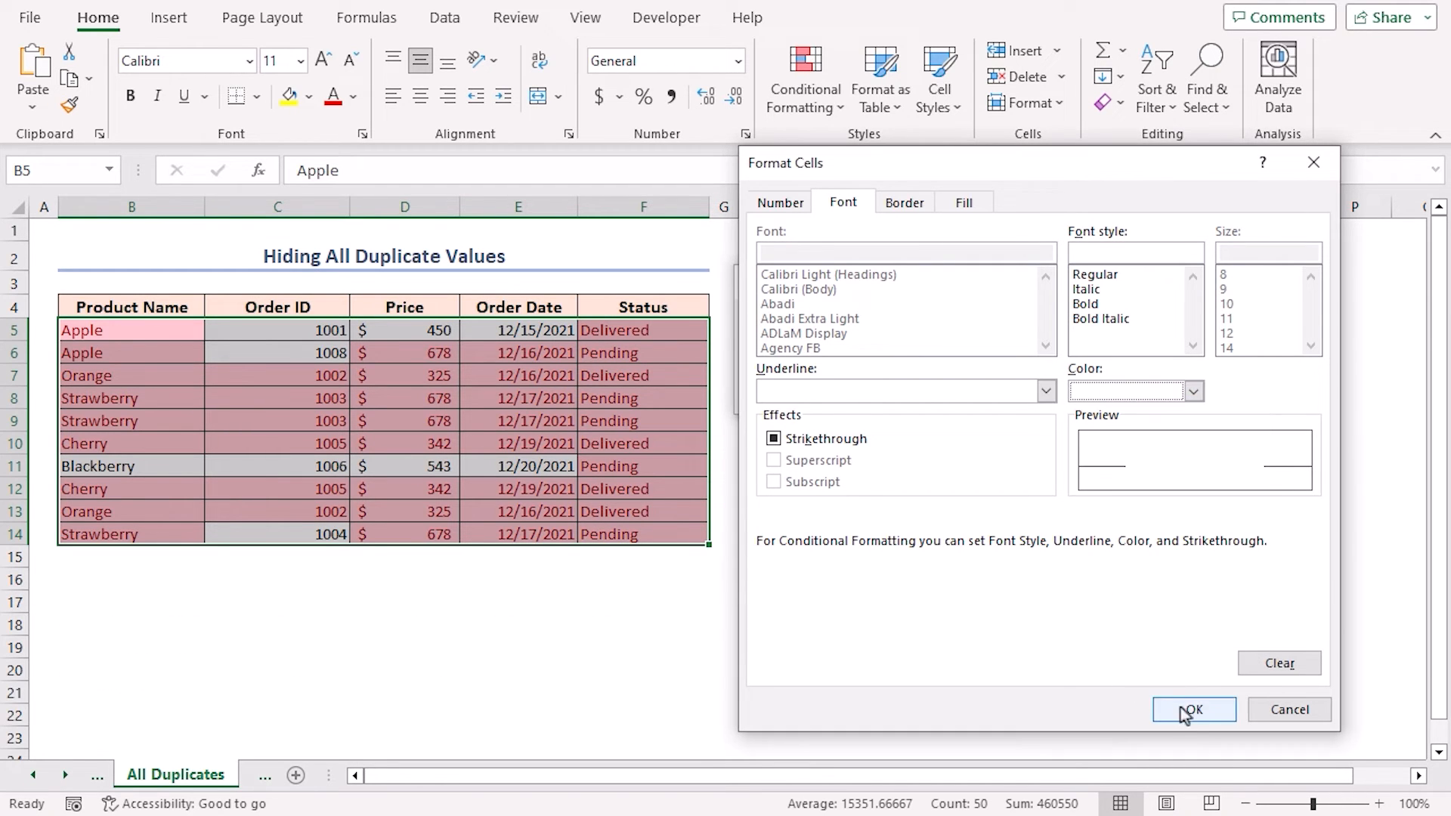
{"action": "left_click", "coordinate": [1193, 708]}
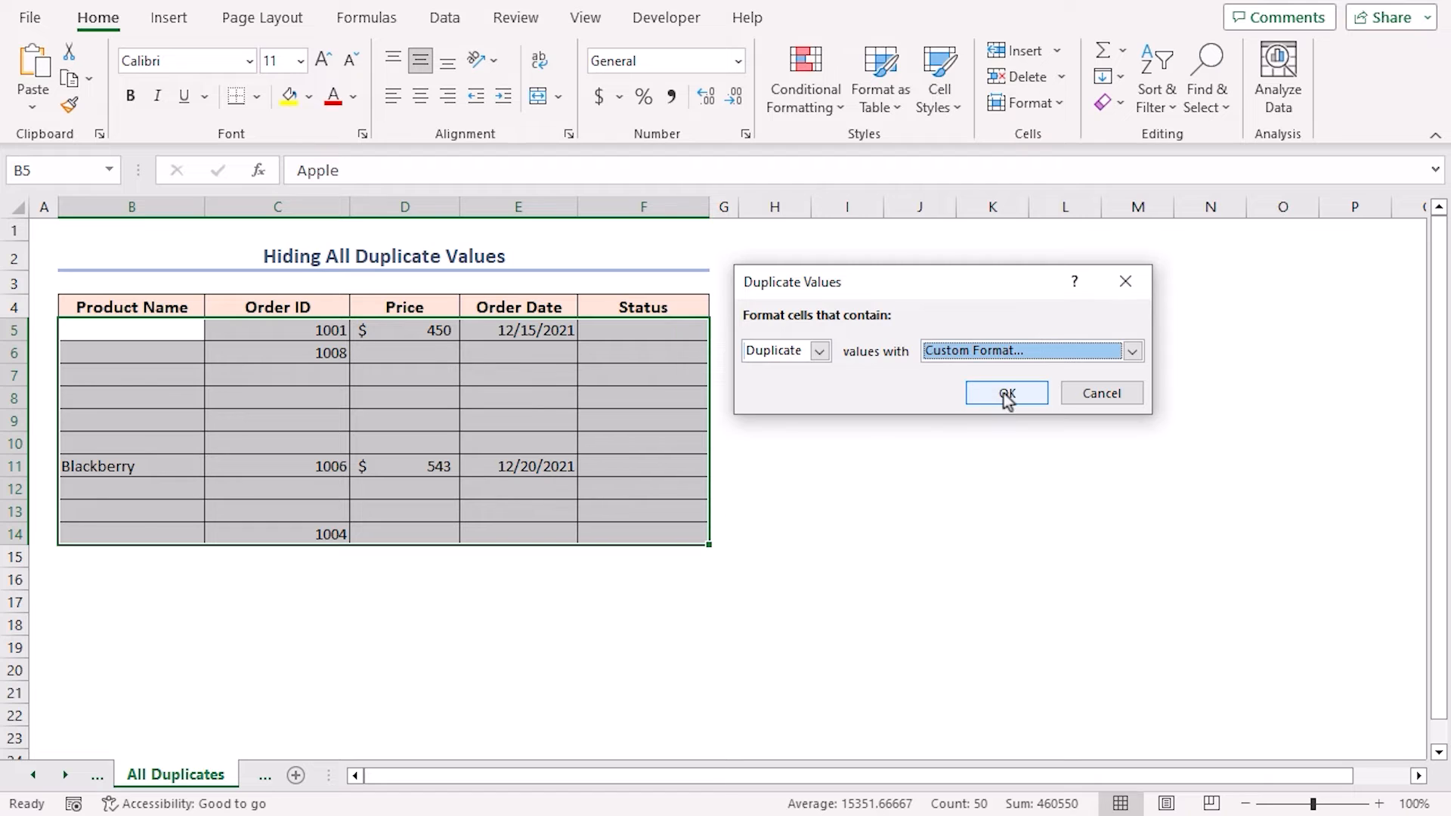
{"action": "left_click", "coordinate": [1006, 392]}
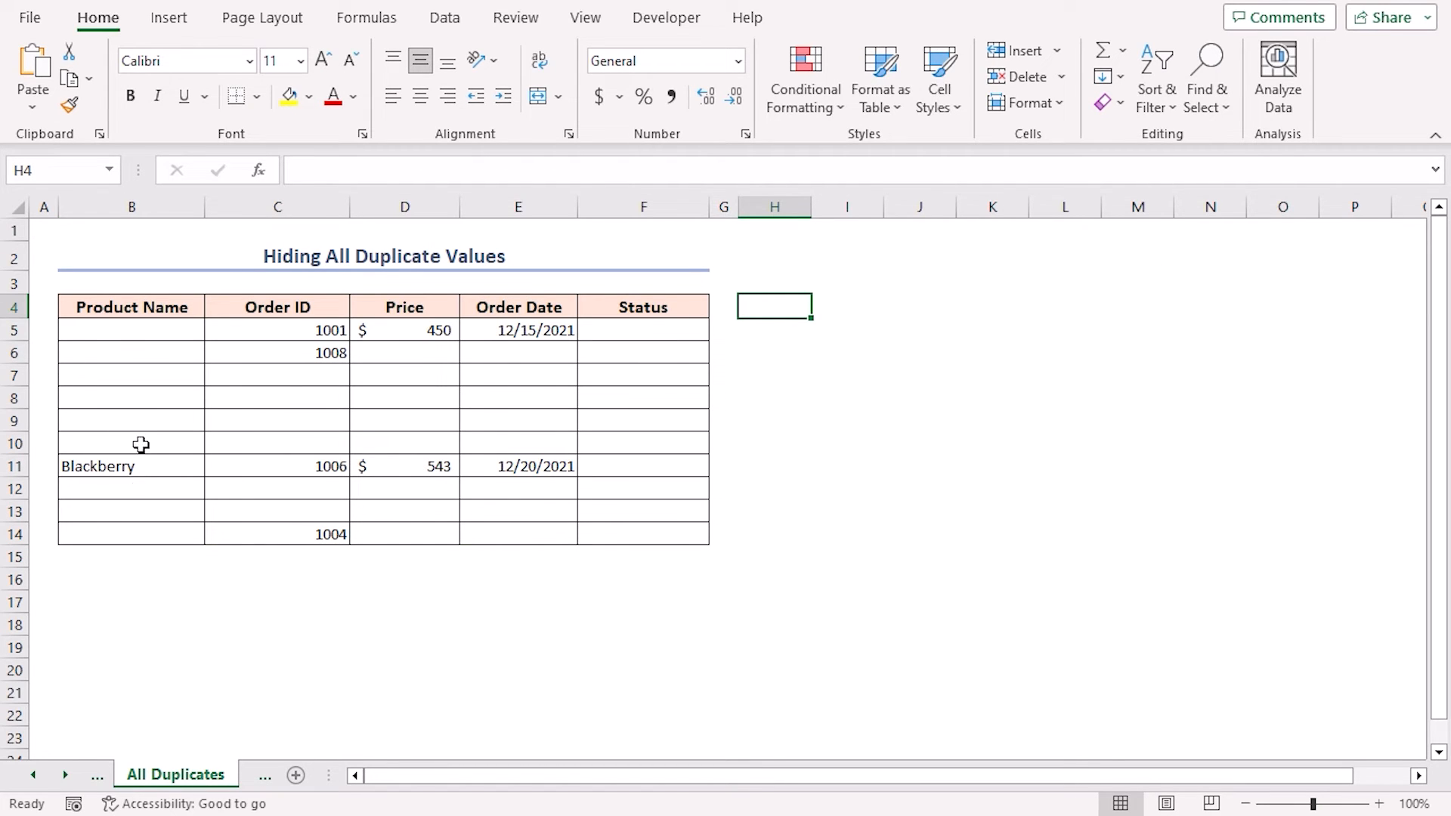
{"action": "mouse_move", "coordinate": [321, 549]}
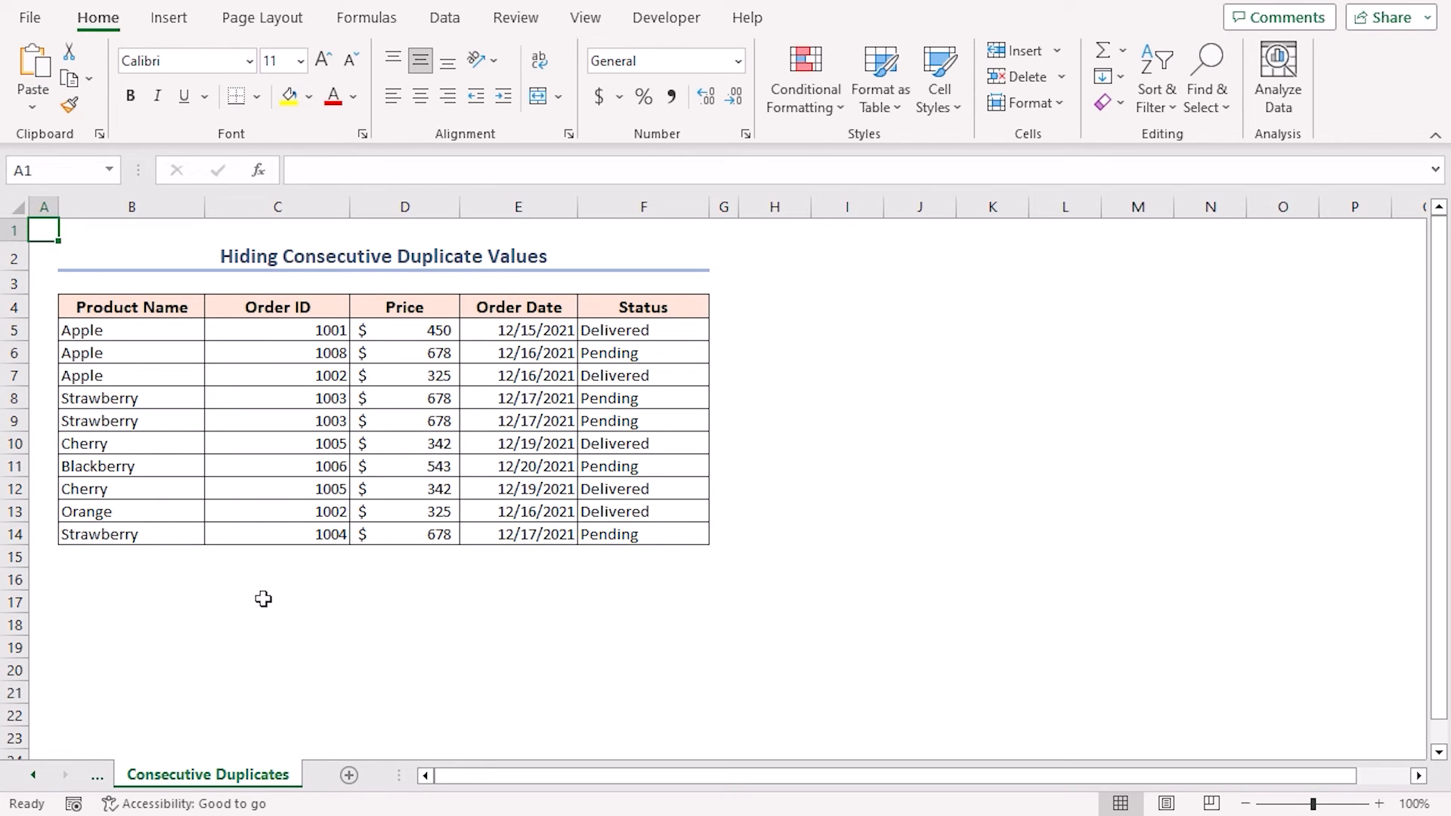
{"action": "mouse_move", "coordinate": [269, 553]}
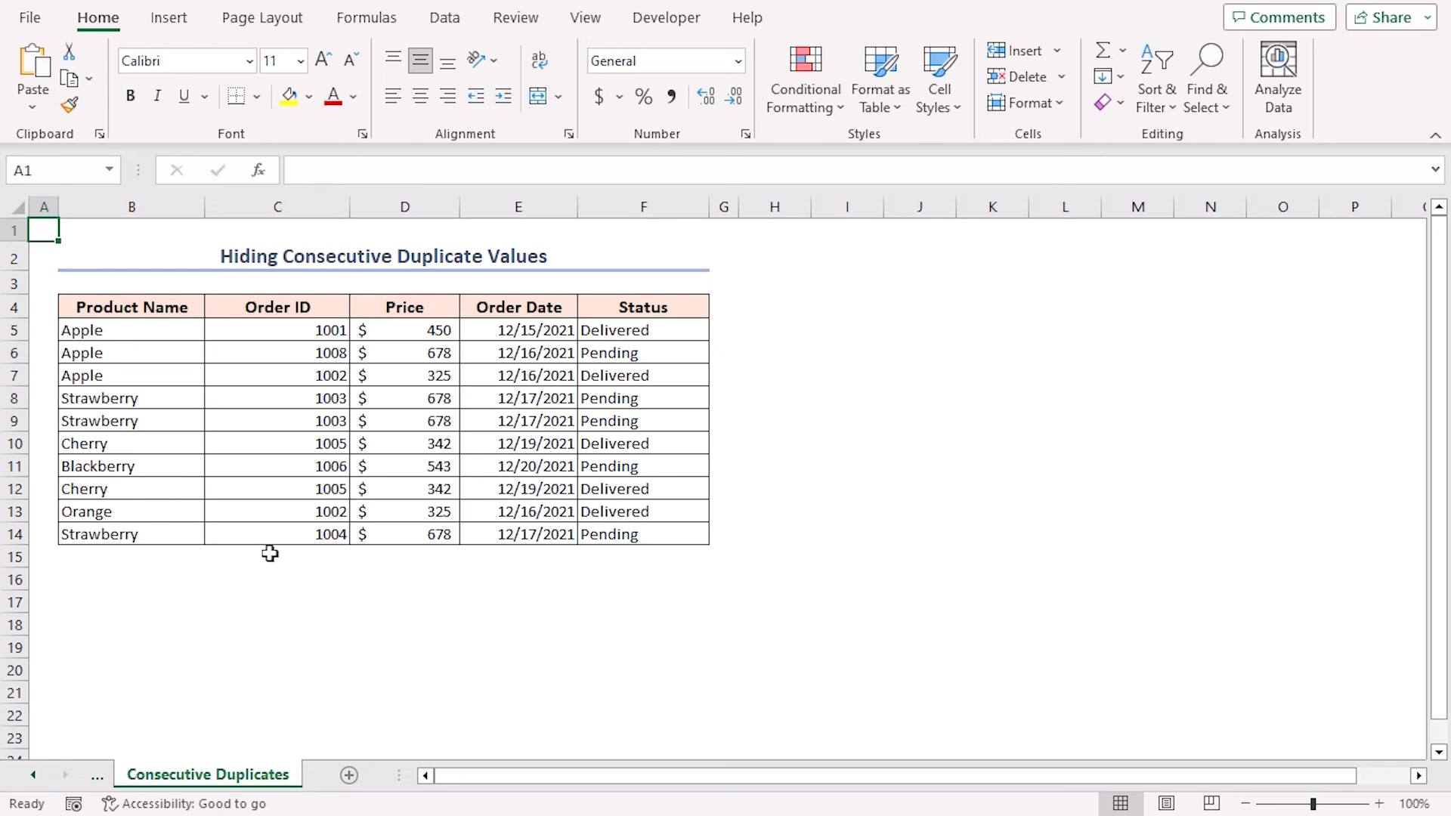
Select the order data B5:F14 on the Consecutive Duplicates sheet
{"action": "left_click_drag", "start_coordinate": [82, 329], "coordinate": [582, 534]}
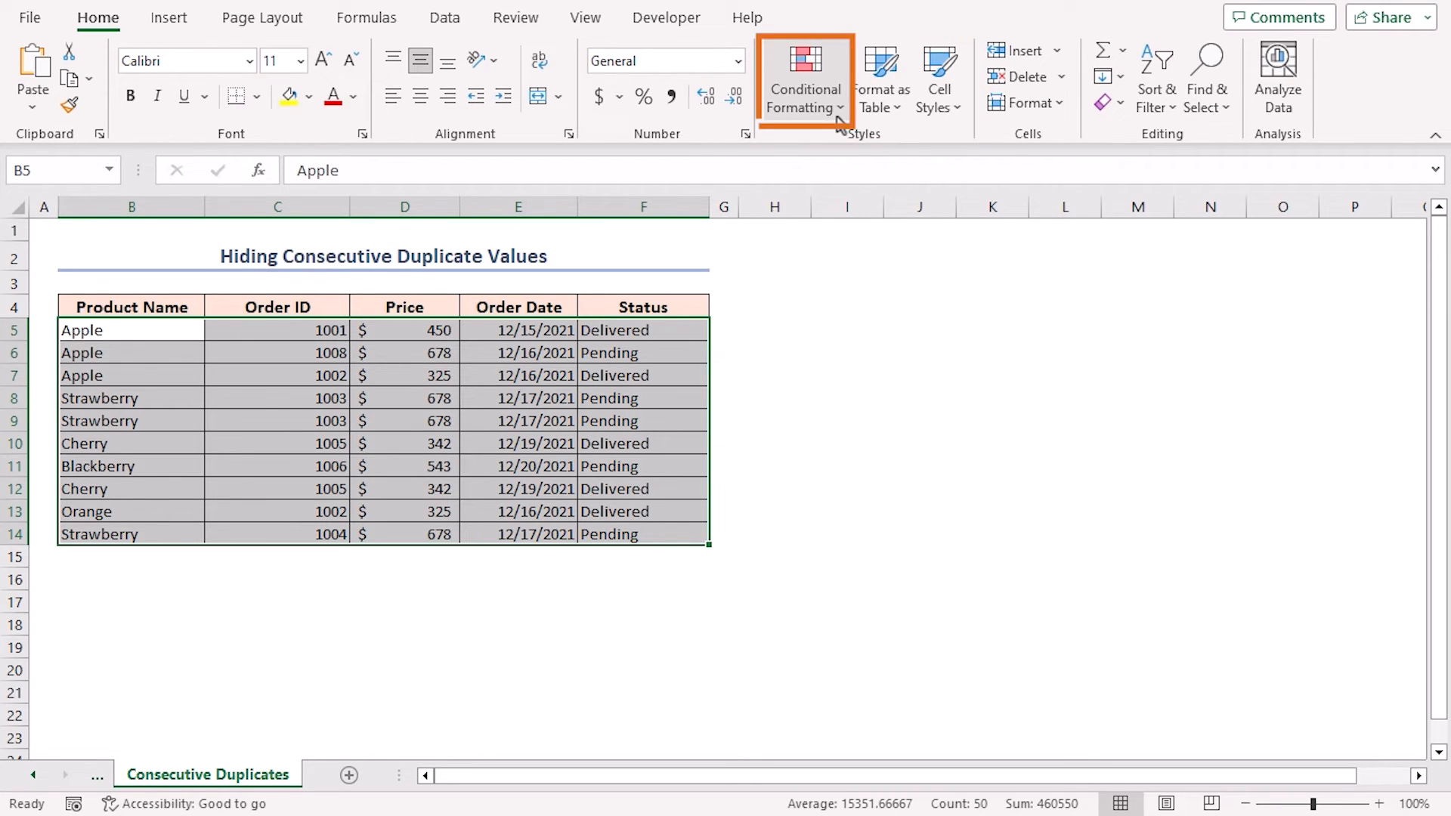
Create a new formula-based conditional formatting rule with formula =B5=B4
{"action": "left_click", "coordinate": [804, 77]}
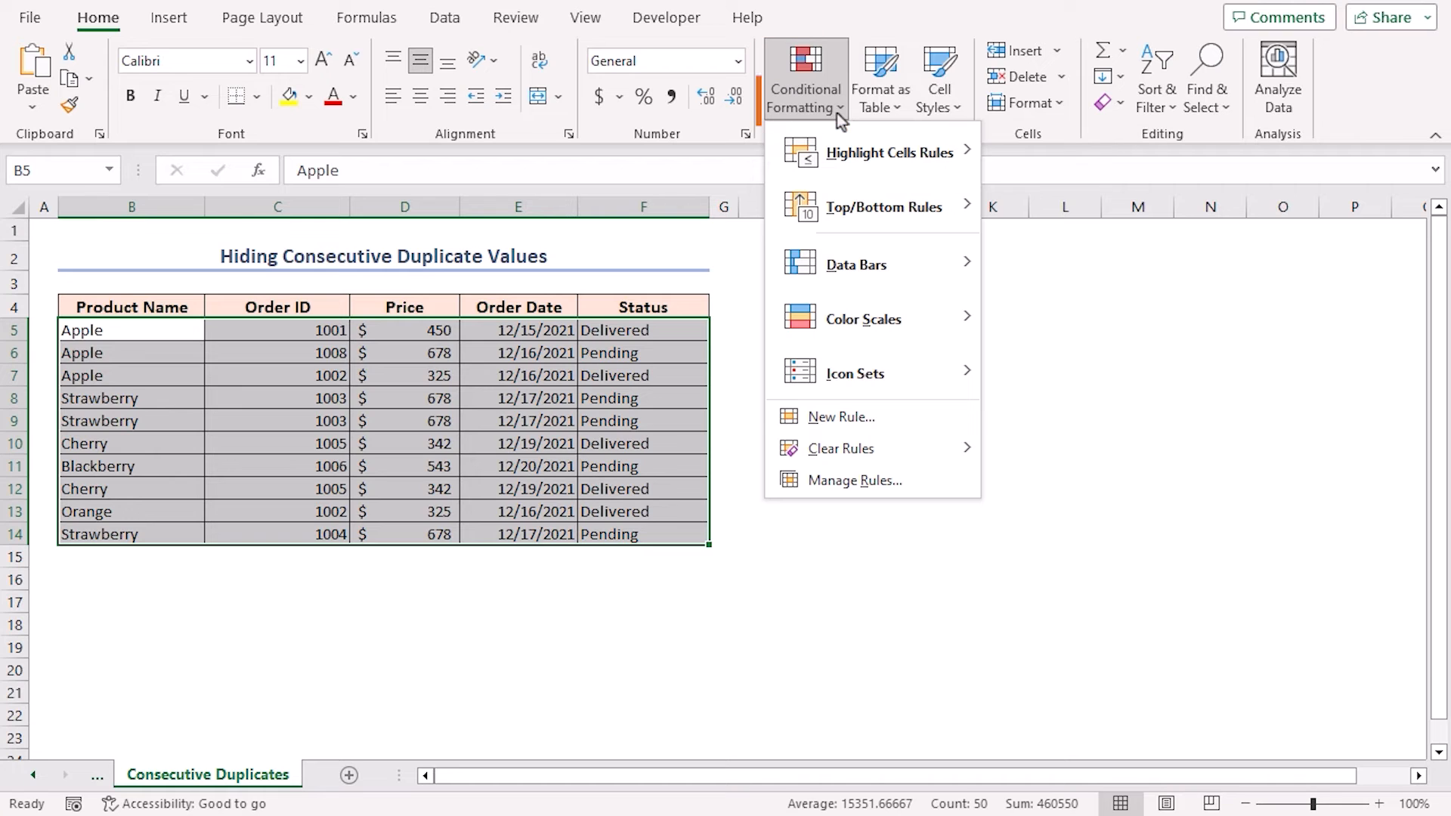
{"action": "left_click", "coordinate": [838, 416]}
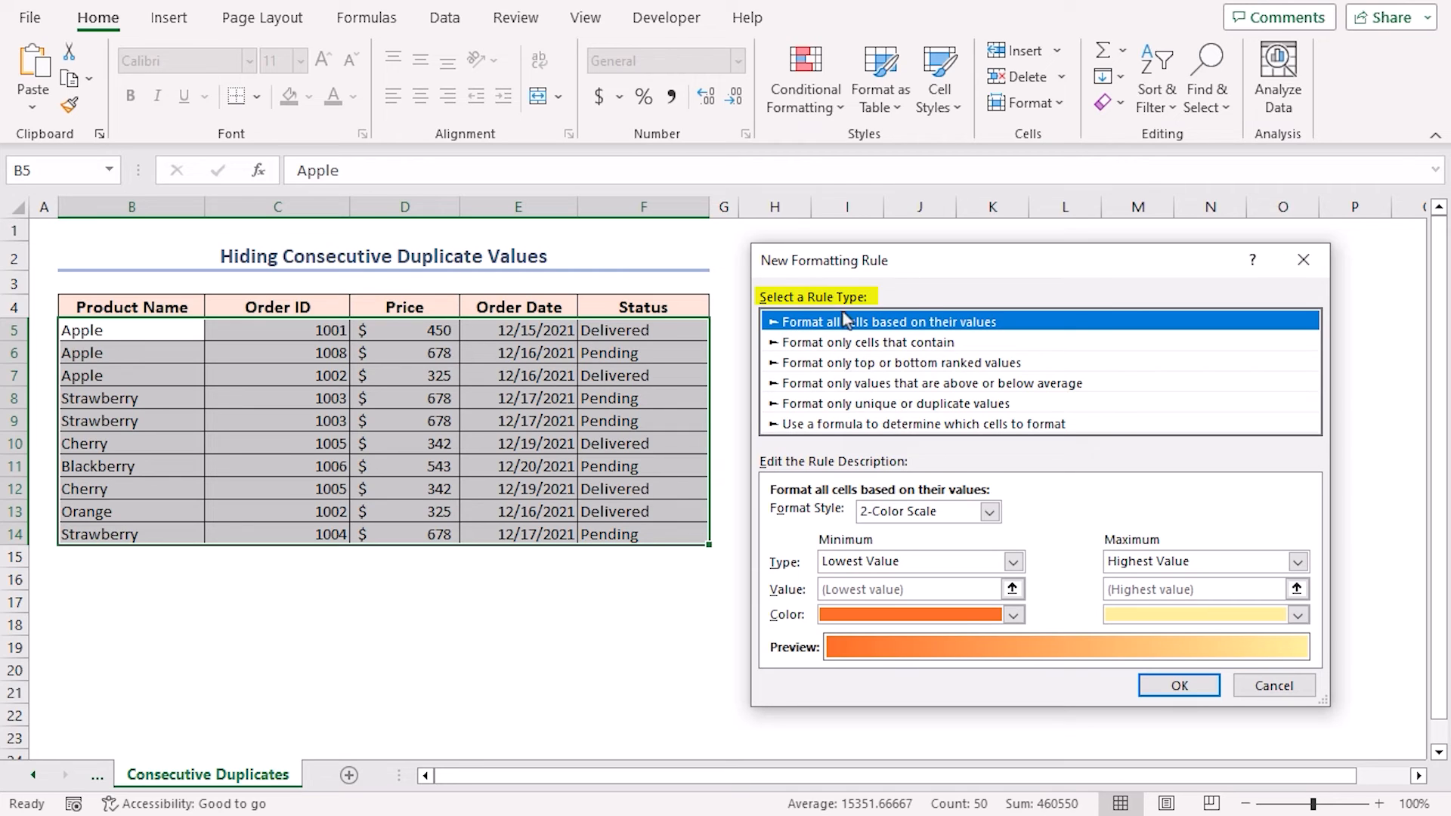
{"action": "mouse_move", "coordinate": [812, 435]}
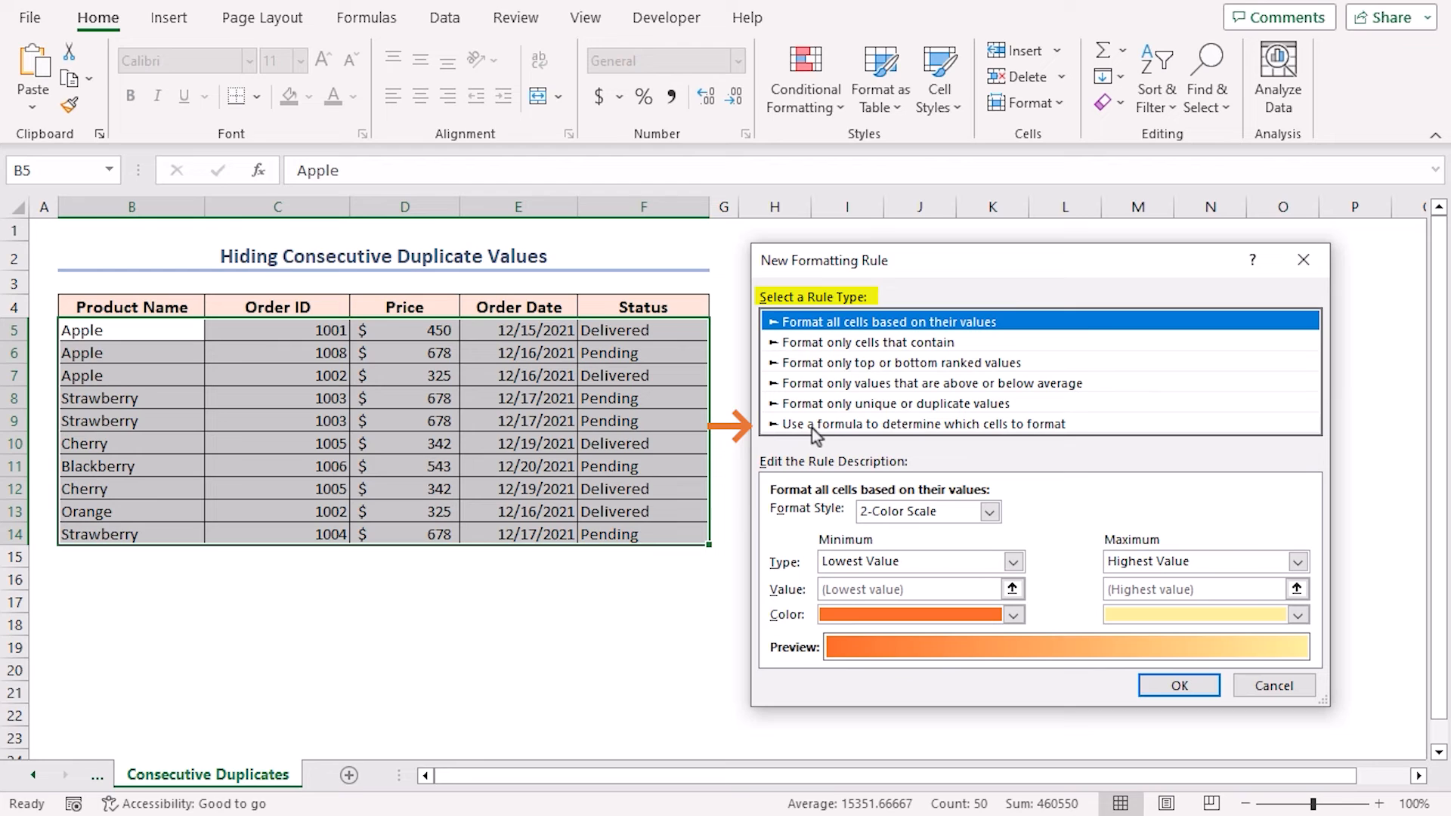
{"action": "left_click", "coordinate": [919, 424]}
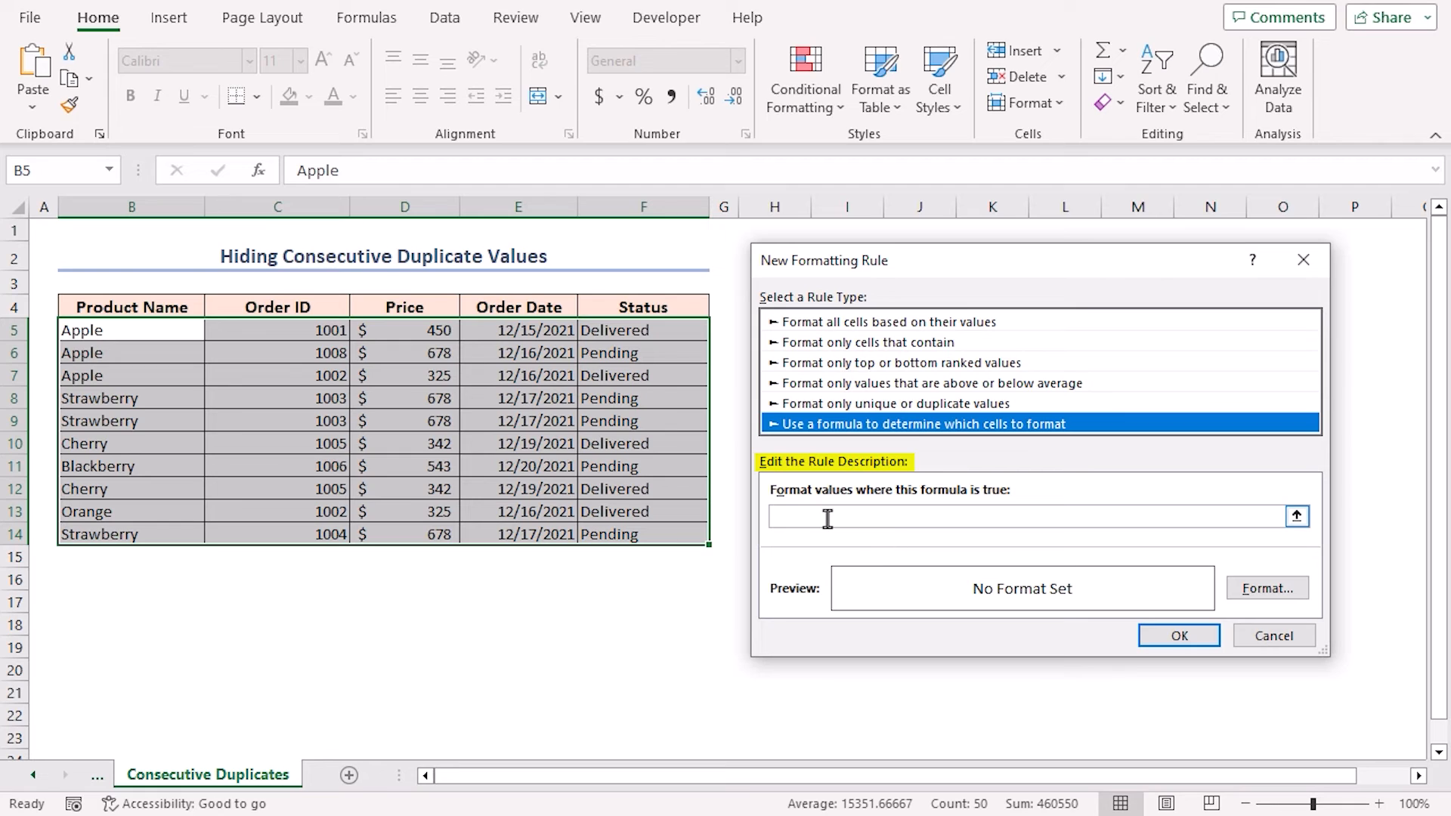
{"action": "type", "text": "=B5"}
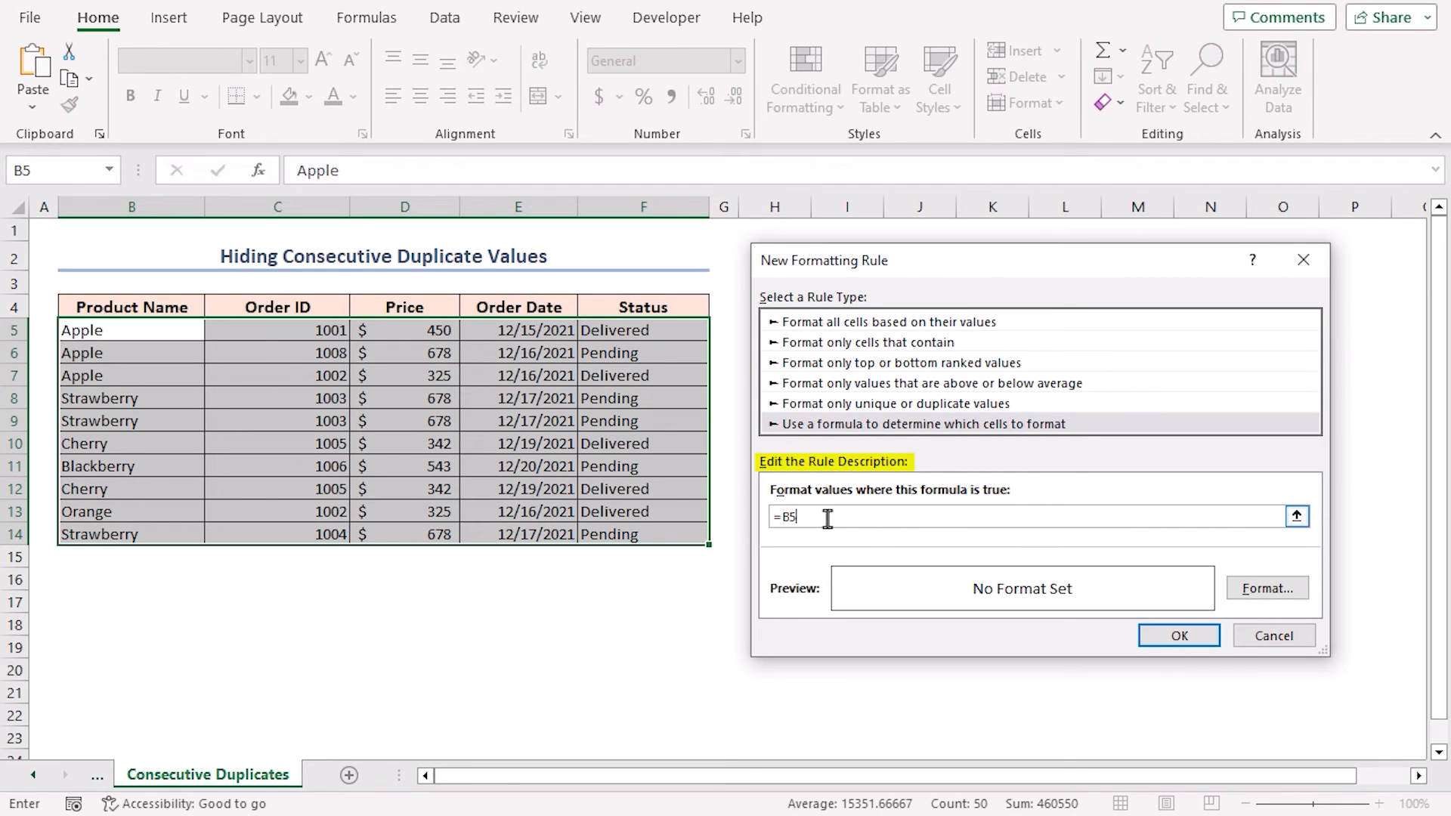
{"action": "type", "text": "="}
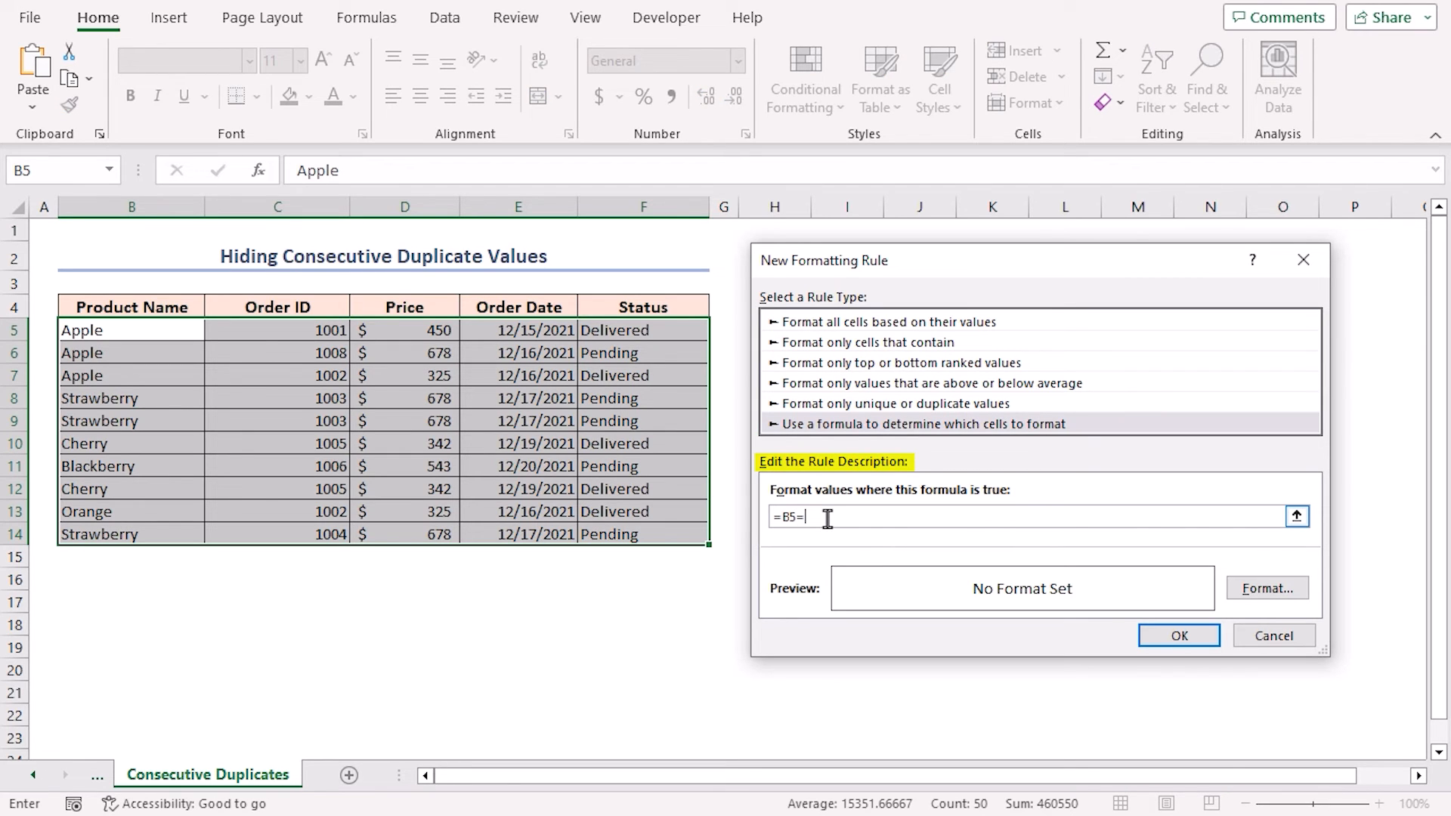
{"action": "type", "text": "B4"}
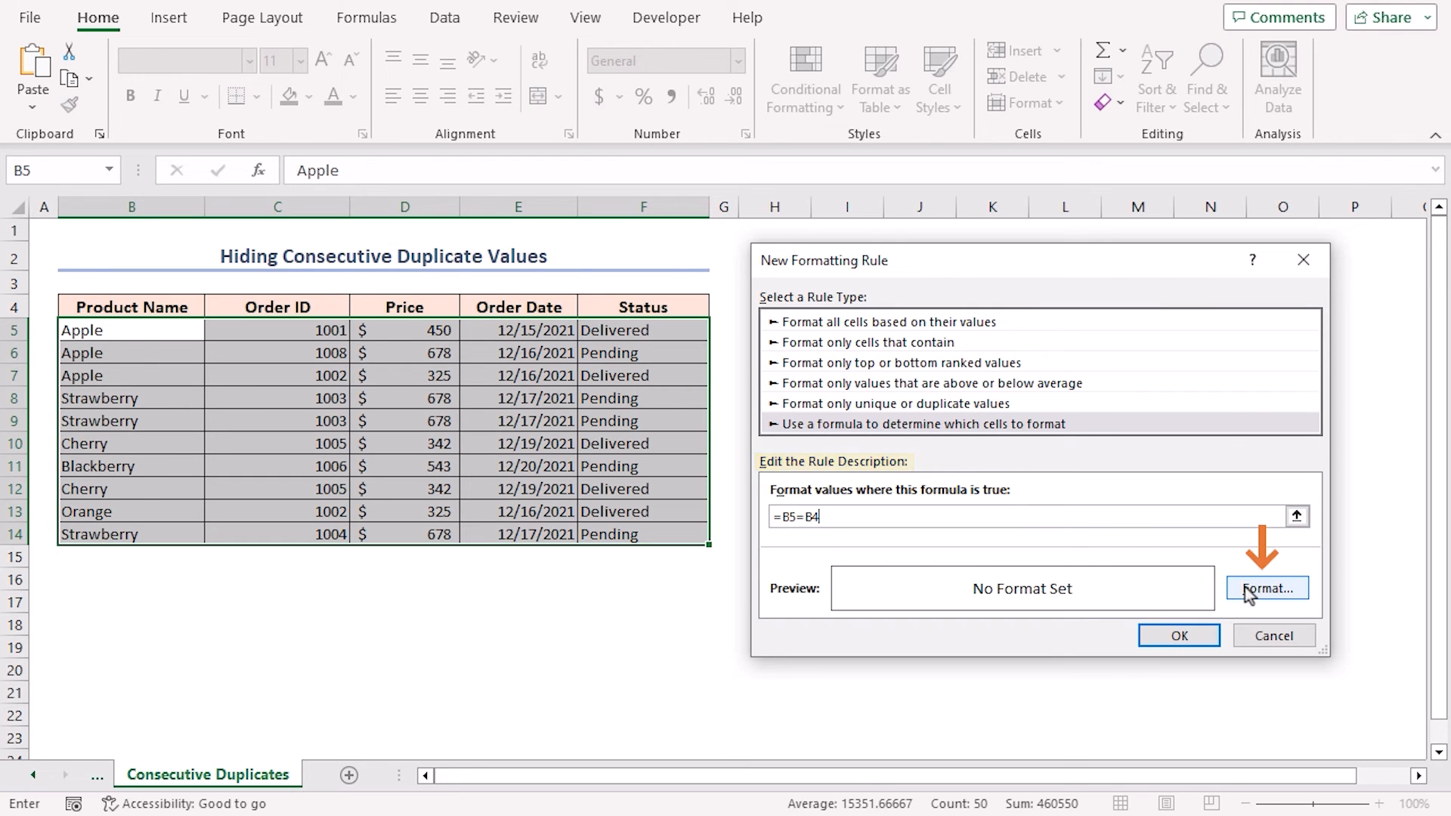
Give the =B5=B4 conditional formatting rule a white font colour and apply it
{"action": "left_click", "coordinate": [1266, 589]}
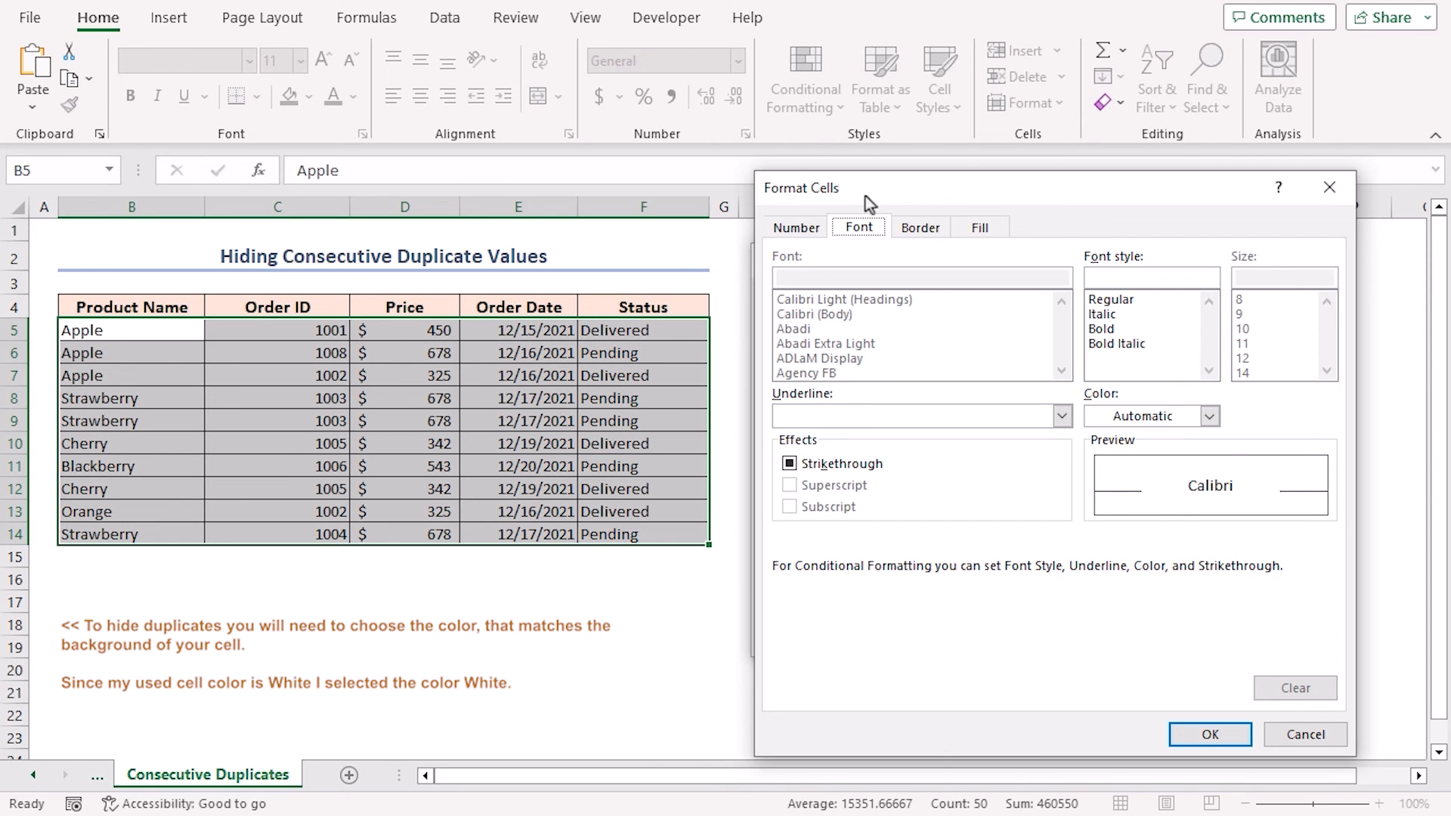
{"action": "mouse_move", "coordinate": [868, 206]}
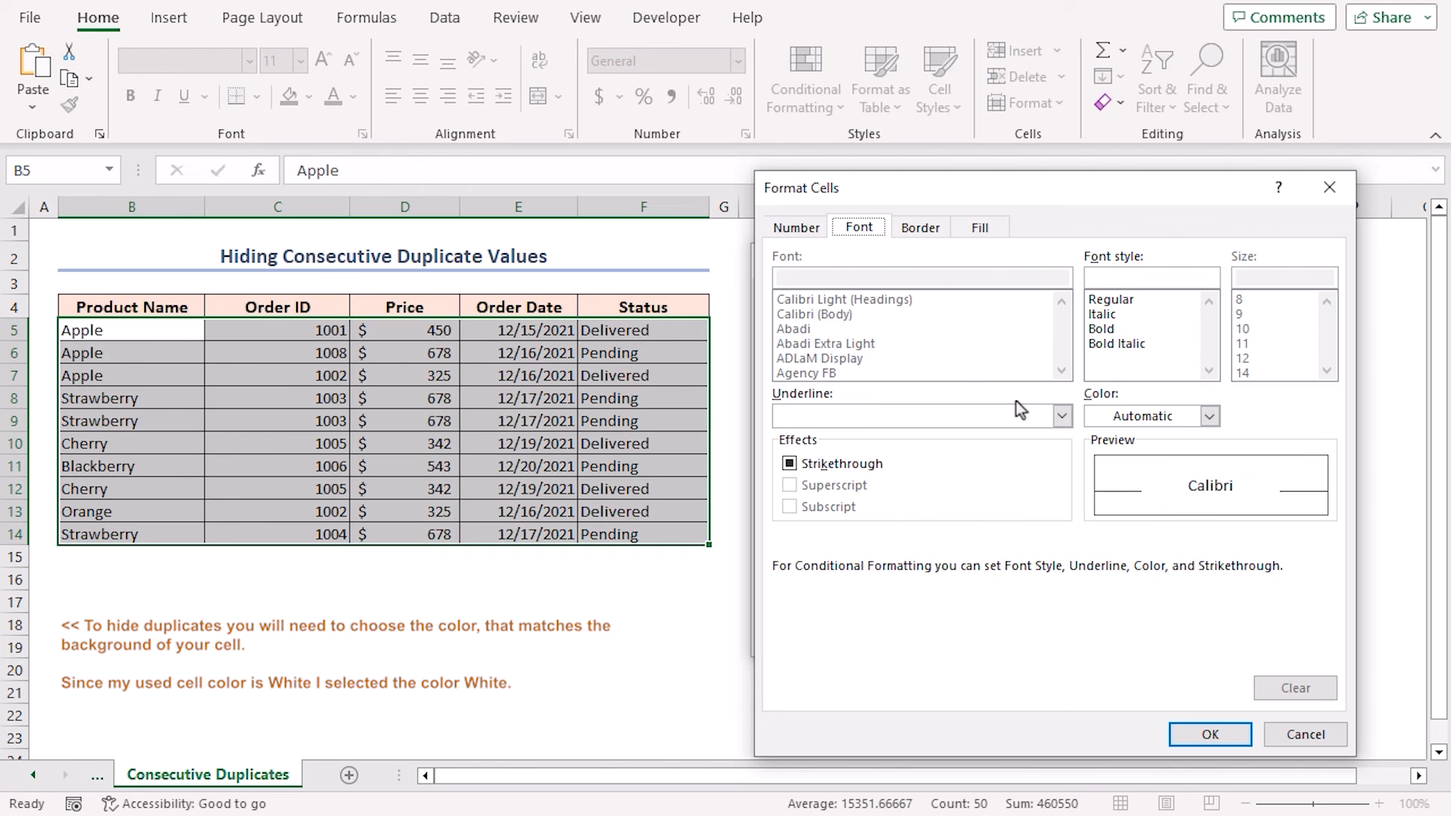
{"action": "left_click", "coordinate": [1209, 415]}
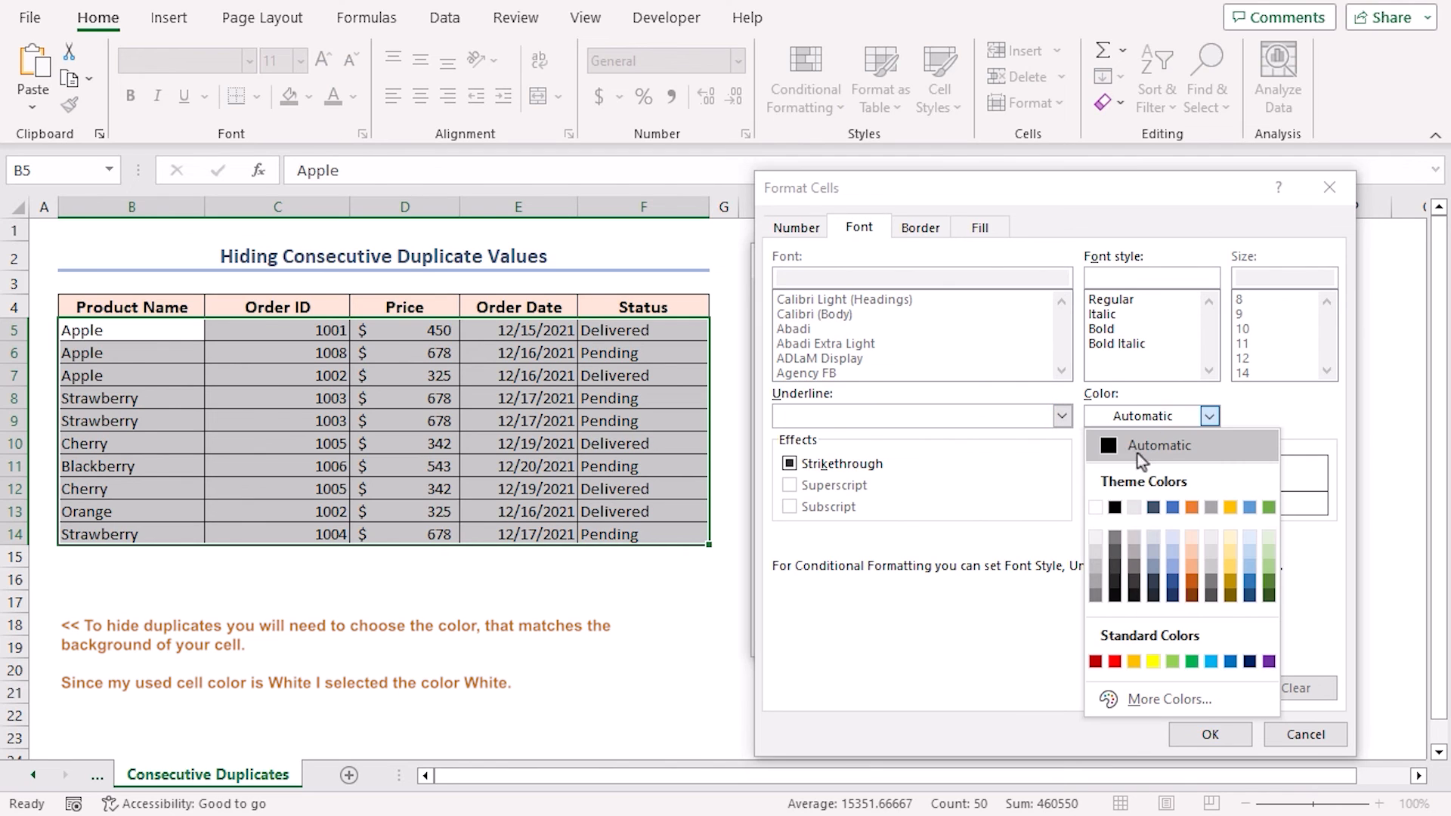
{"action": "left_click", "coordinate": [1096, 507]}
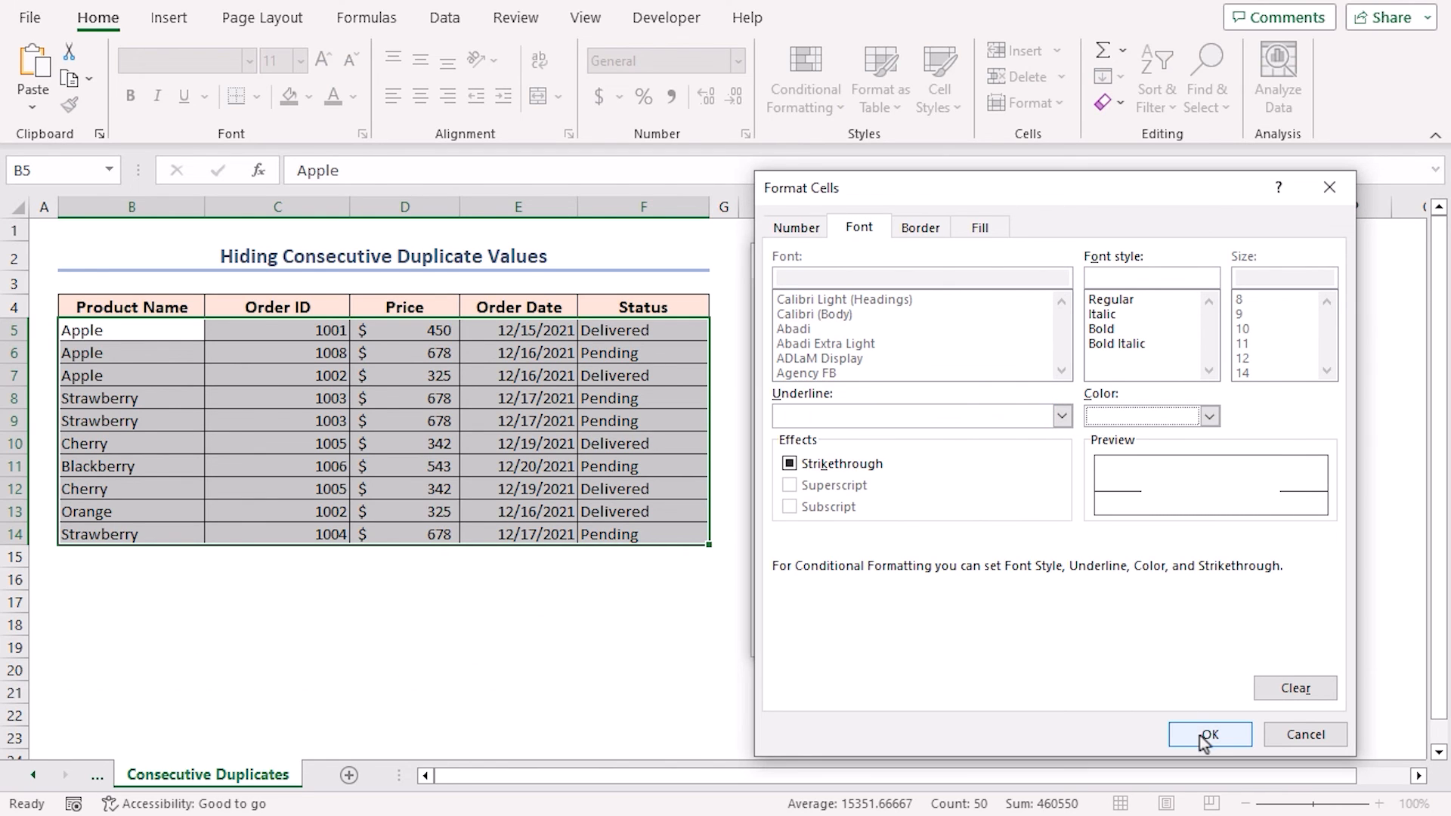
{"action": "left_click", "coordinate": [1209, 734]}
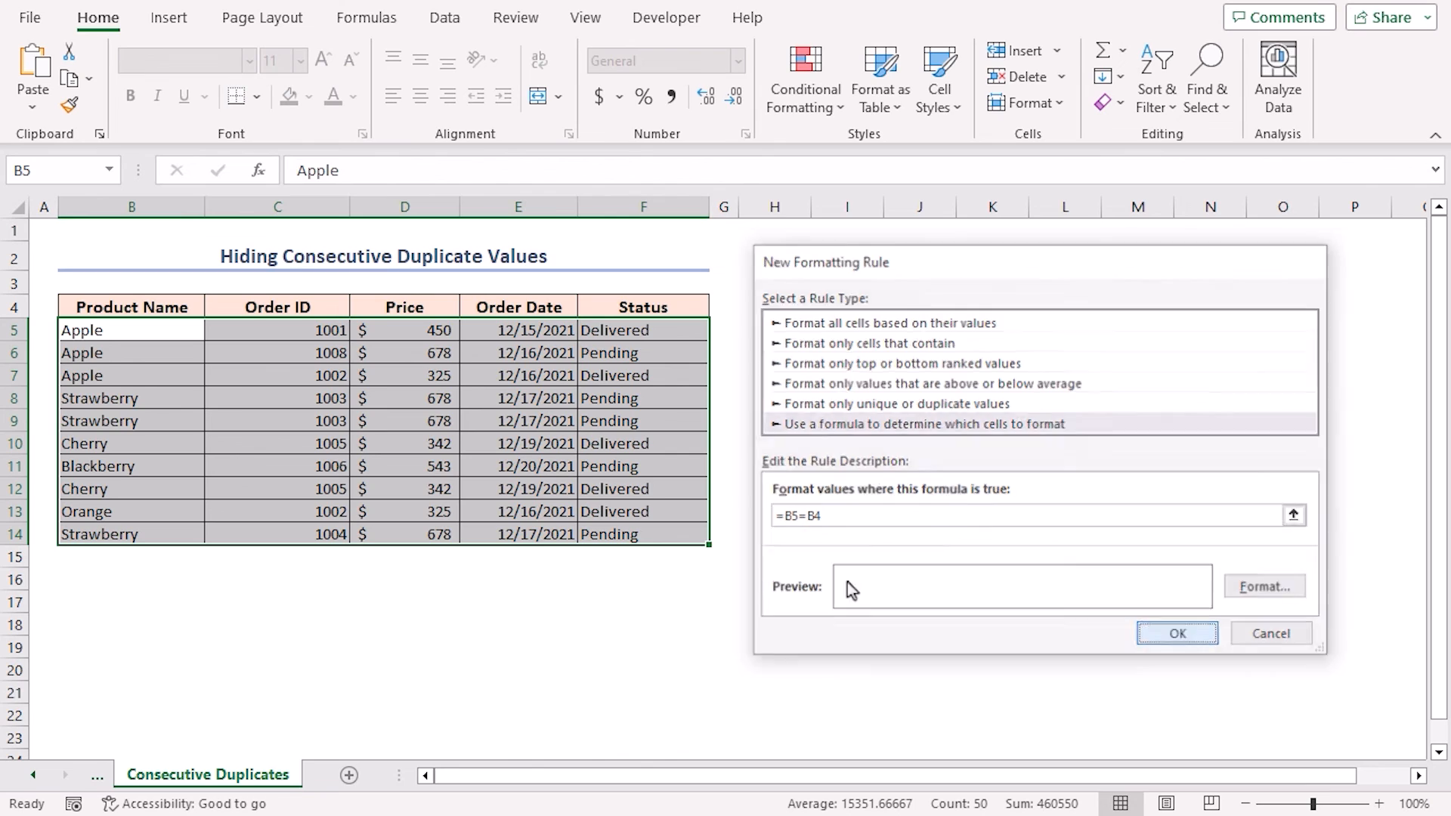
{"action": "left_click", "coordinate": [1175, 633]}
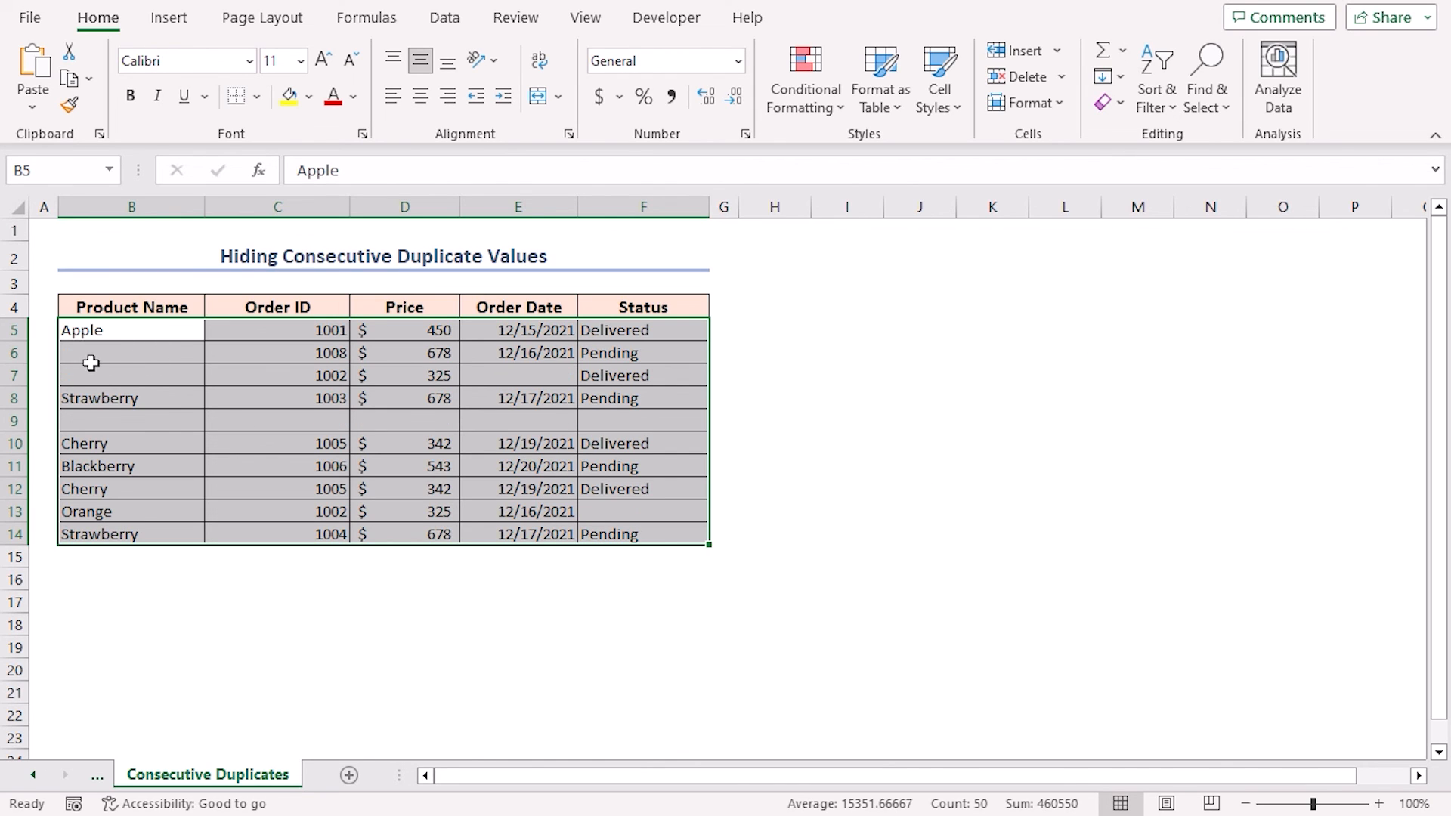